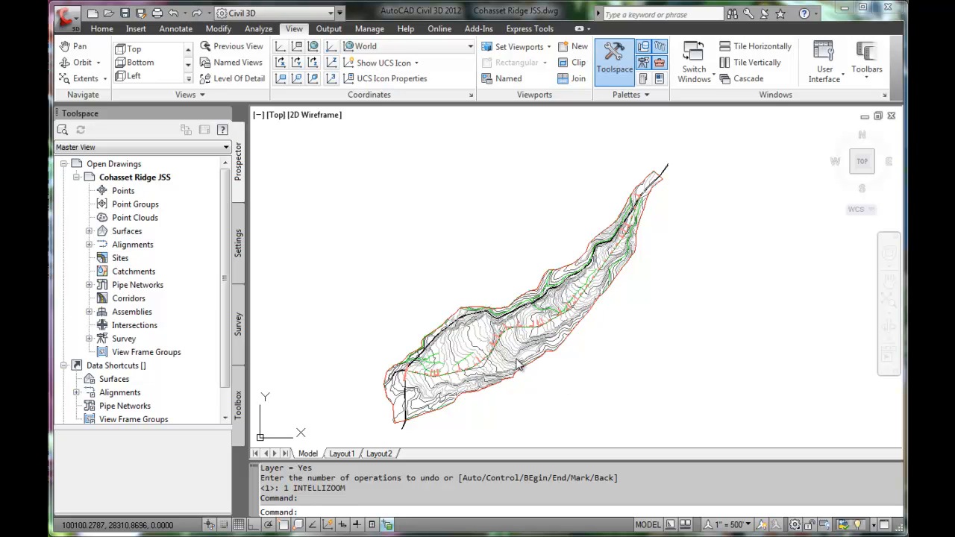
mouse_move(511, 365)
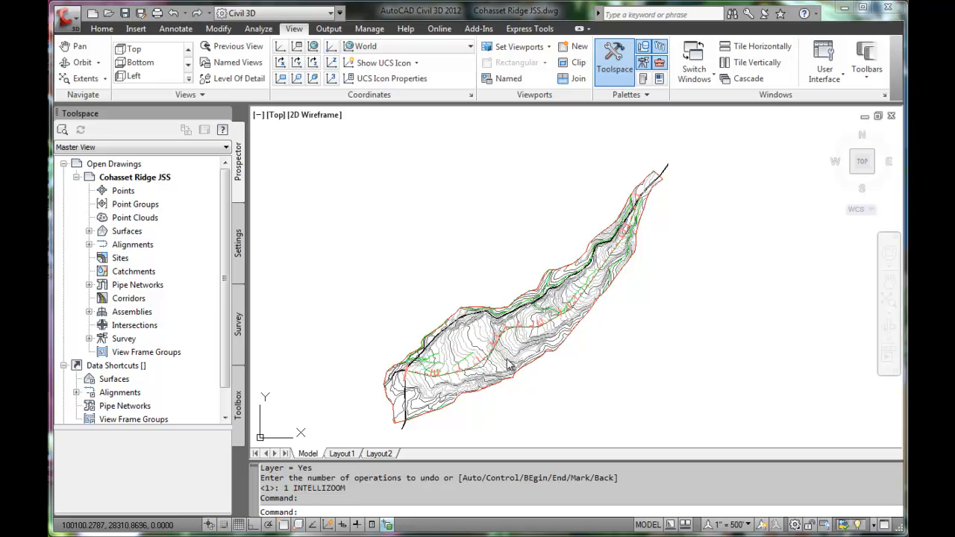
mouse_move(506, 362)
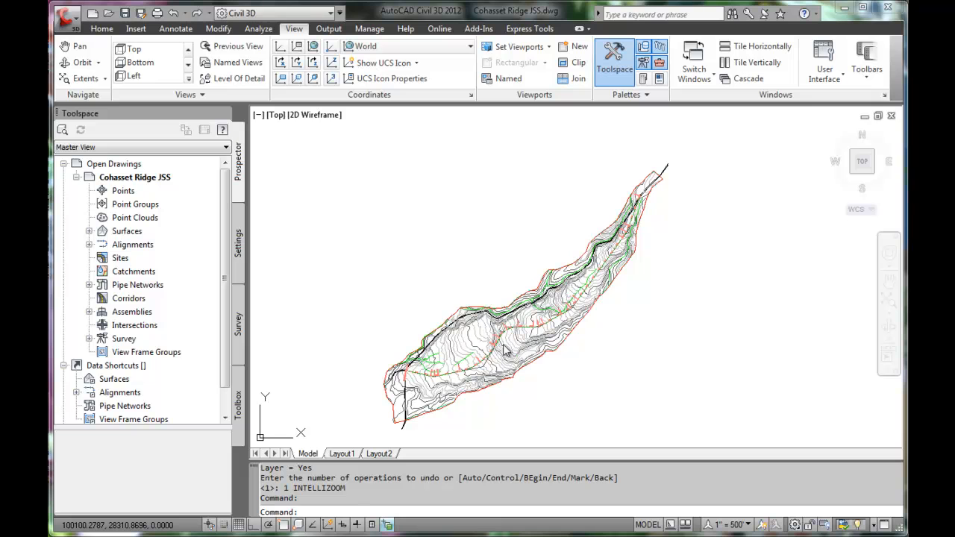
mouse_move(511, 350)
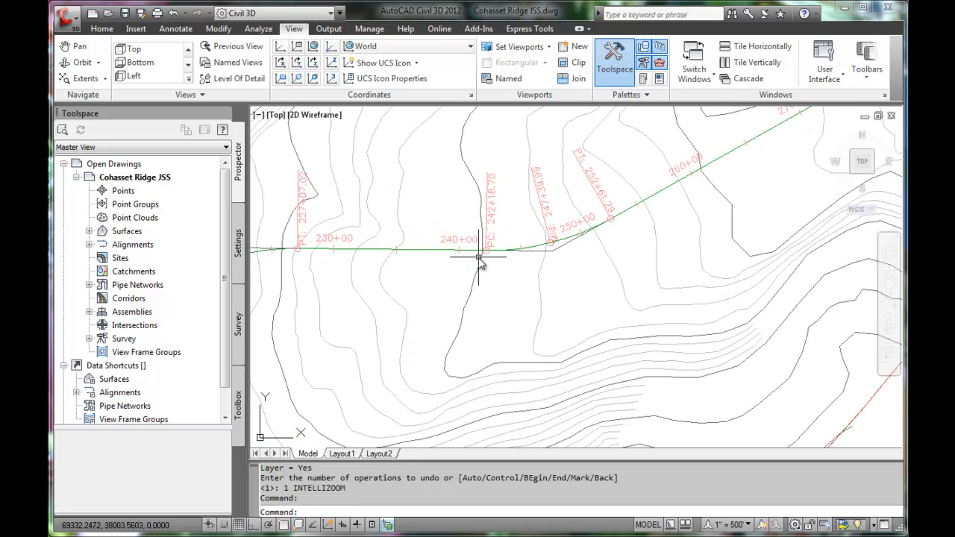
mouse_move(429, 263)
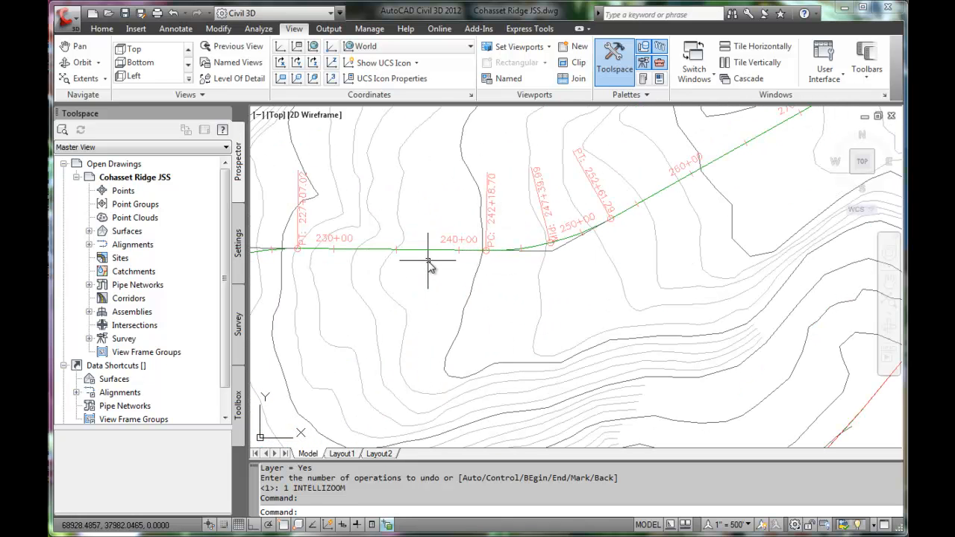
- Grip-drag the Proposed Roadway curve near 240+00 so its PC lands at 241+65.36
click(436, 250)
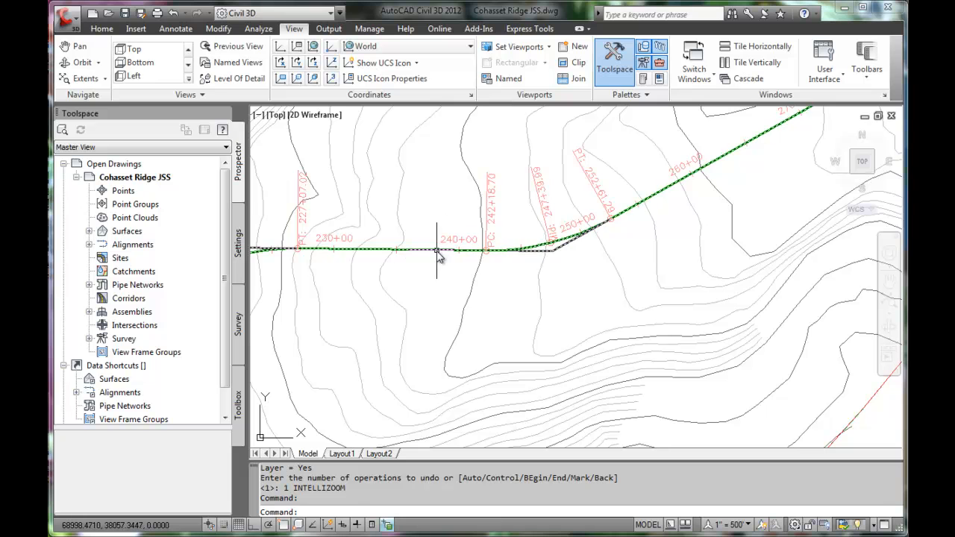
click(439, 250)
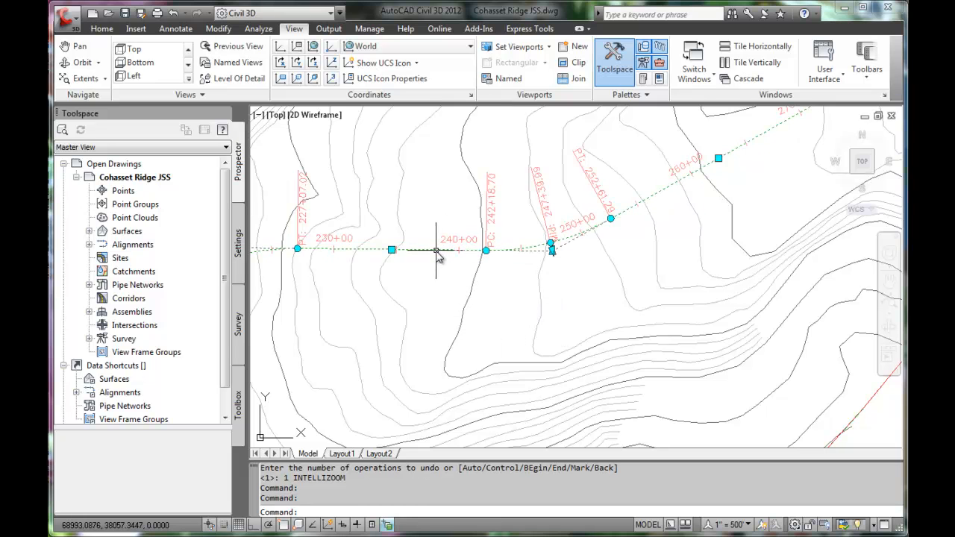
click(551, 250)
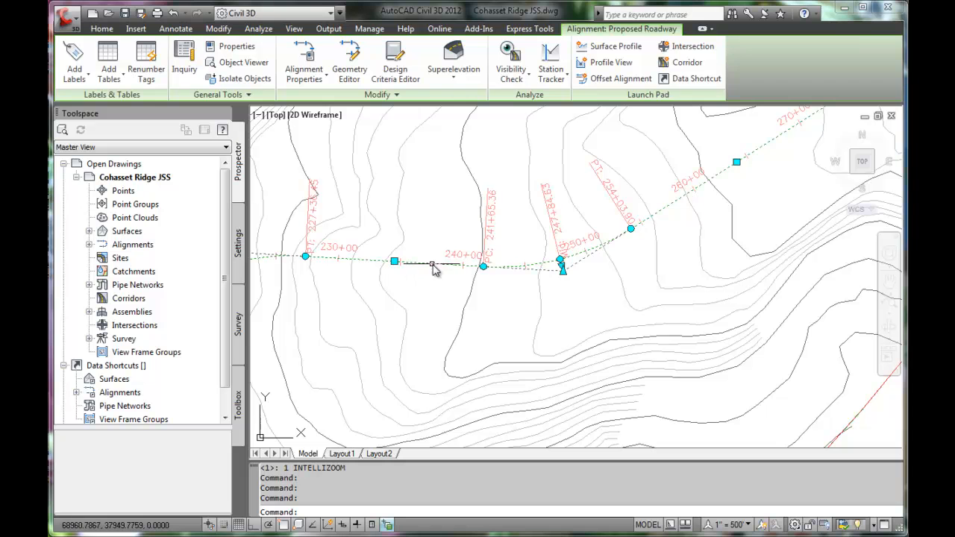
mouse_move(638, 237)
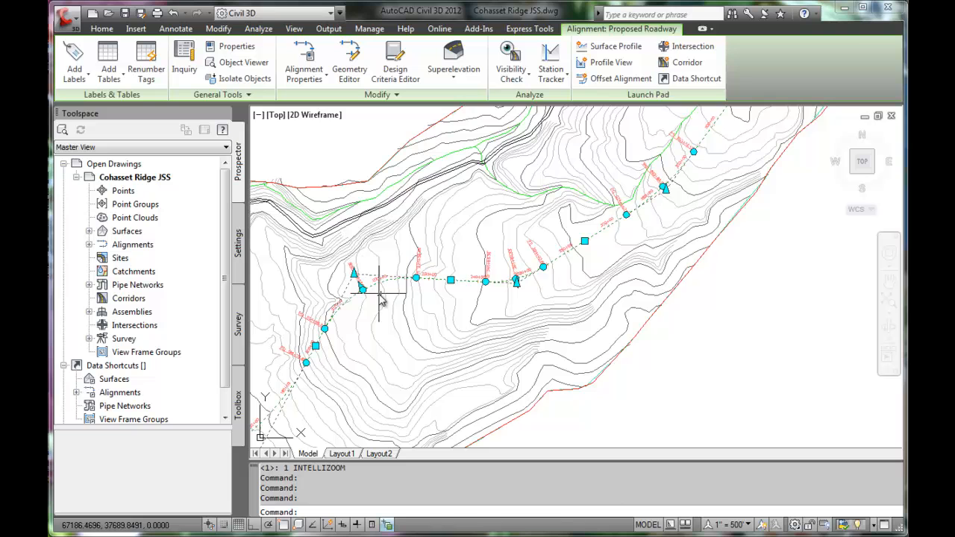
mouse_move(488, 287)
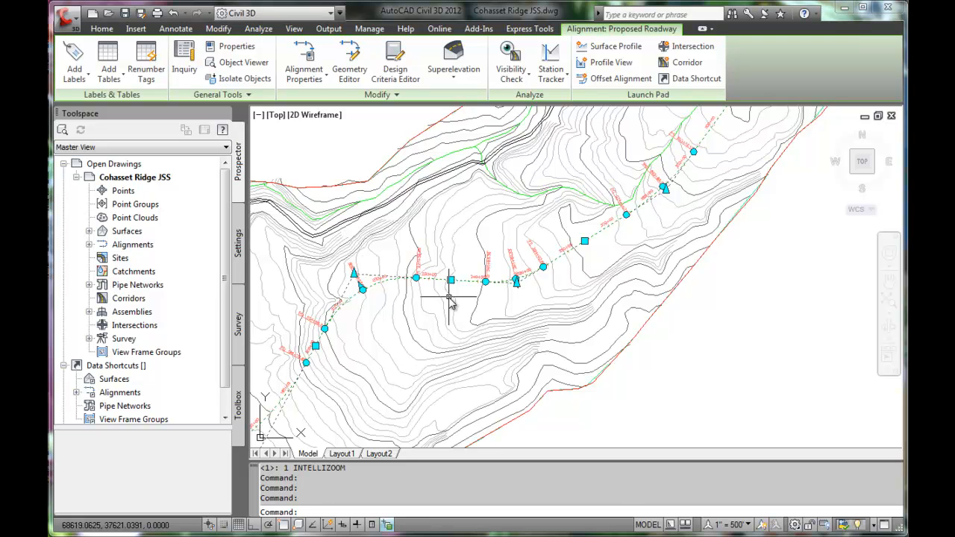
mouse_move(470, 295)
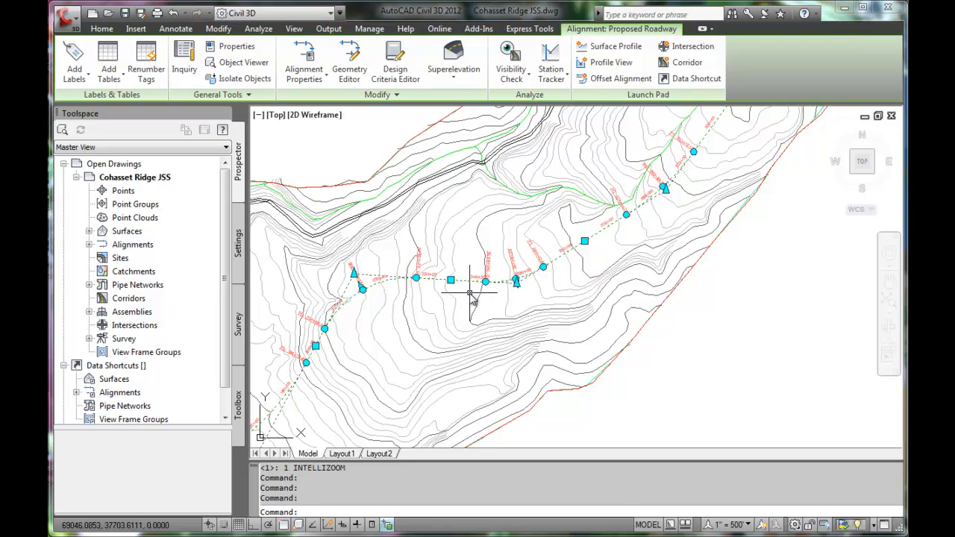
click(293, 29)
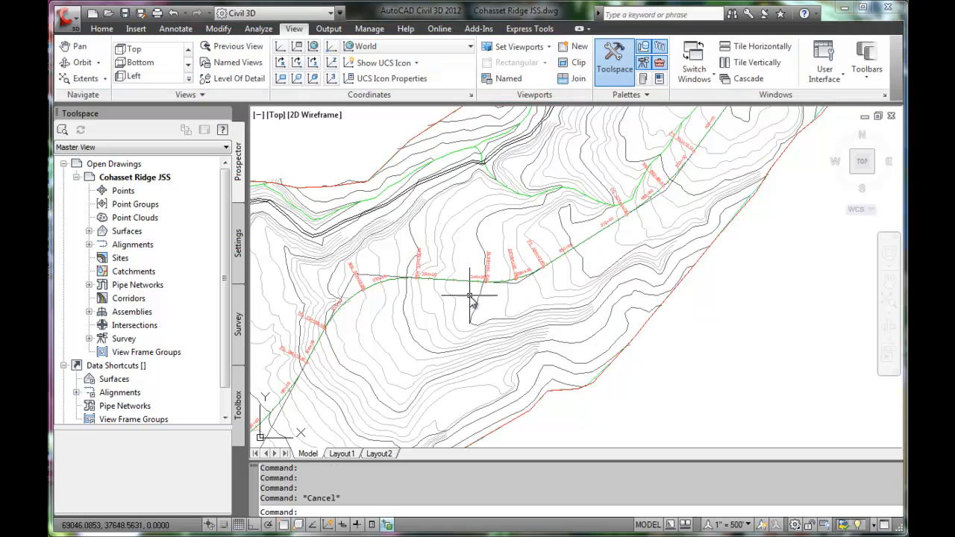
mouse_move(474, 291)
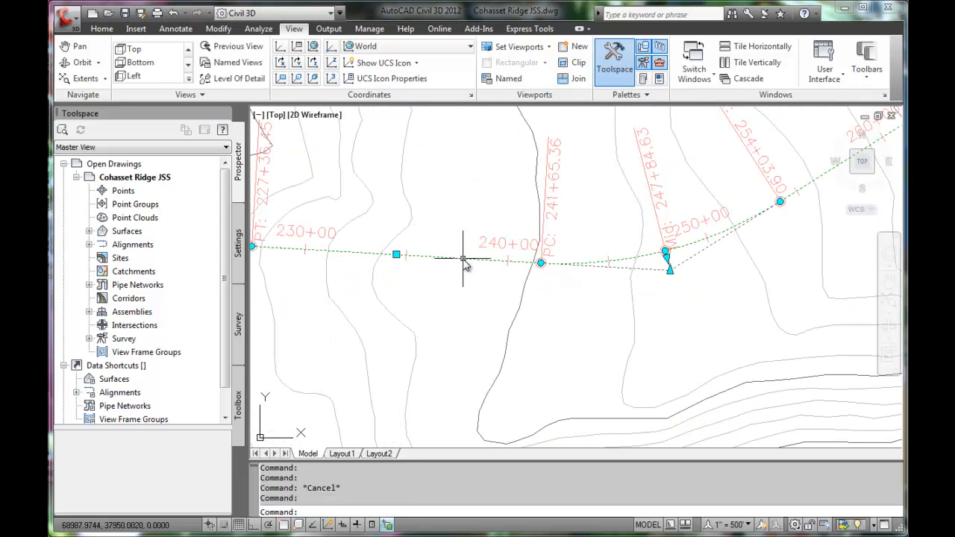
- Start Edit Alignment Geometry on the Proposed Roadway alignment from its shortcut menu
click(462, 263)
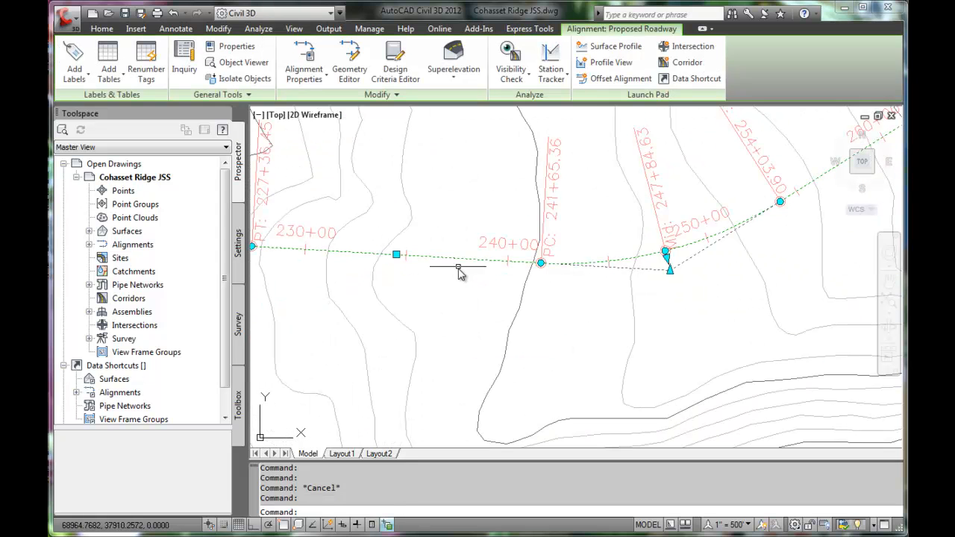
mouse_move(469, 262)
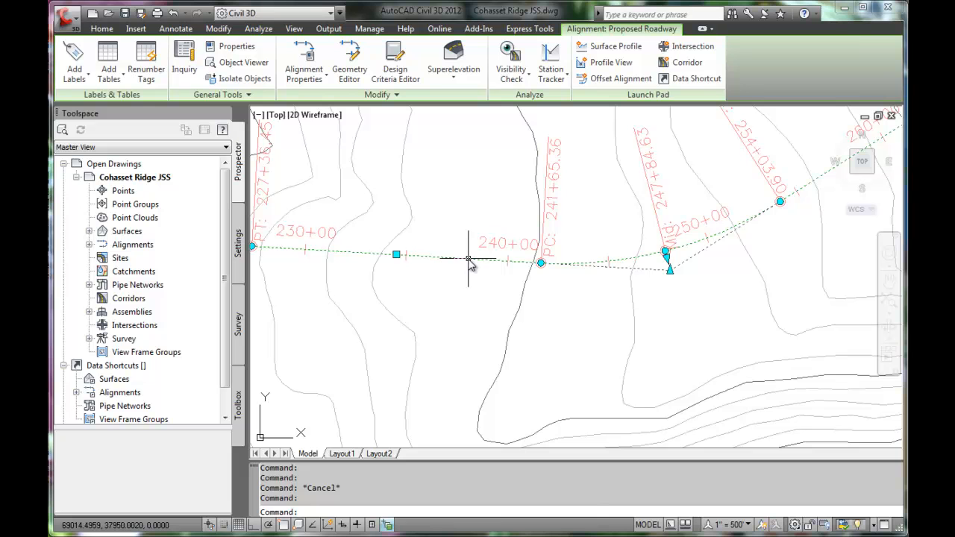
right_click(470, 258)
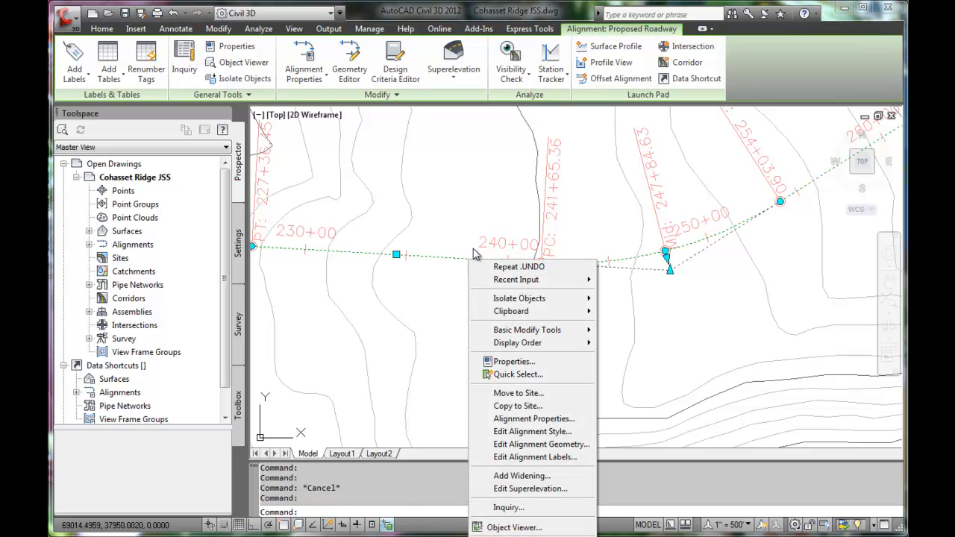
mouse_move(488, 247)
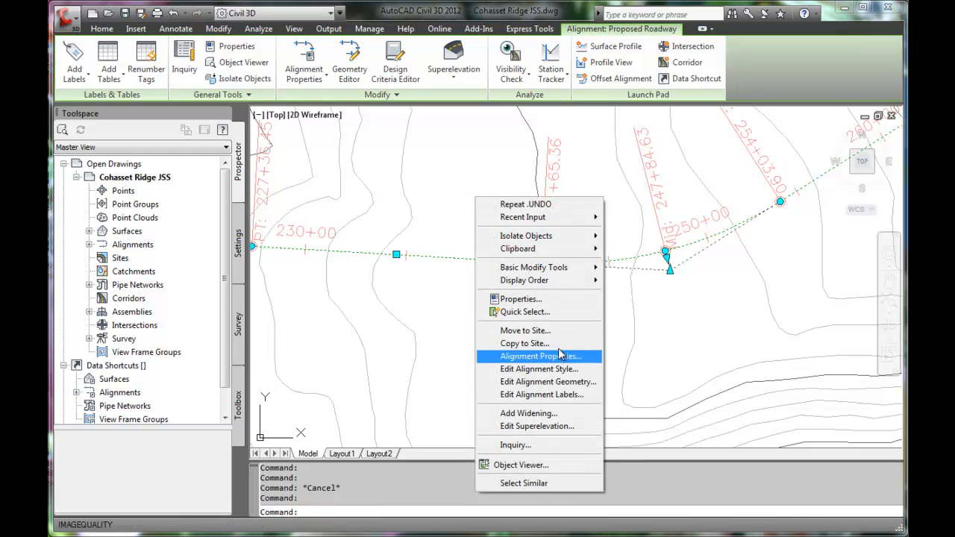
mouse_move(595, 357)
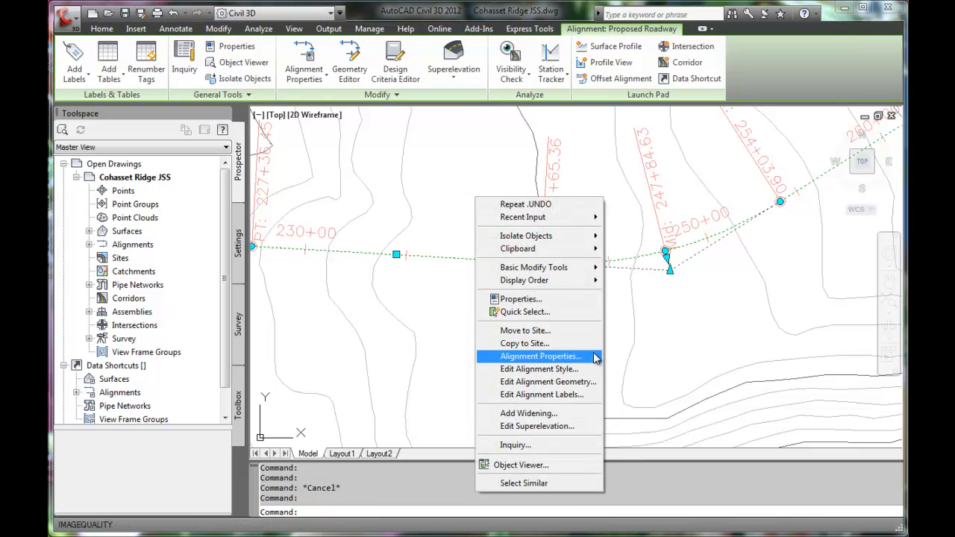
mouse_move(586, 362)
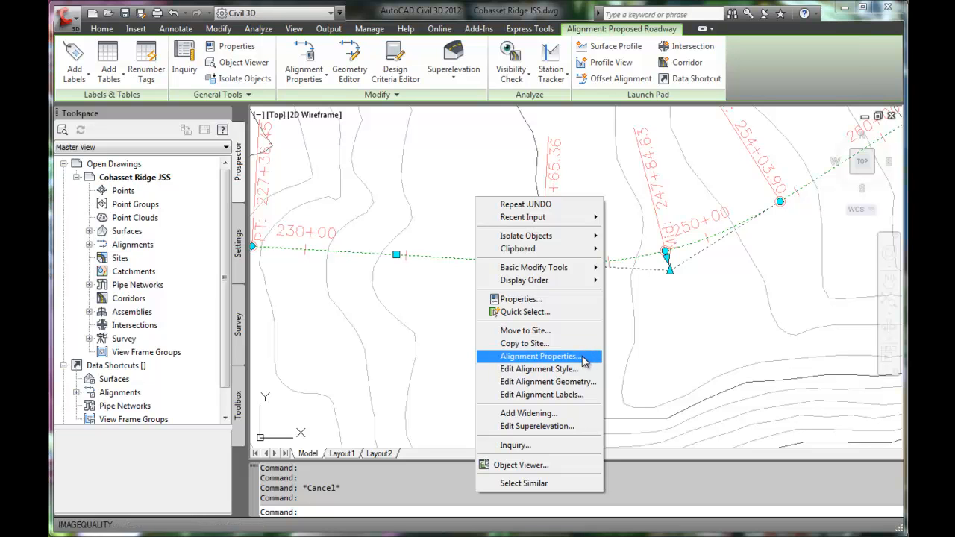
mouse_move(537, 381)
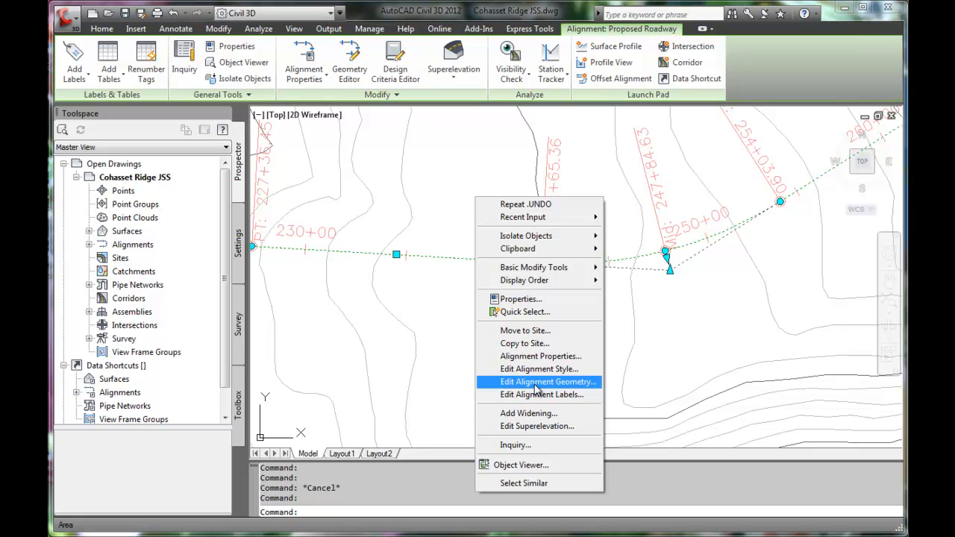
click(548, 381)
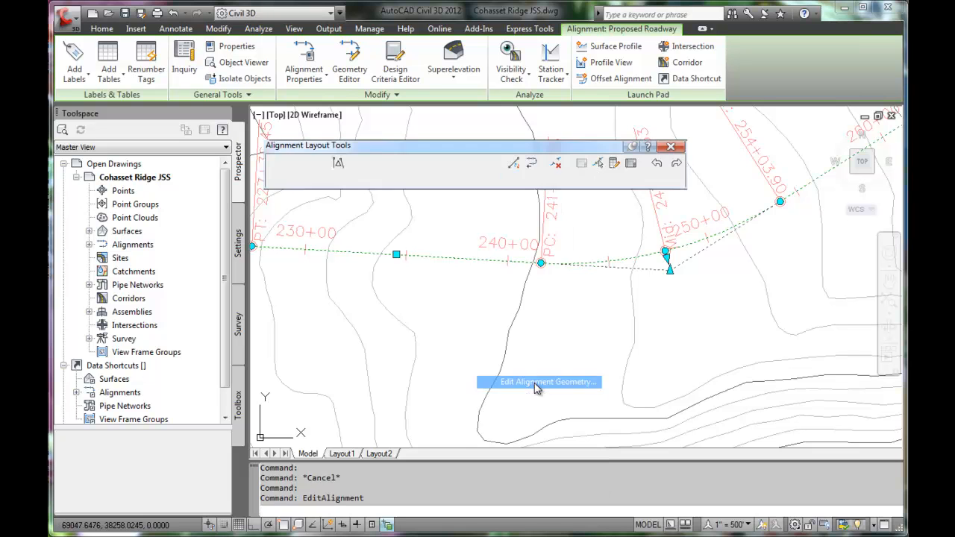
click(538, 381)
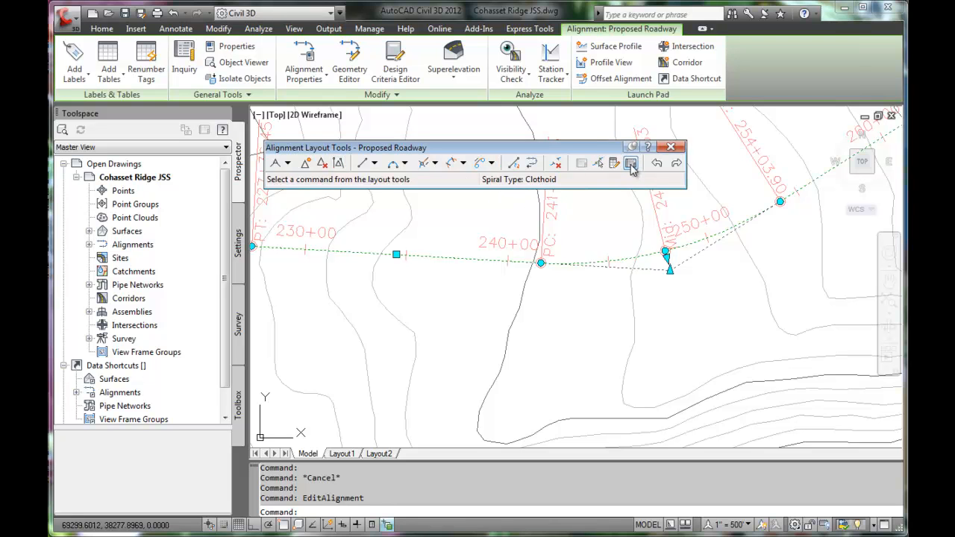
mouse_move(630, 162)
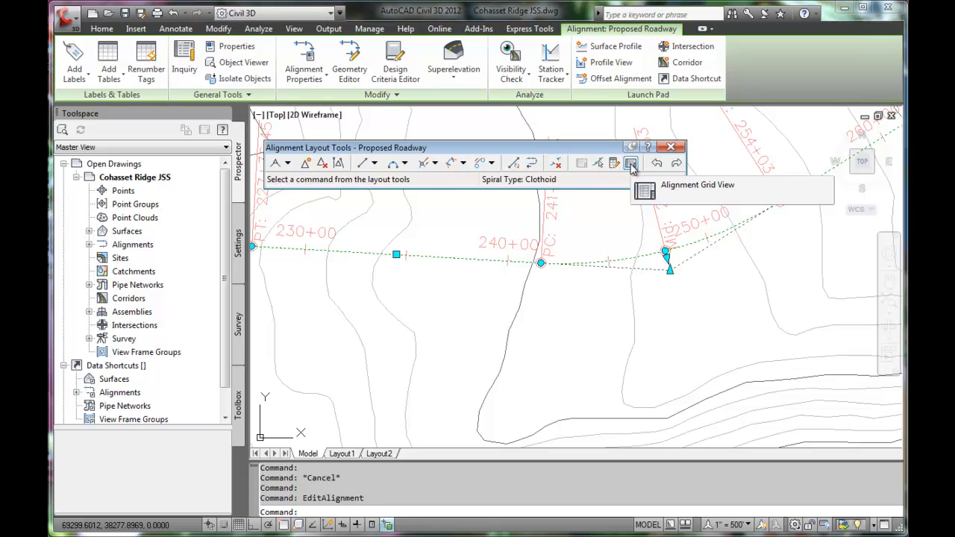
- In the Alignment Entities grid, set curve 4's radius to 4000
click(630, 162)
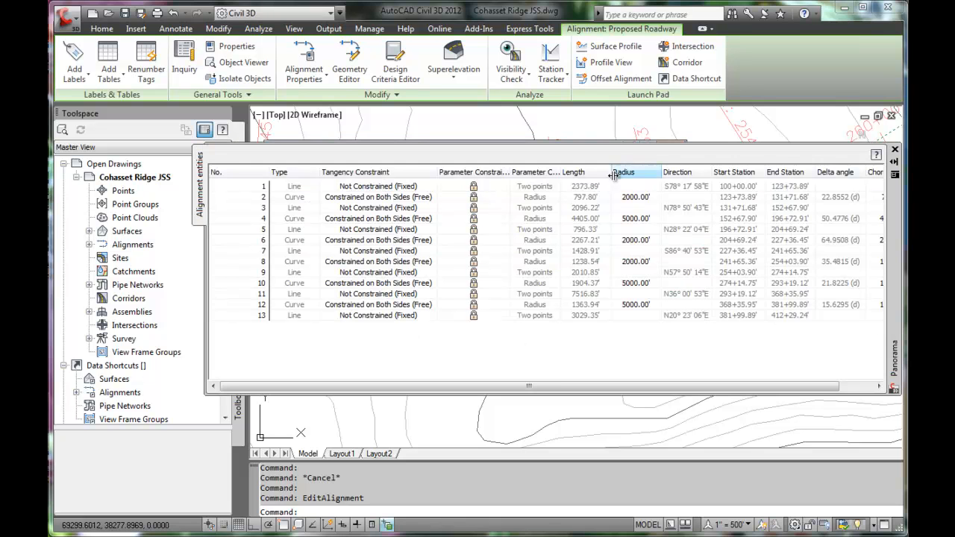
mouse_move(676, 173)
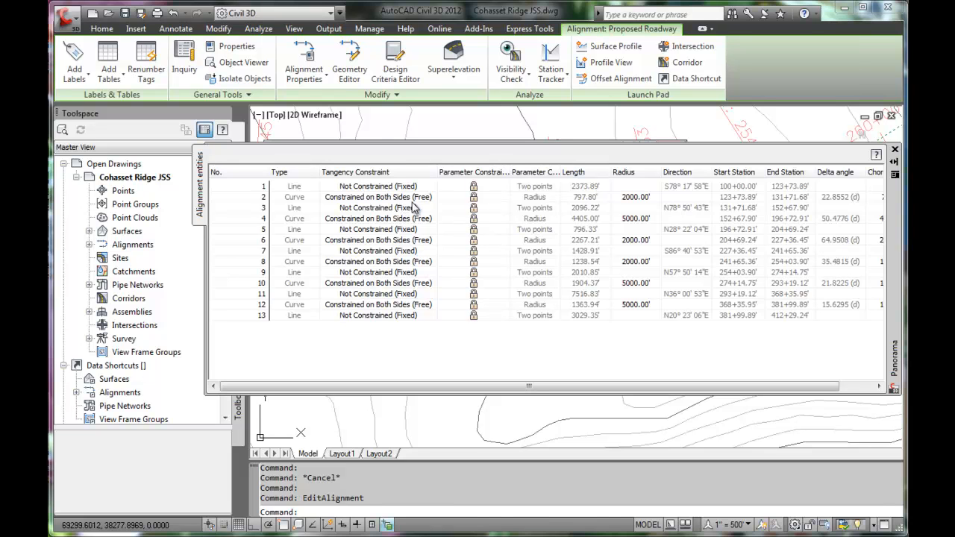
mouse_move(648, 204)
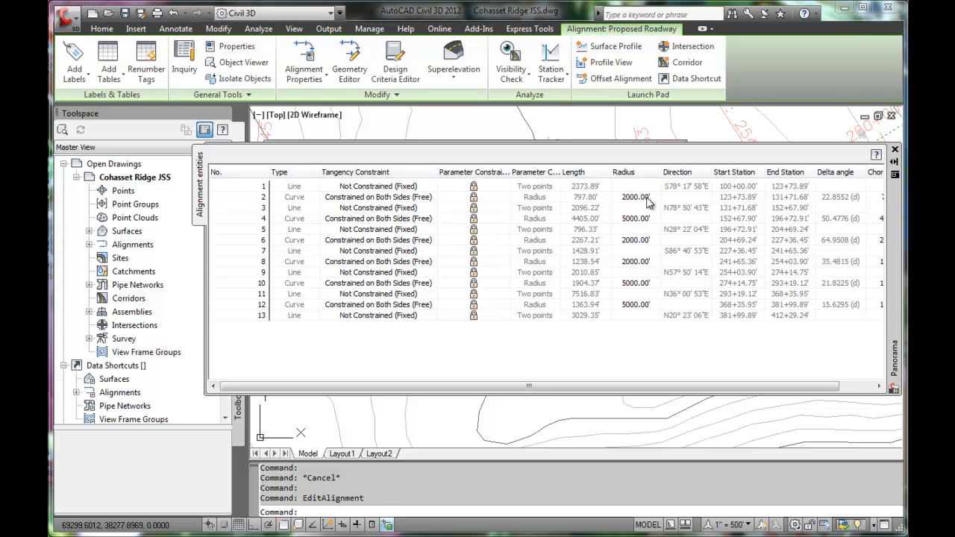
mouse_move(628, 231)
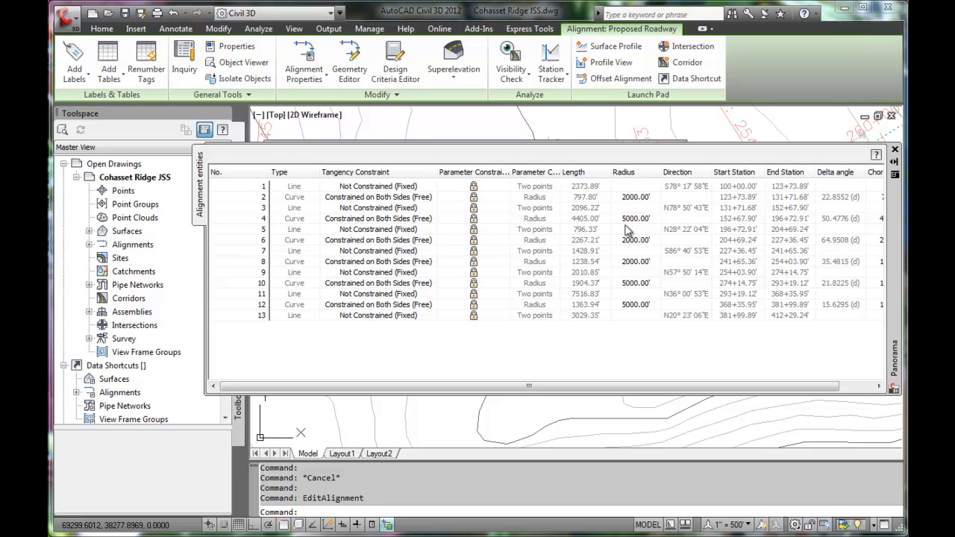
mouse_move(212, 342)
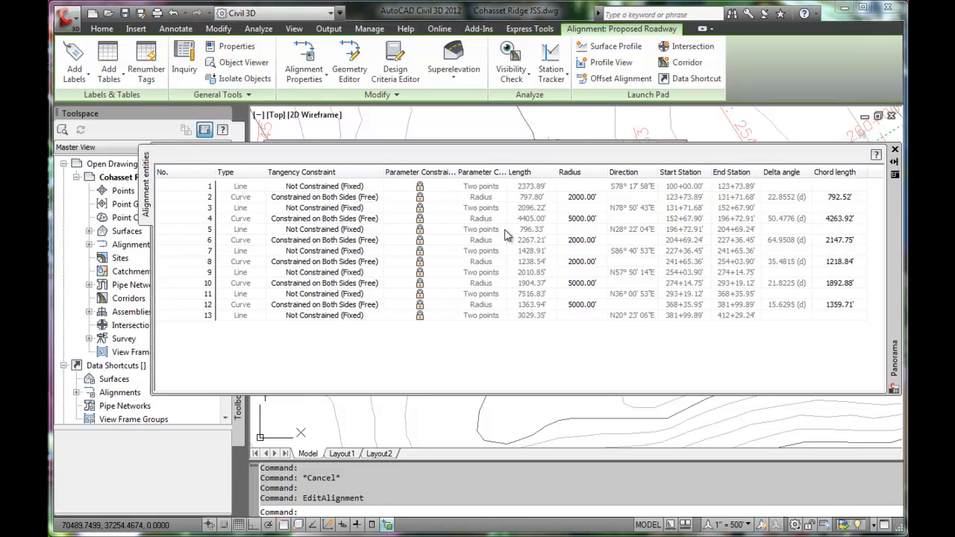
mouse_move(251, 223)
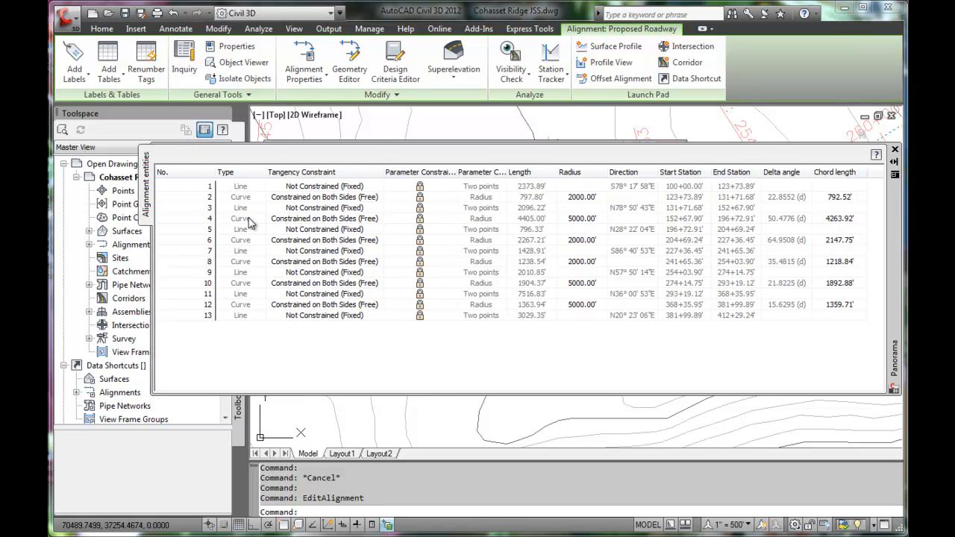
mouse_move(582, 224)
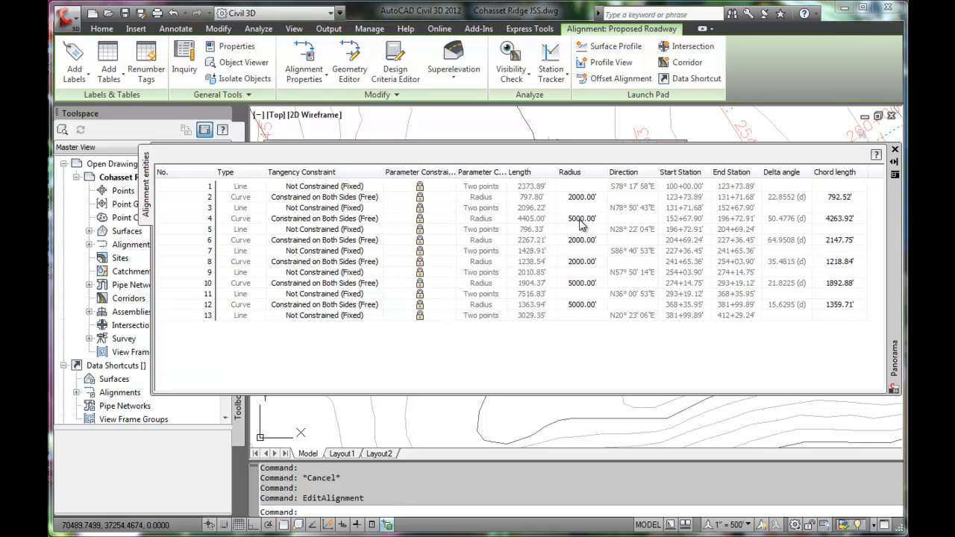
click(581, 218)
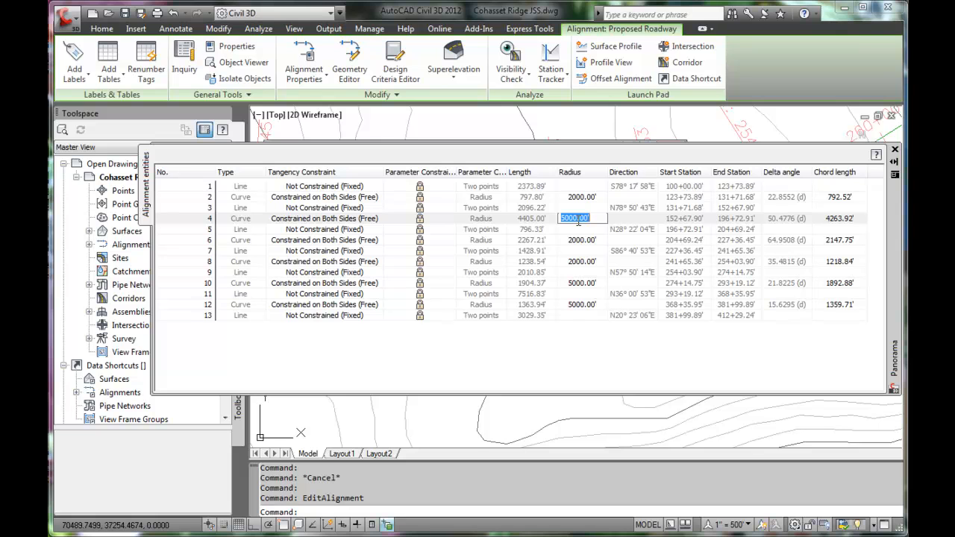
text(4000)
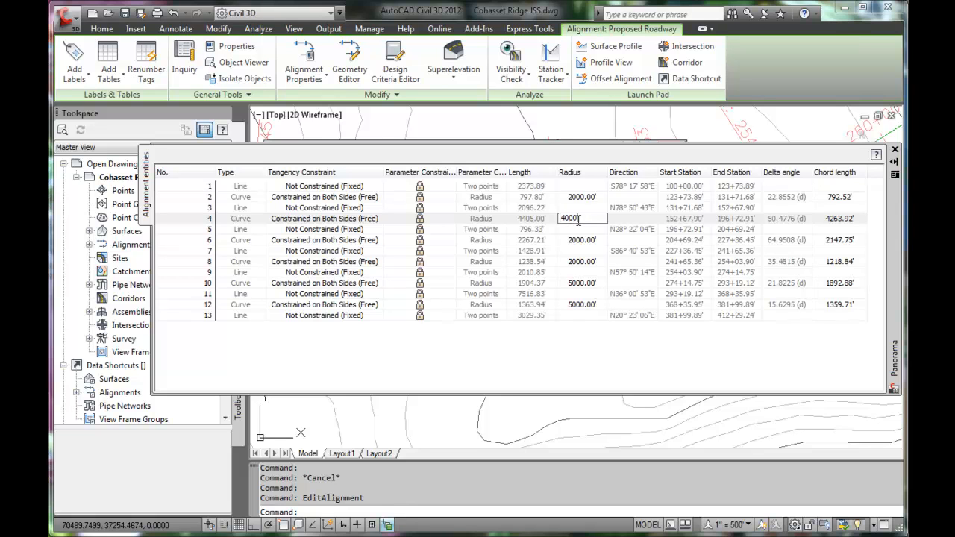
key(Return)
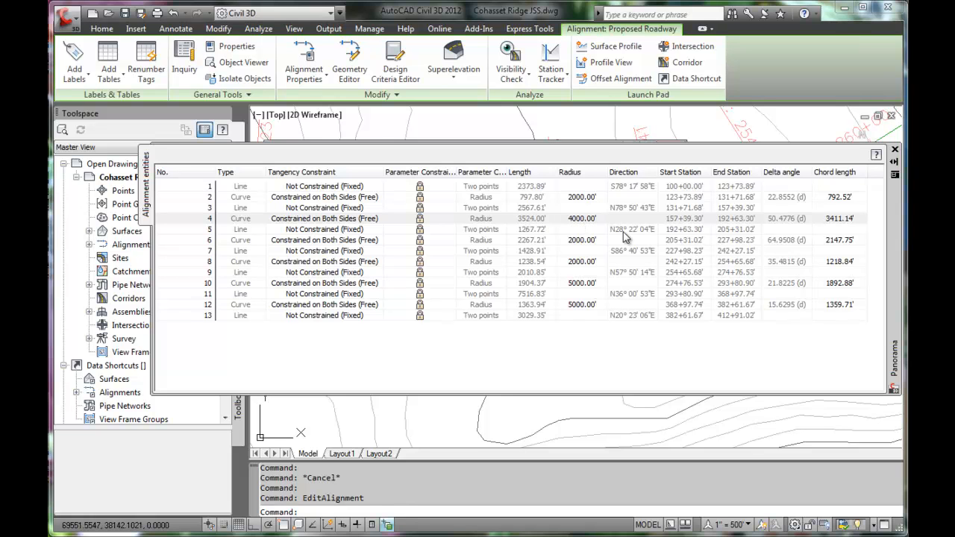
mouse_move(596, 228)
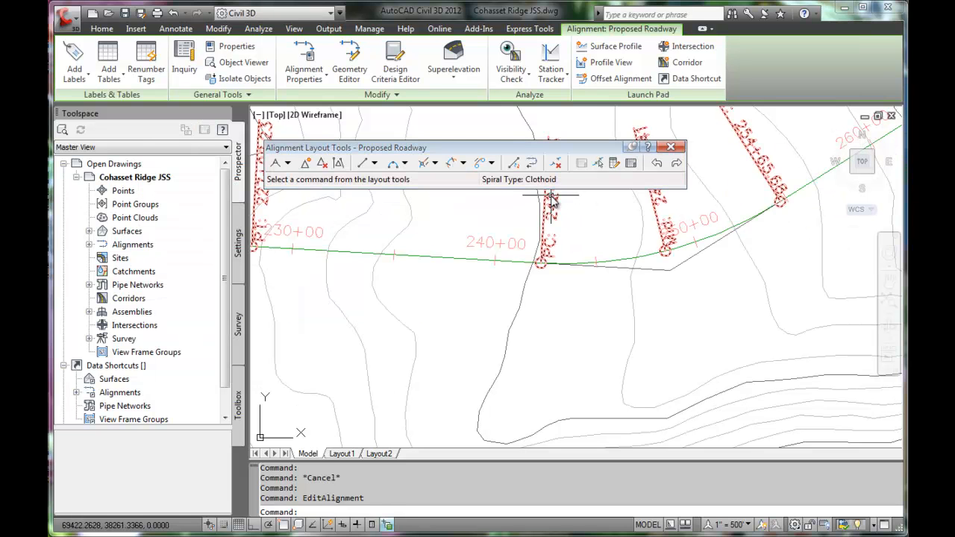
mouse_move(585, 201)
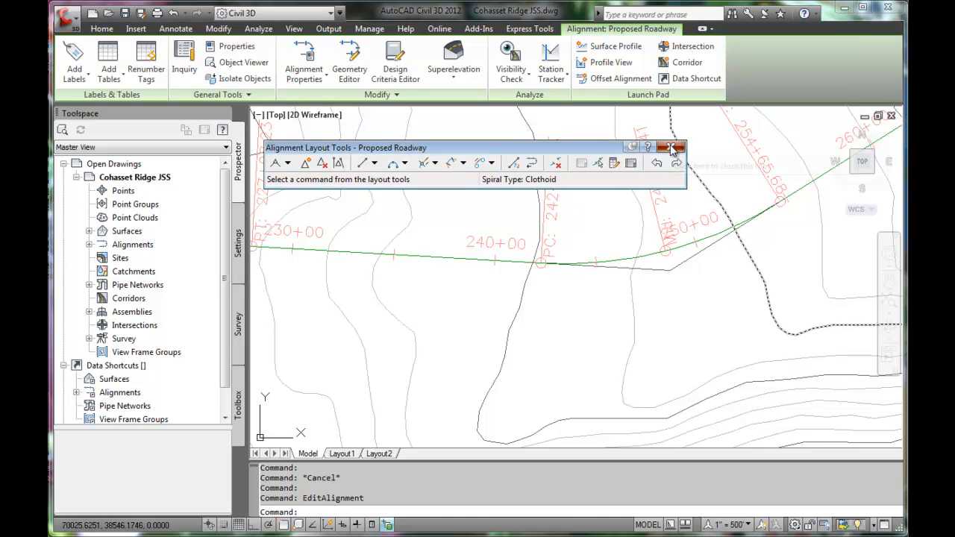
- Close the Alignment Layout Tools toolbar to end geometry editing
click(670, 147)
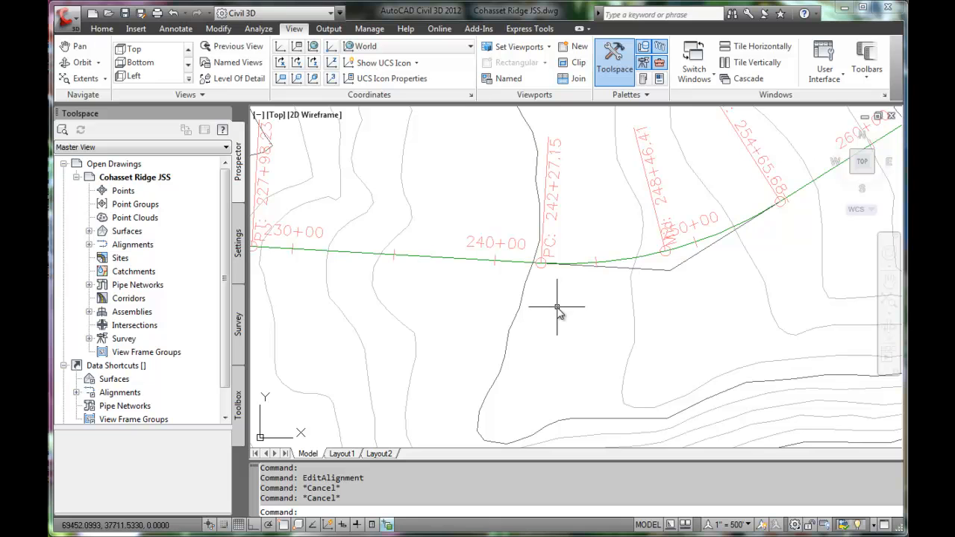
mouse_move(558, 307)
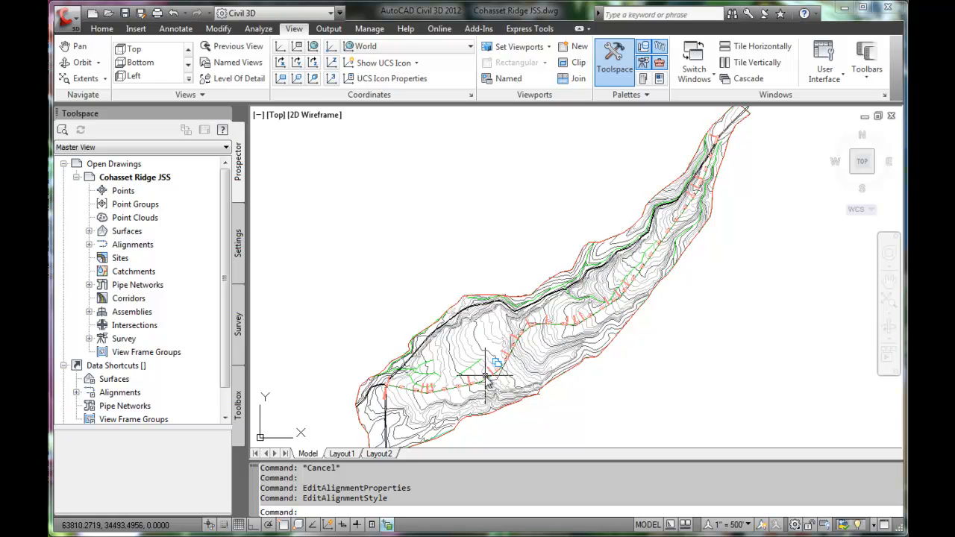
- Zoom in and launch Alignment Properties for the Proposed Roadway alignment
scroll(up, 3)
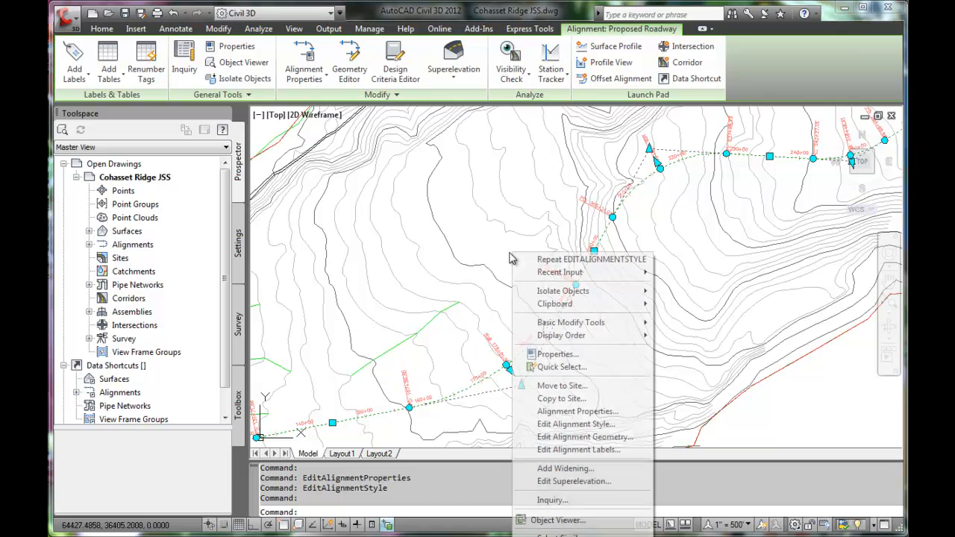
mouse_move(483, 188)
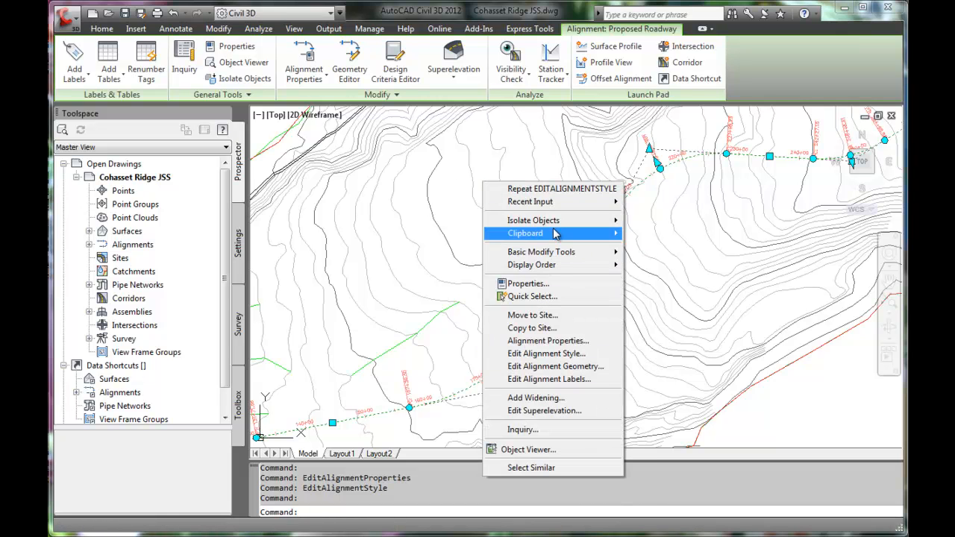
mouse_move(556, 341)
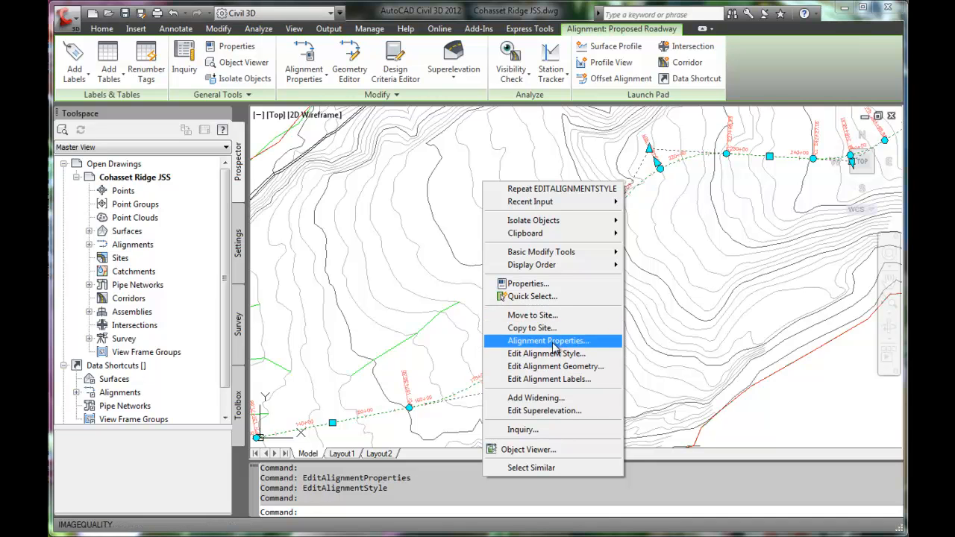
mouse_move(548, 348)
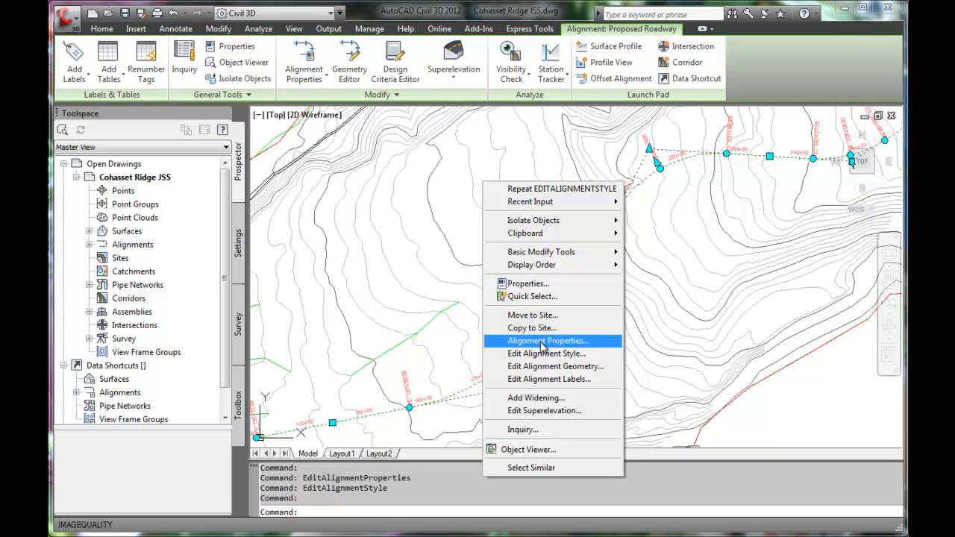
click(548, 340)
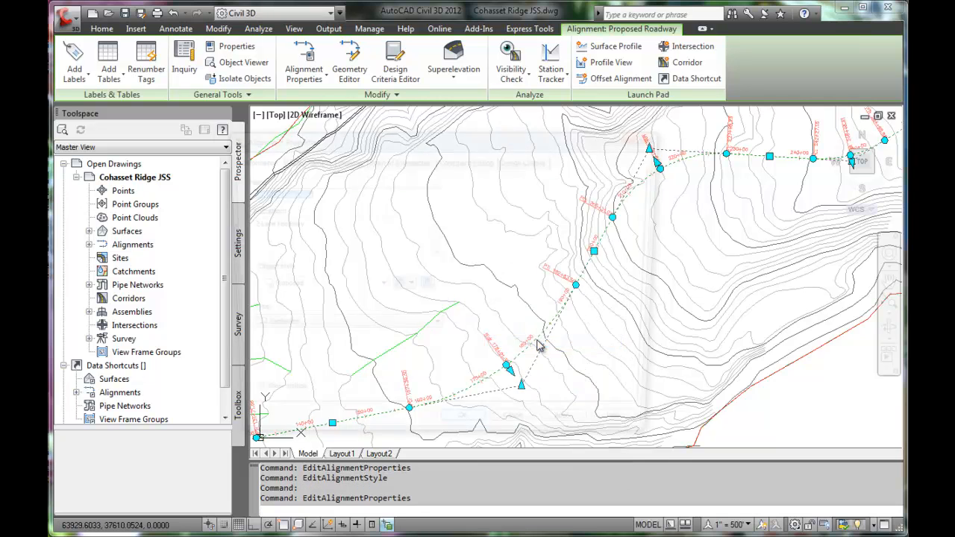
- Review Station Control, Masking, Constraint Editing and Design Criteria (60 mi/h), then cancel unchanged
click(303, 62)
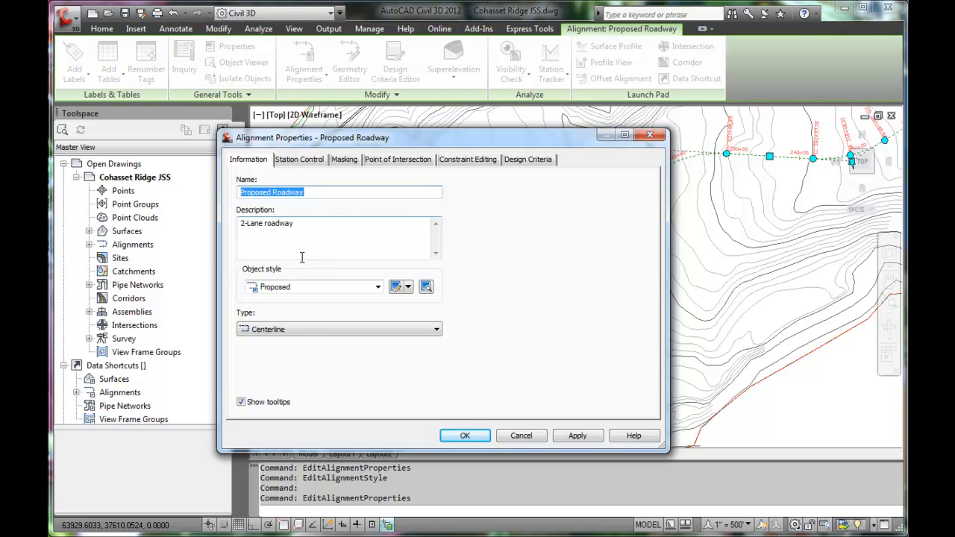
mouse_move(298, 251)
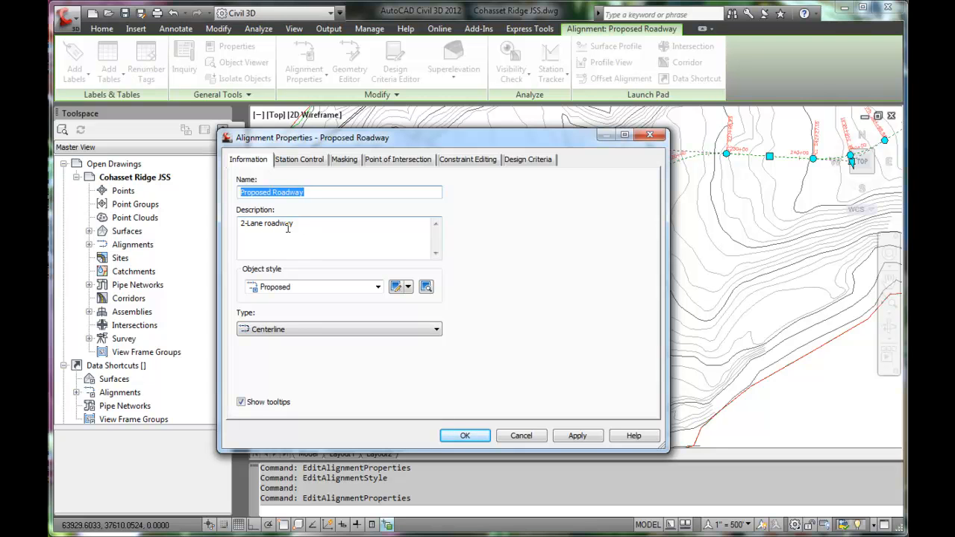
mouse_move(379, 212)
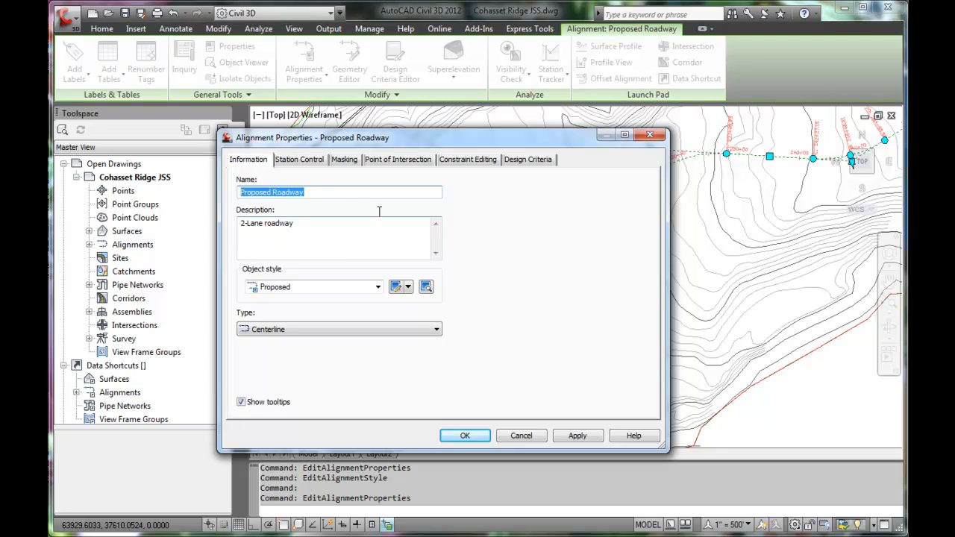
click(299, 159)
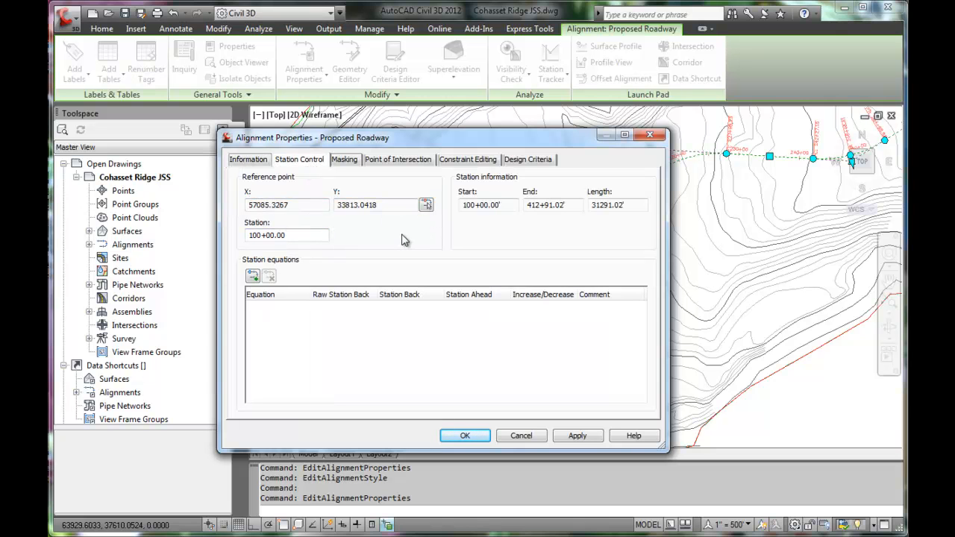
click(344, 159)
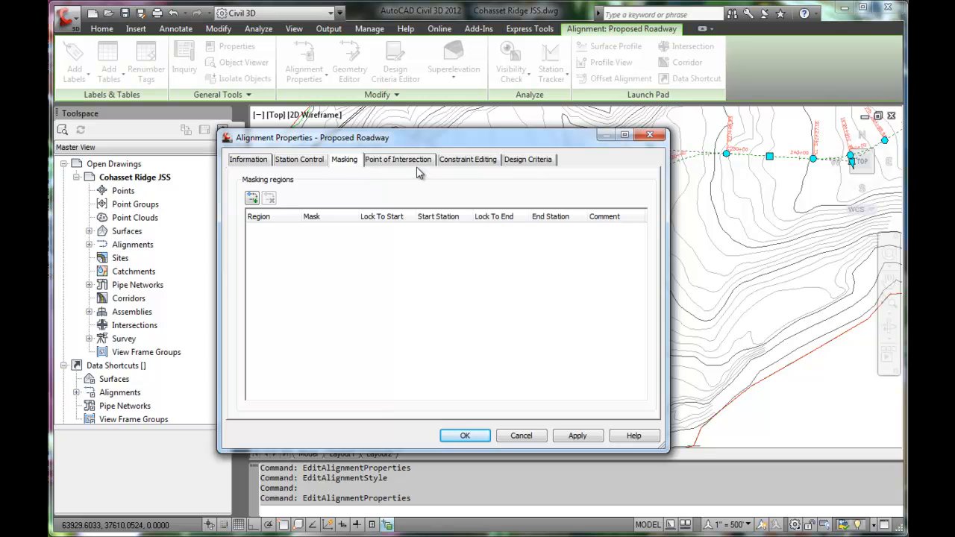
click(466, 159)
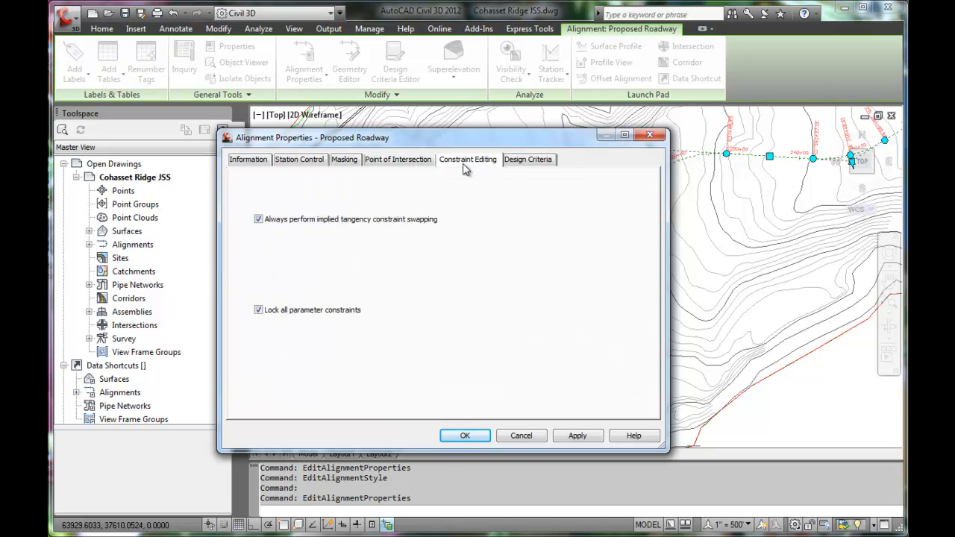
mouse_move(529, 163)
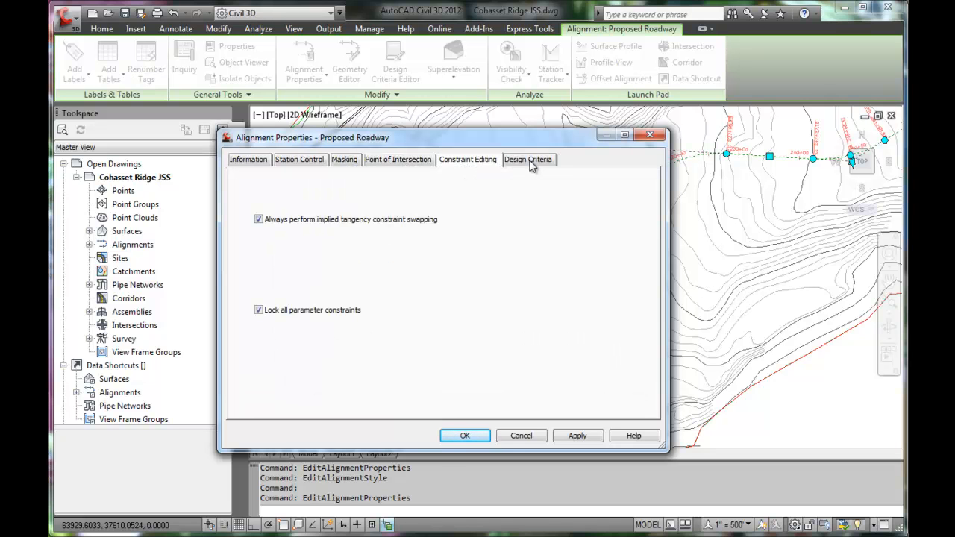
click(528, 159)
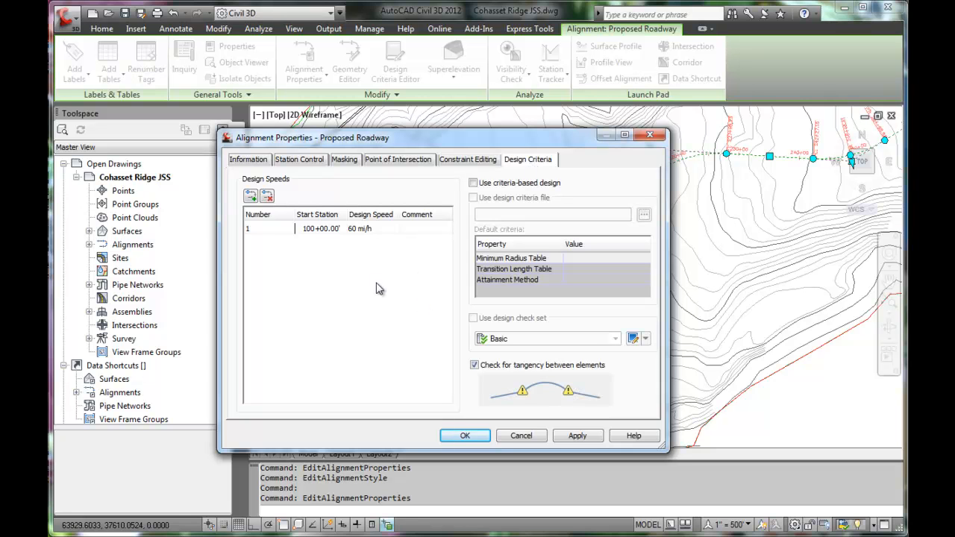
mouse_move(403, 285)
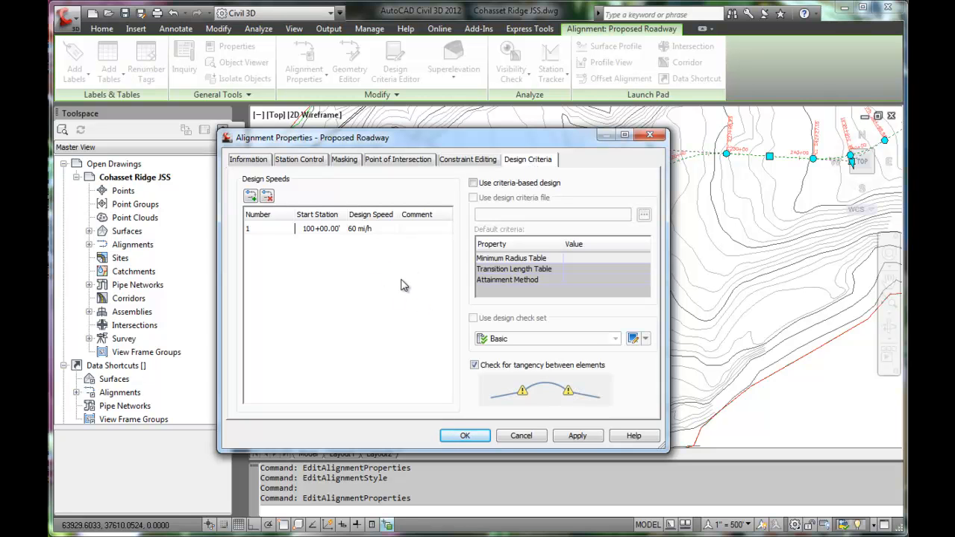
mouse_move(347, 261)
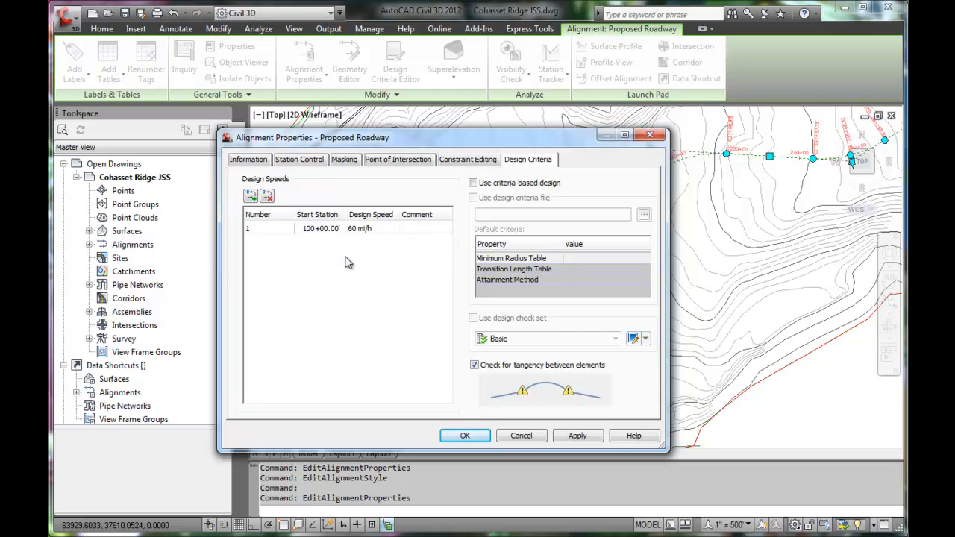
mouse_move(644, 406)
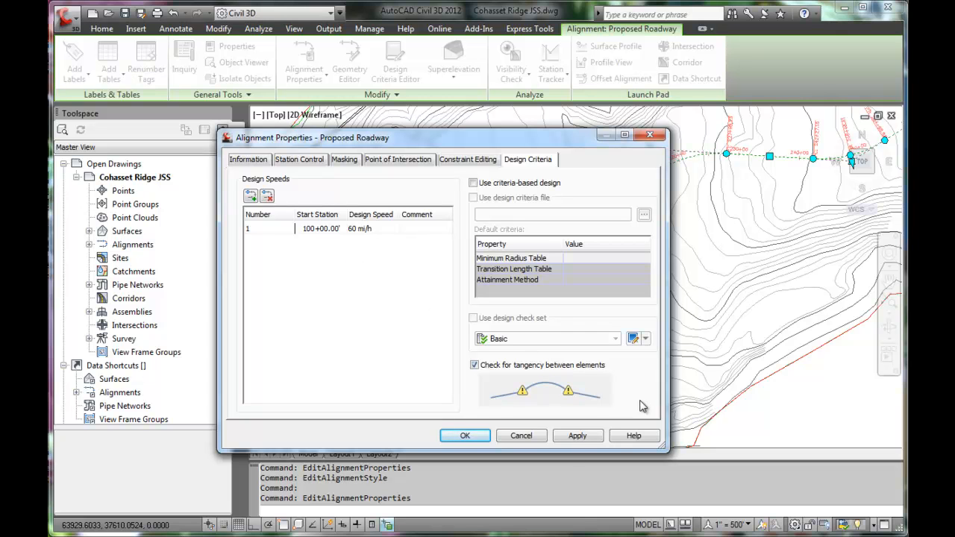
mouse_move(521, 434)
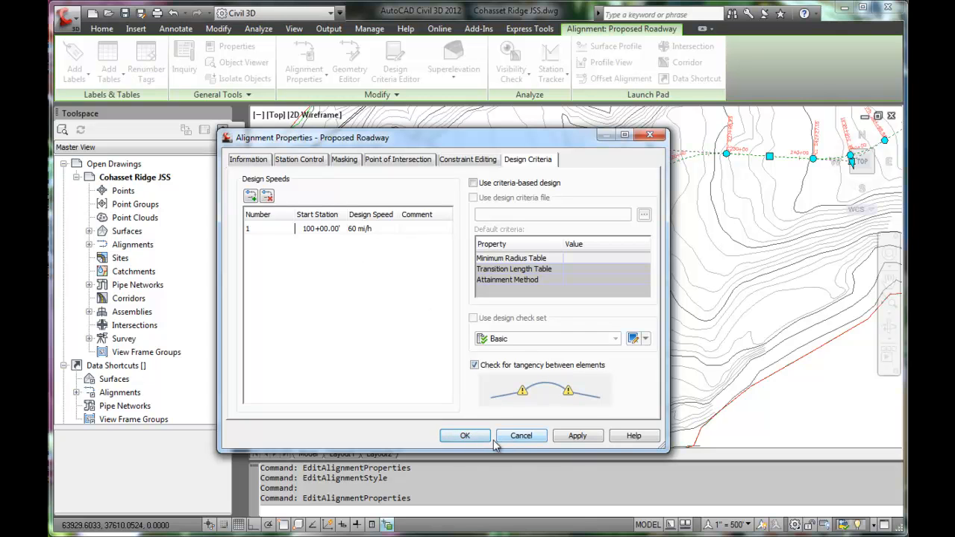
click(465, 435)
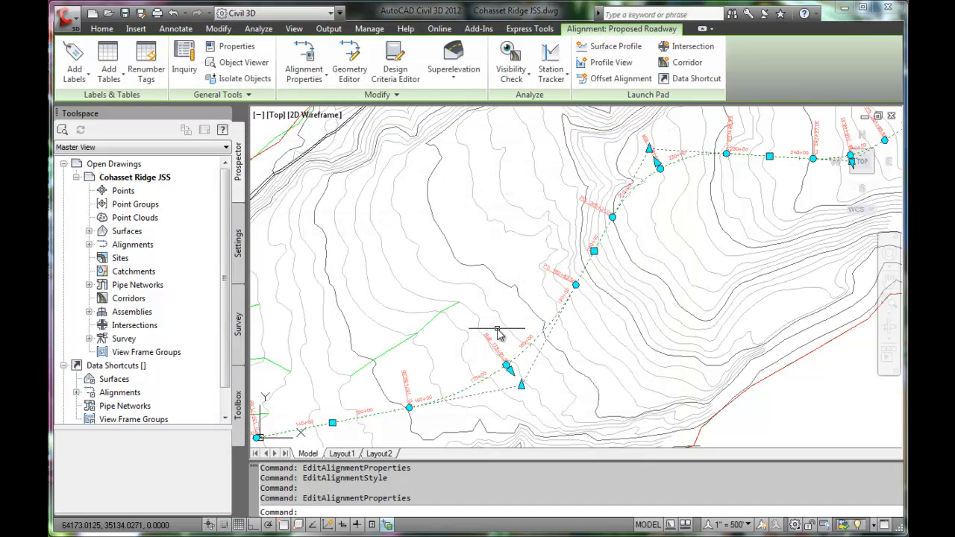
right_click(498, 331)
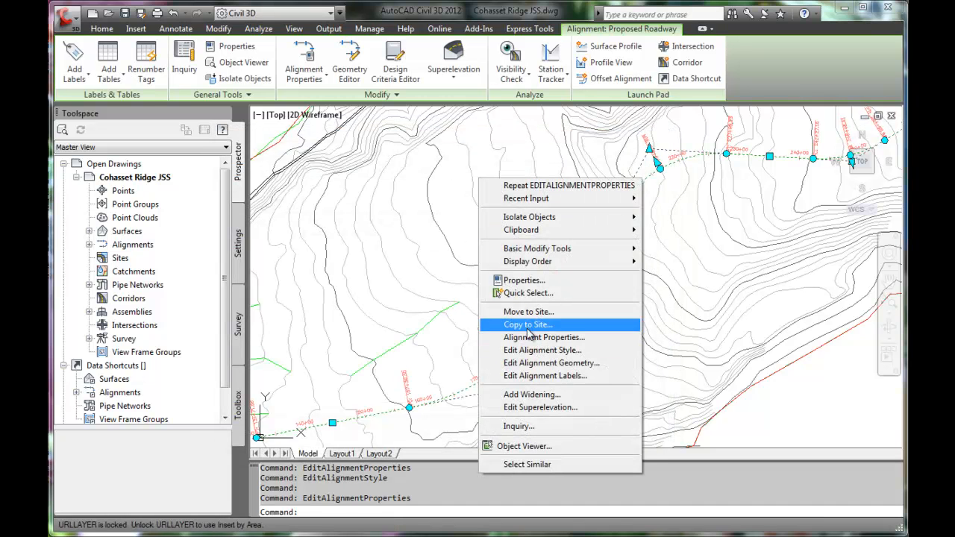
mouse_move(545, 337)
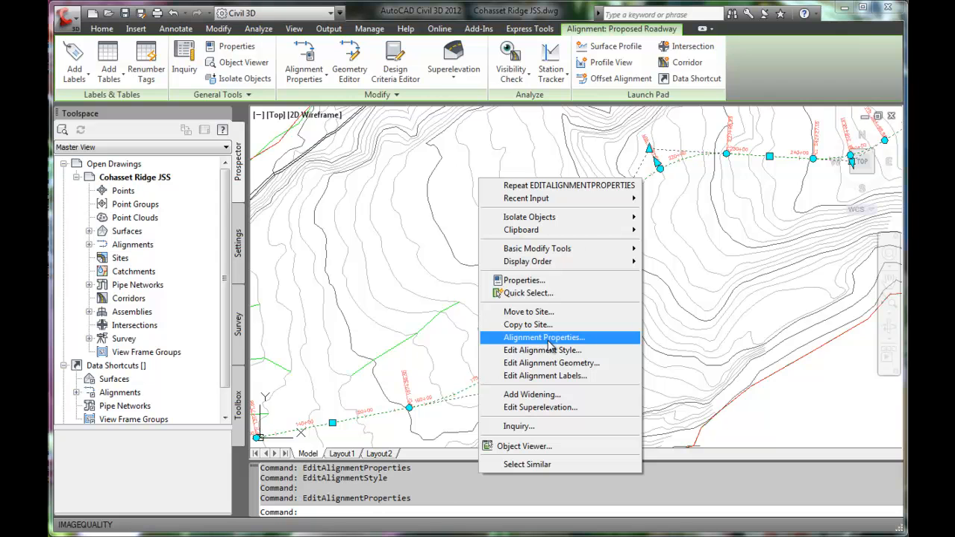
mouse_move(541, 350)
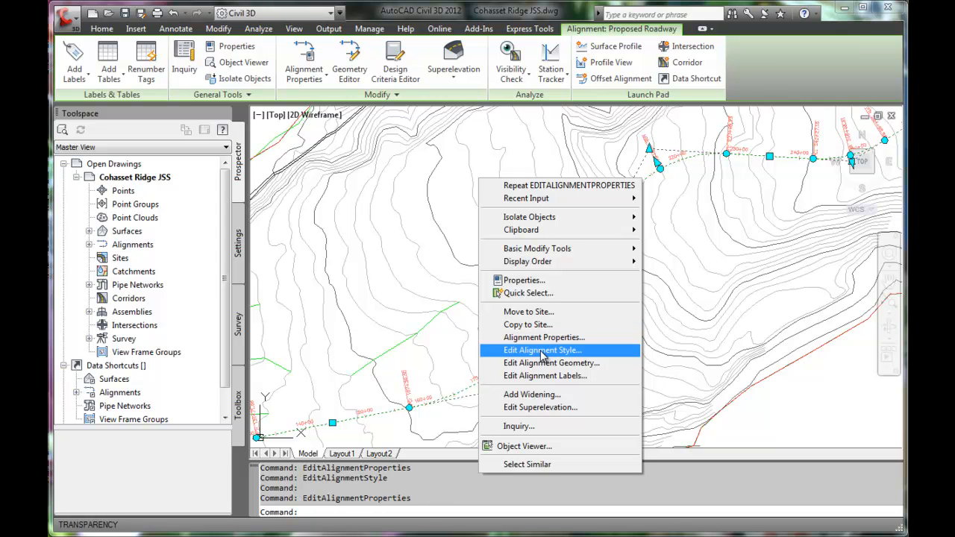
- Open the Proposed alignment style and step through its information, design, display and summary tabs
click(541, 350)
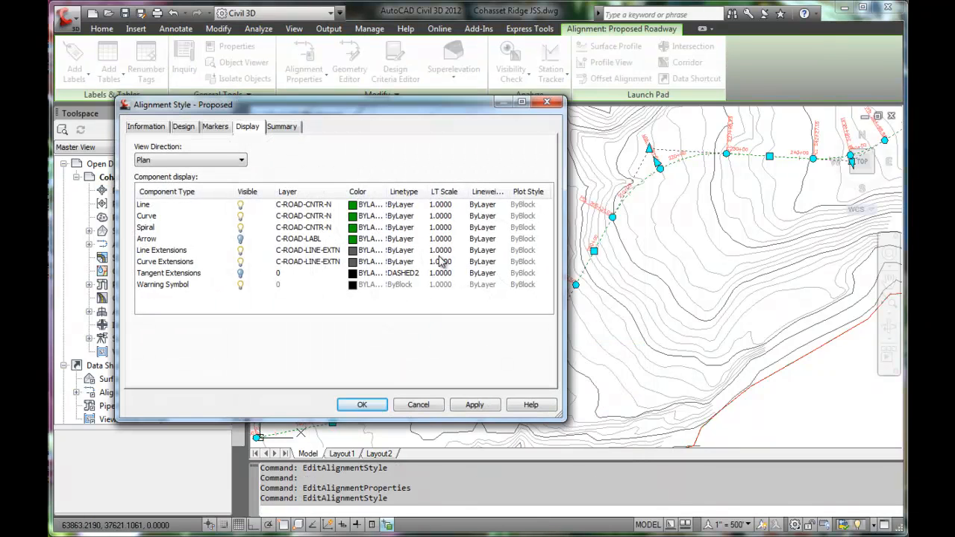
click(146, 126)
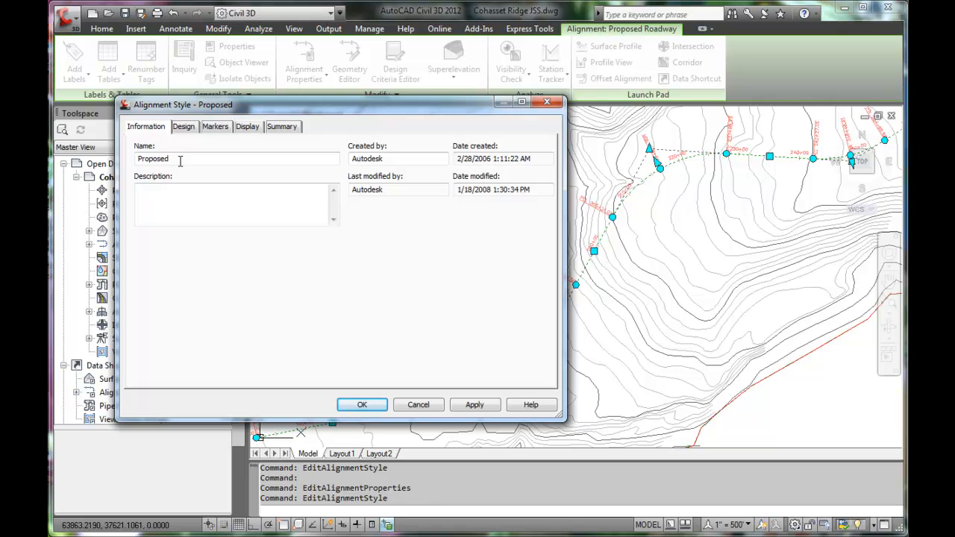
click(184, 126)
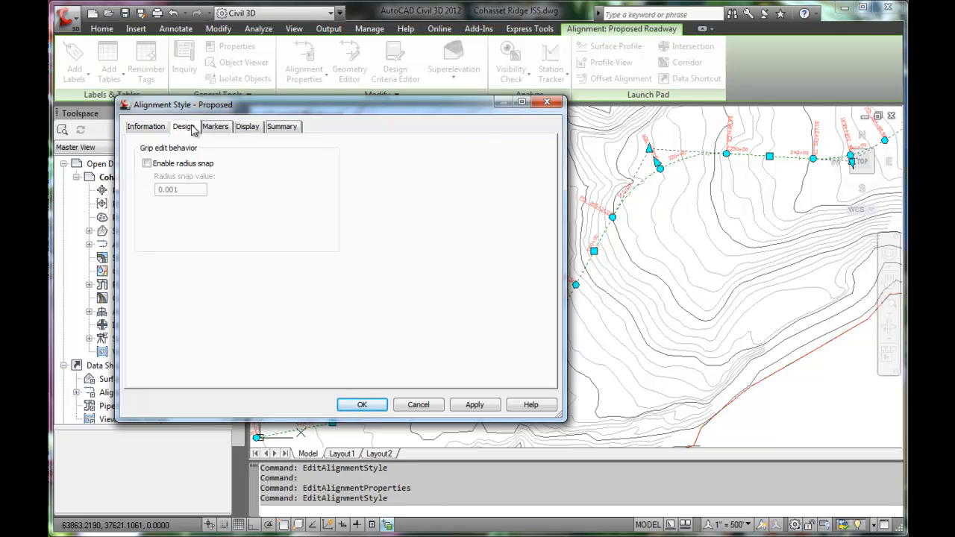
mouse_move(213, 193)
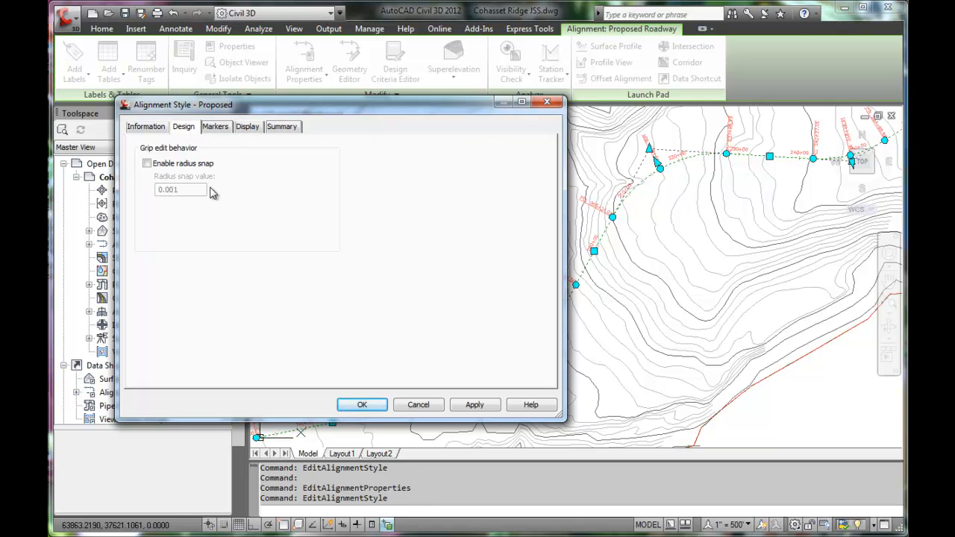
click(215, 126)
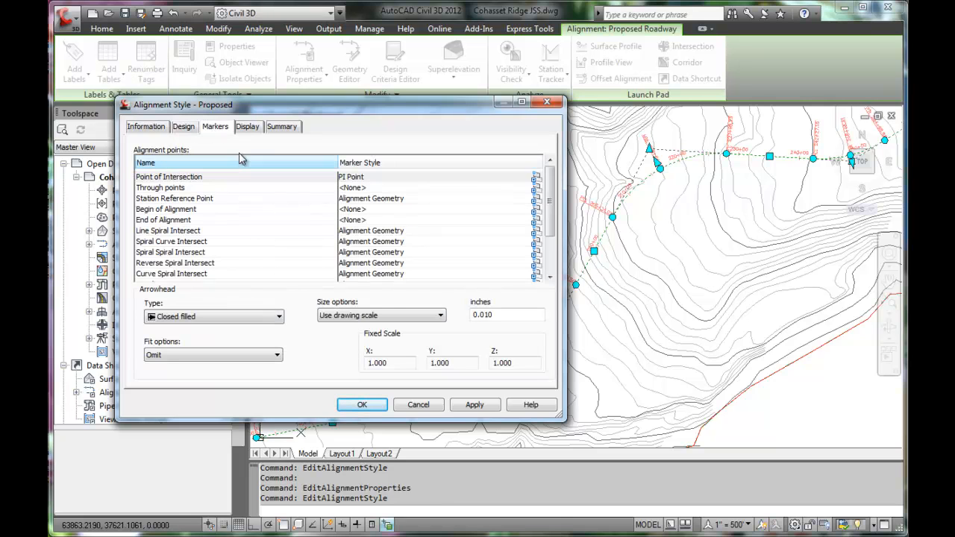
click(247, 126)
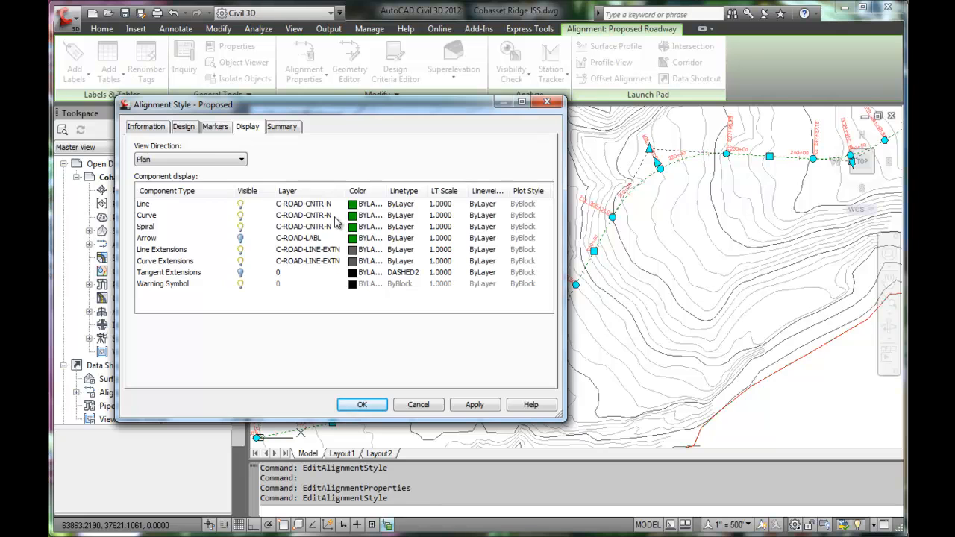
mouse_move(267, 175)
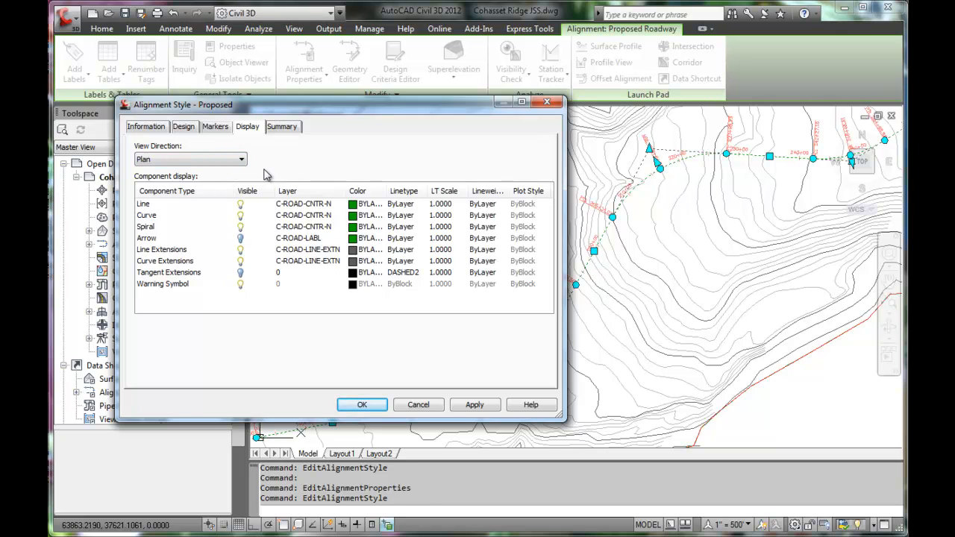
mouse_move(258, 178)
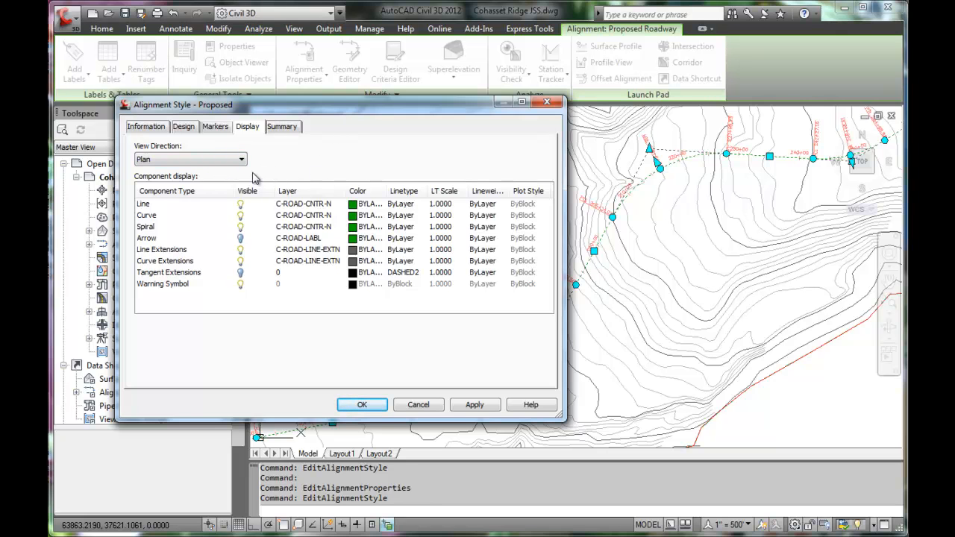
mouse_move(334, 232)
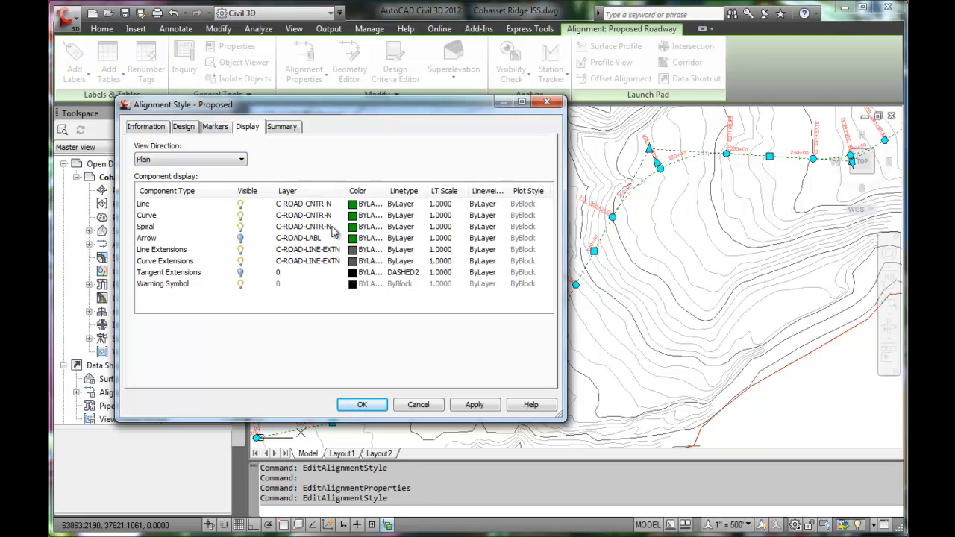
mouse_move(304, 220)
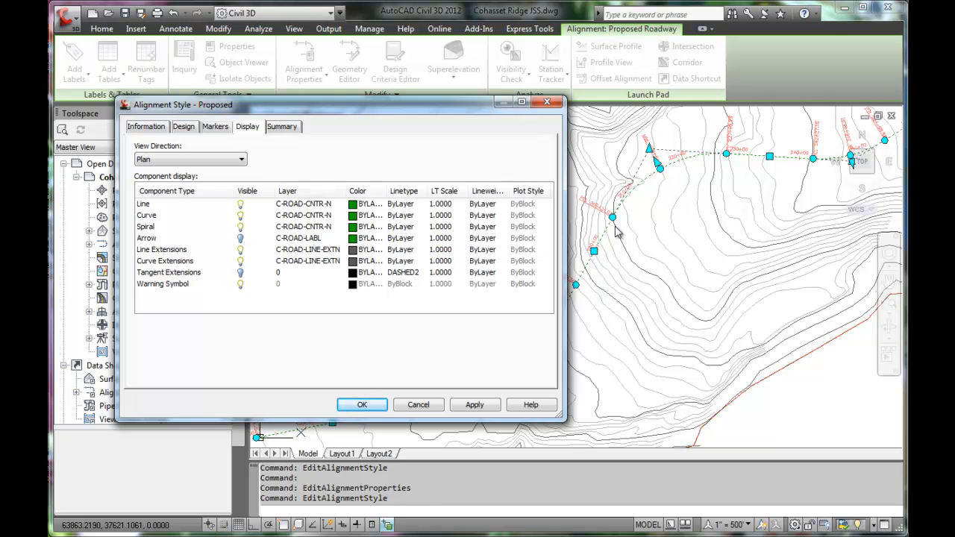
mouse_move(362, 226)
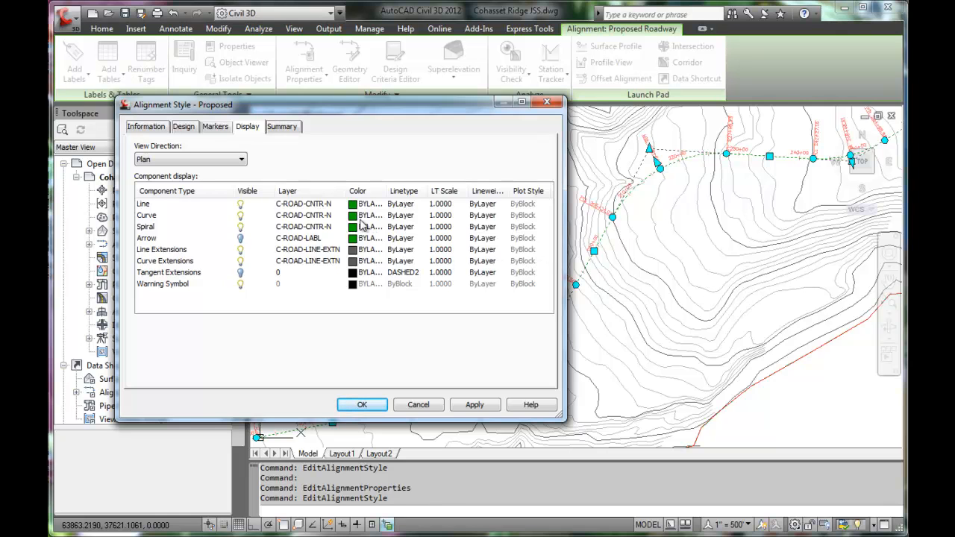
mouse_move(290, 243)
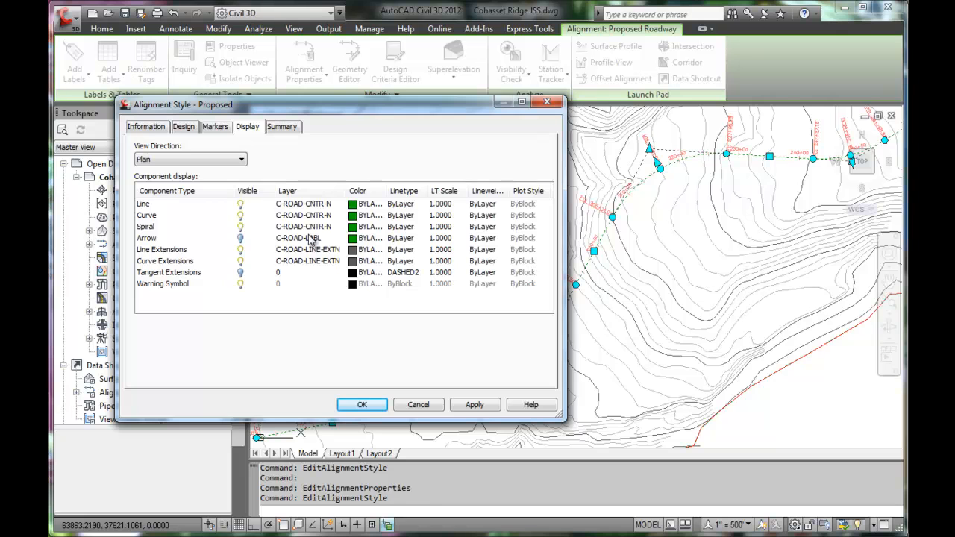
mouse_move(309, 240)
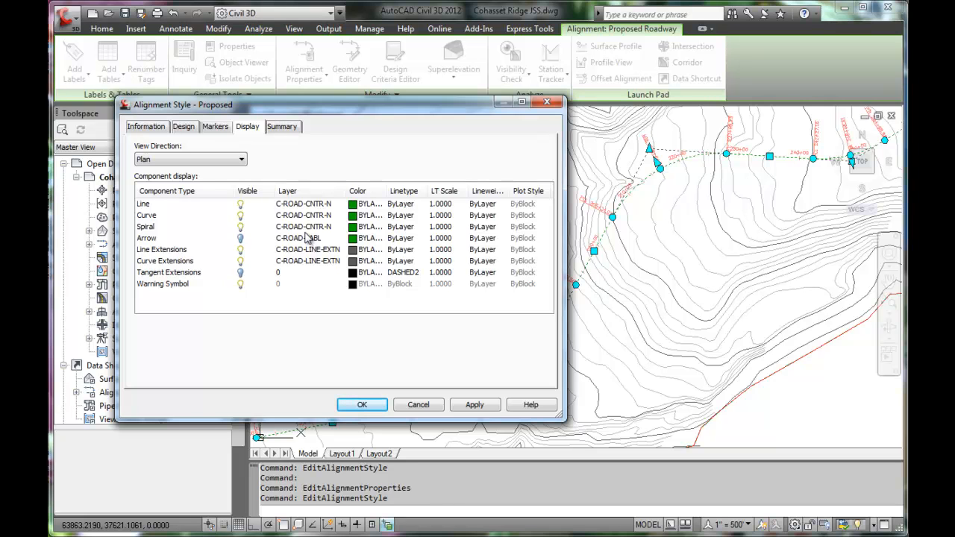
mouse_move(317, 211)
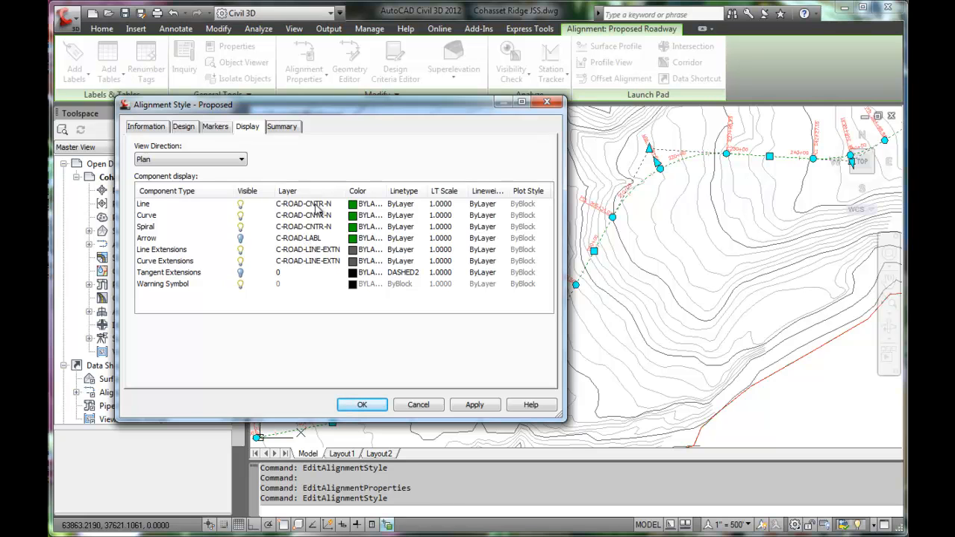
click(281, 126)
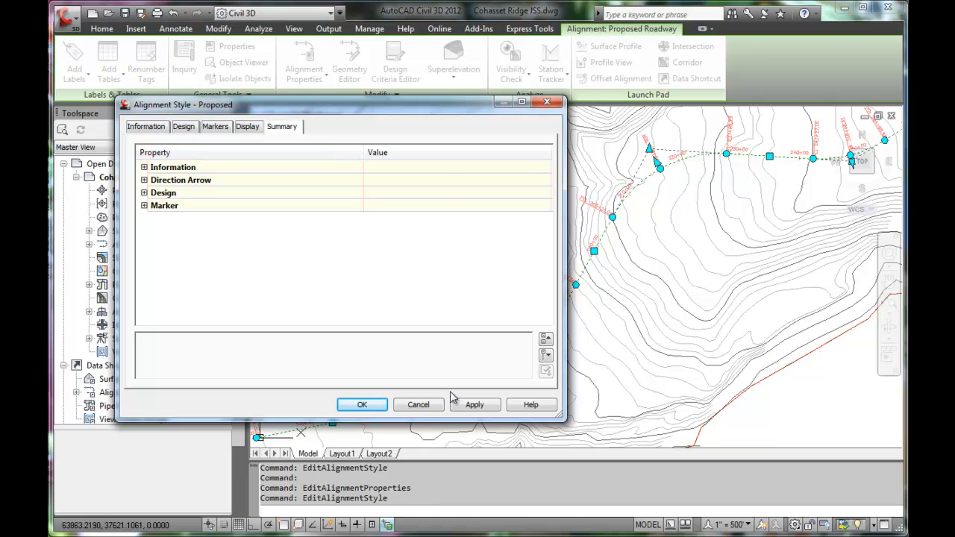
mouse_move(418, 405)
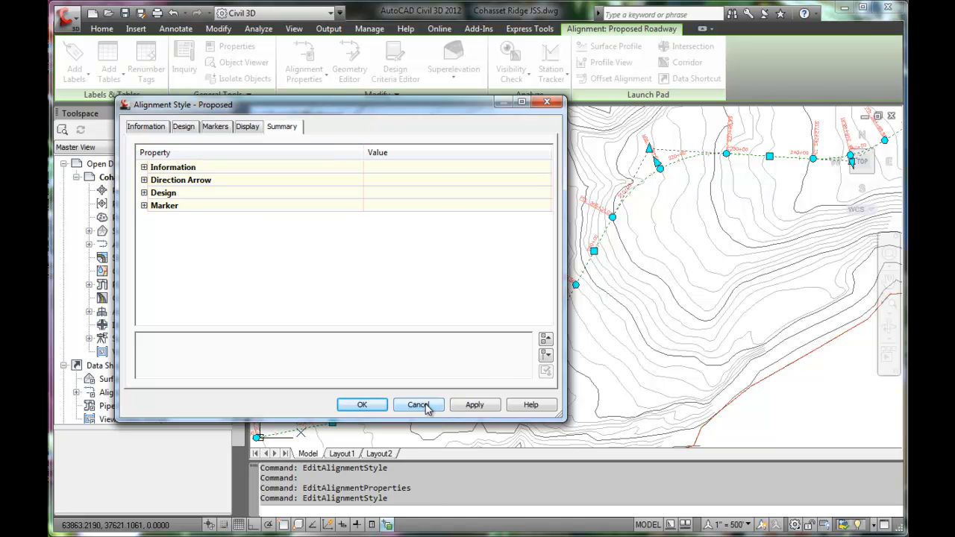
- Cancel the Proposed alignment style and reselect the Proposed Roadway alignment
click(418, 404)
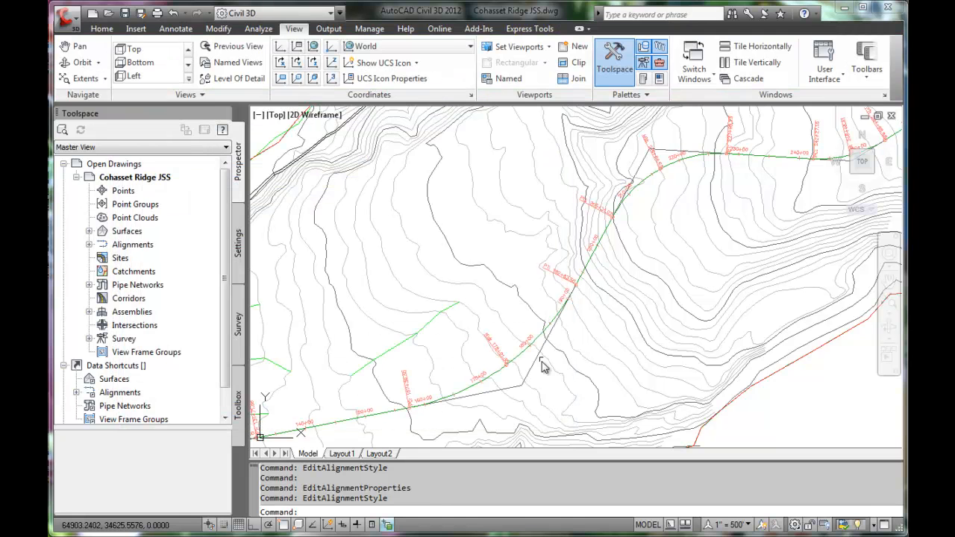
click(507, 365)
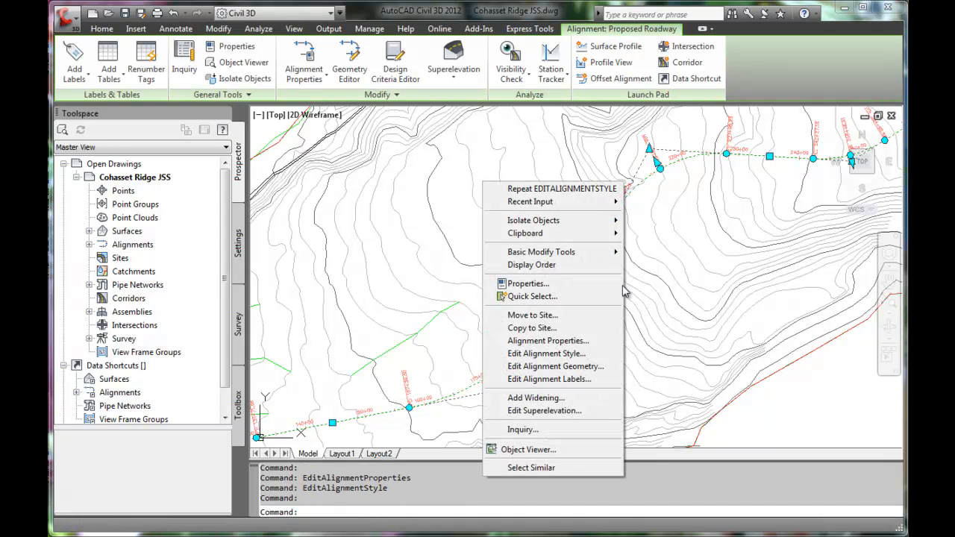
mouse_move(556, 366)
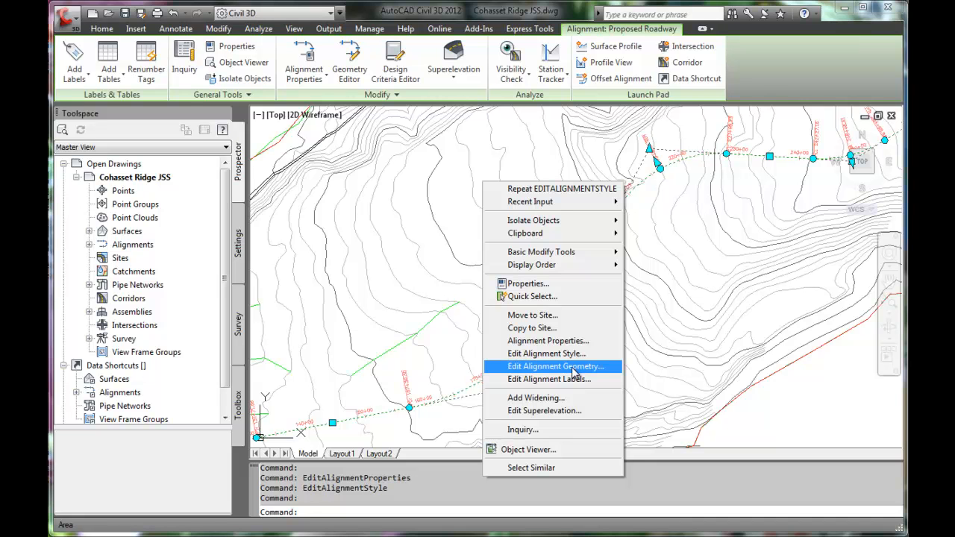
mouse_move(488, 344)
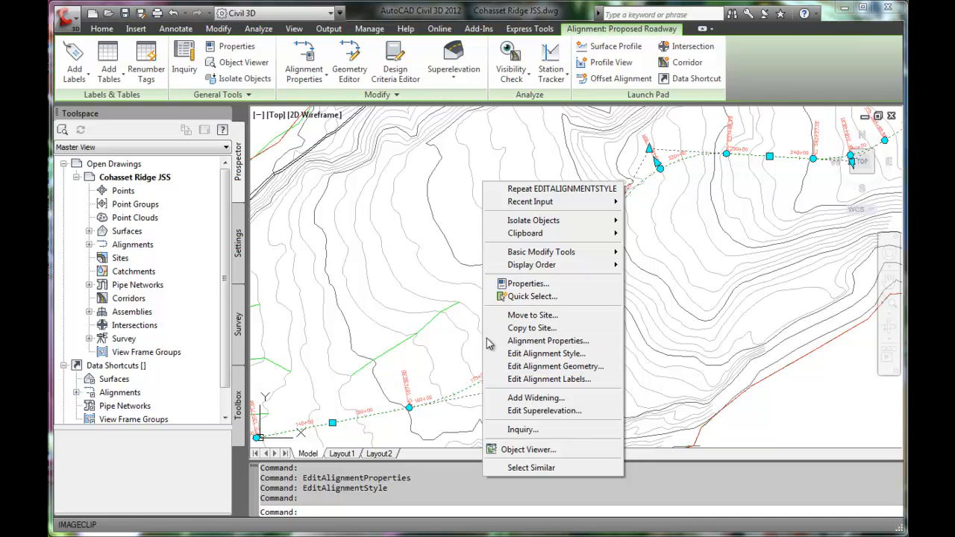
mouse_move(555, 367)
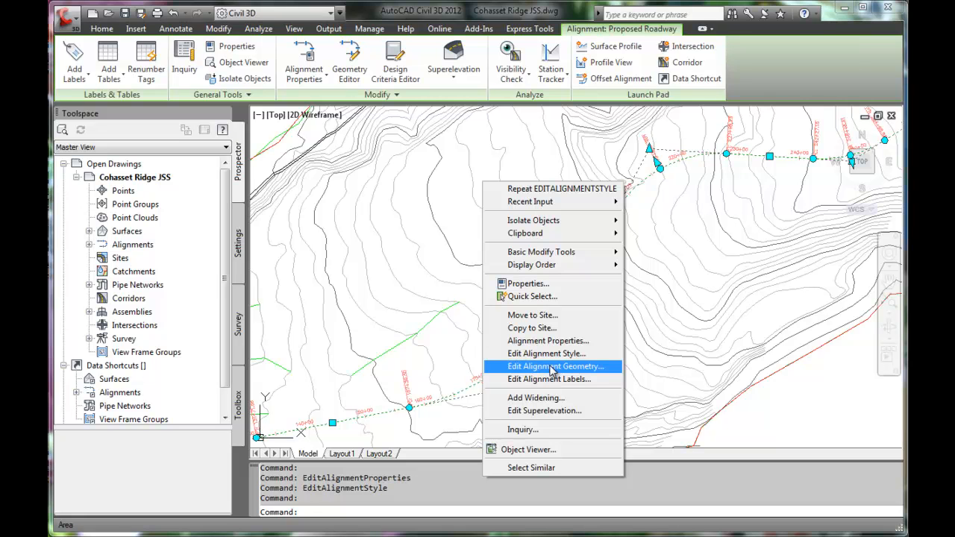
mouse_move(549, 379)
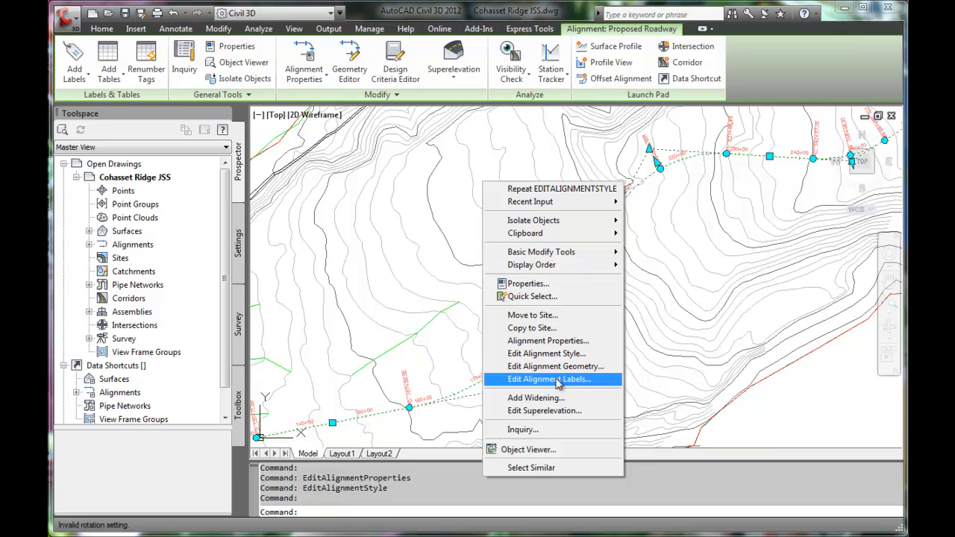
- Open Edit Alignment Labels for Proposed Roadway and move the dialog over the drawing
click(549, 379)
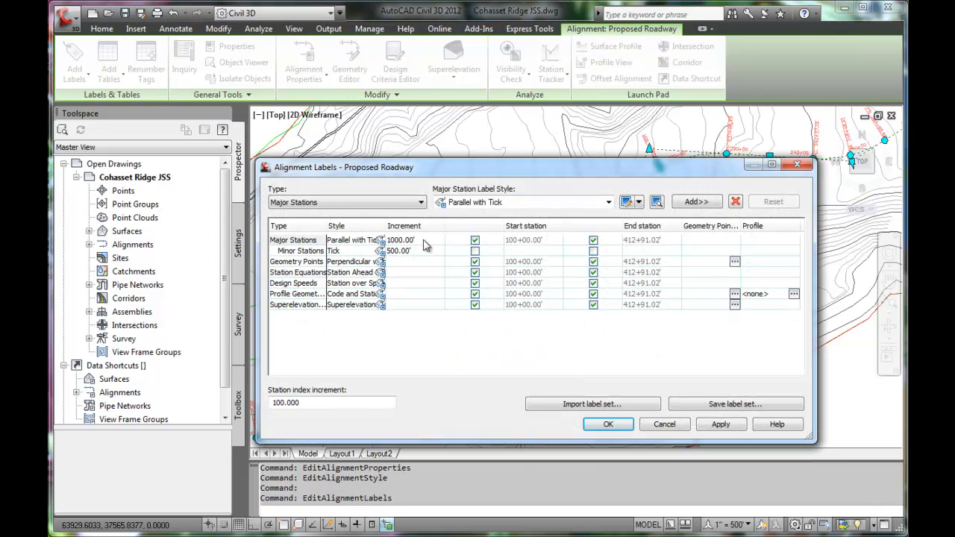
mouse_move(388, 208)
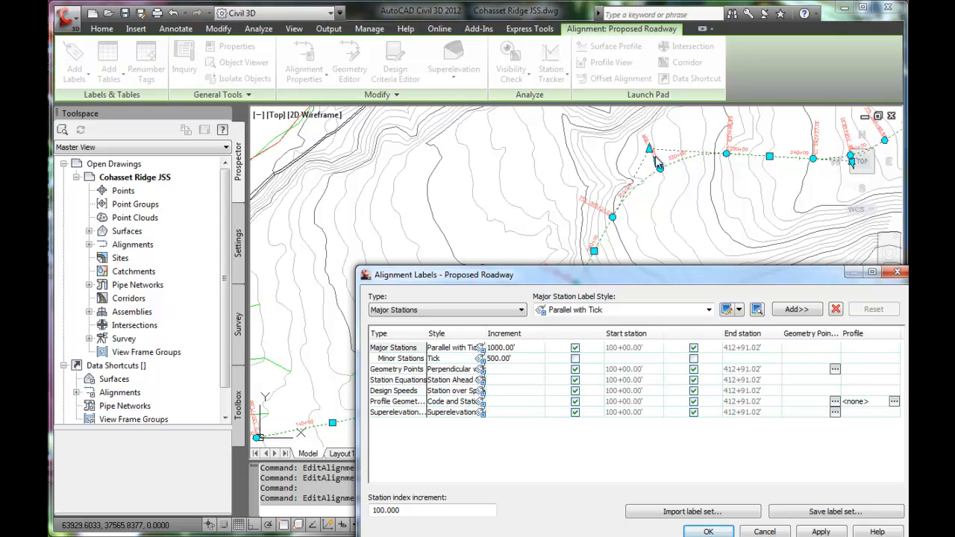
drag(437, 274, 395, 241)
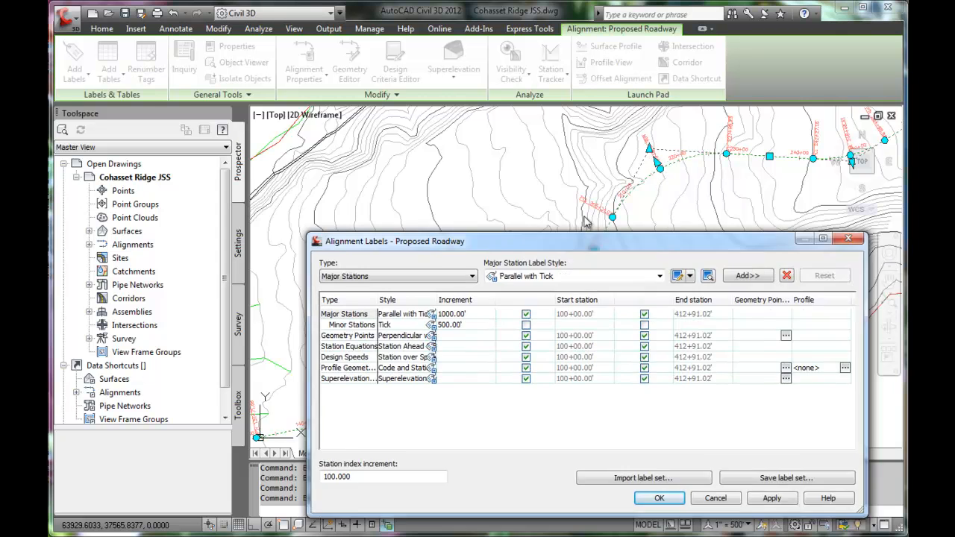
drag(396, 241, 358, 156)
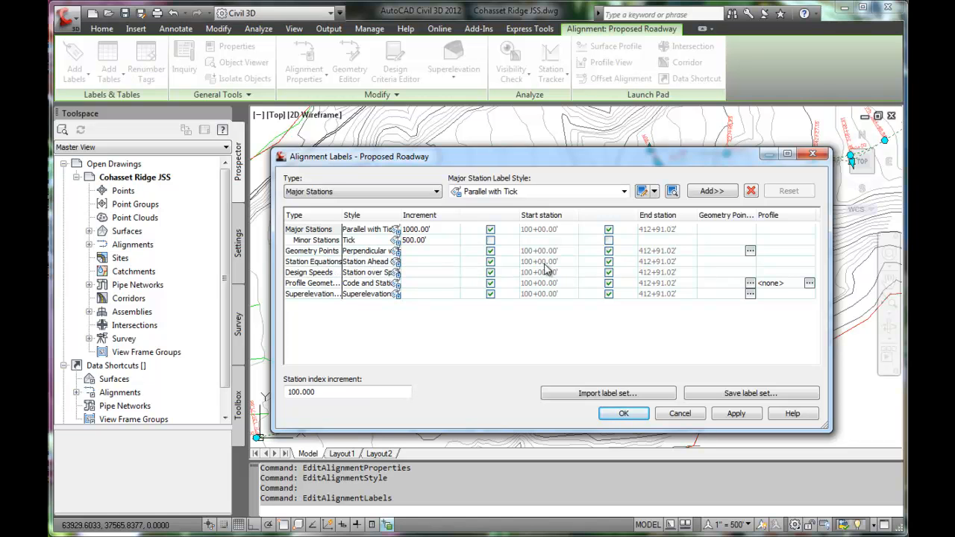
mouse_move(752, 255)
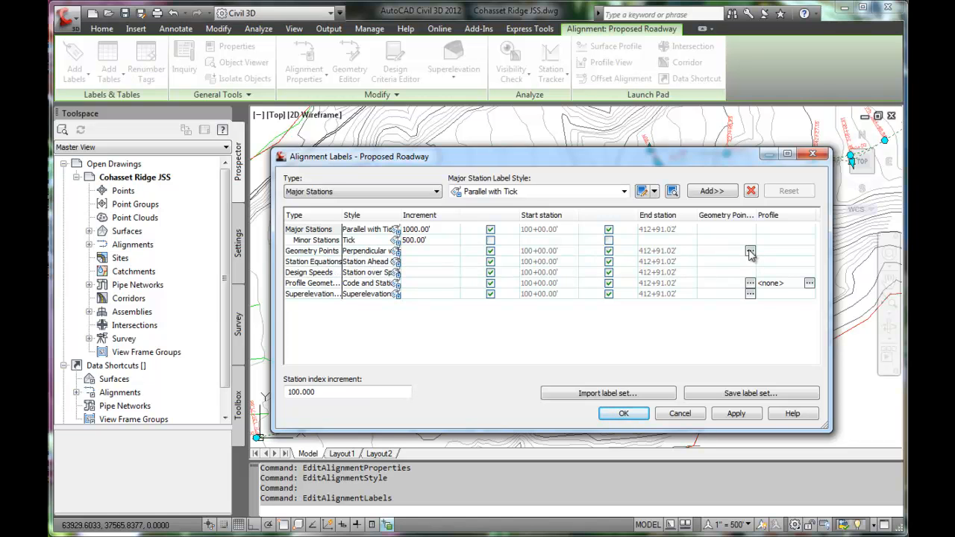
mouse_move(749, 239)
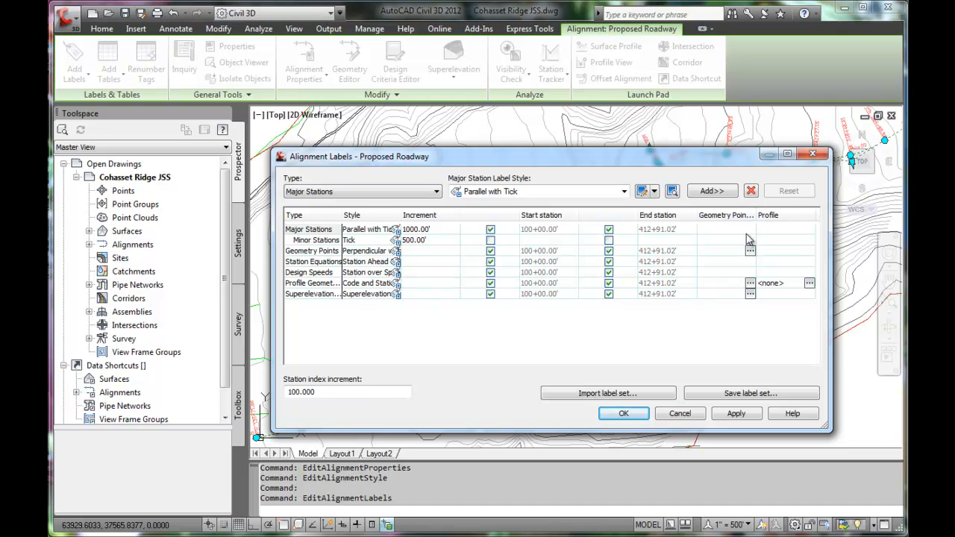
mouse_move(753, 253)
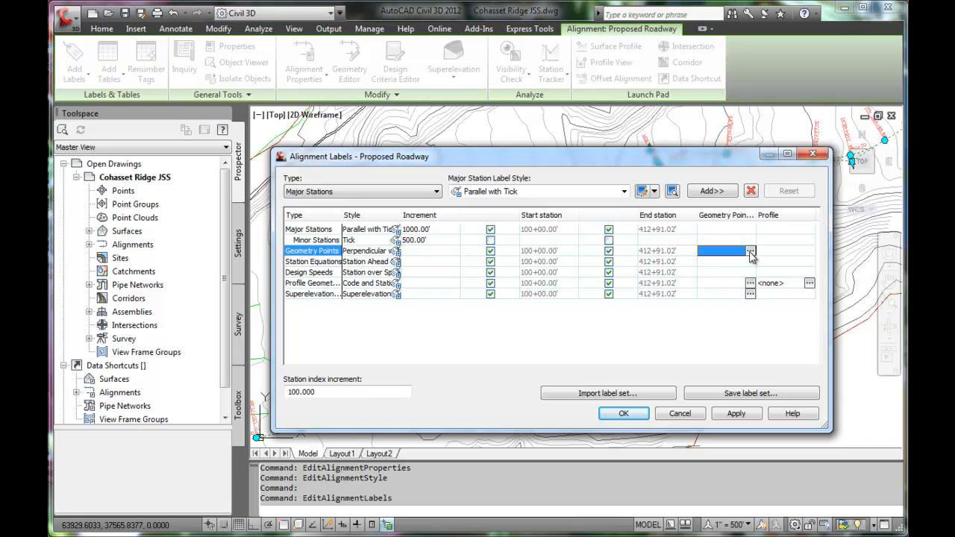
- Uncheck Curve Mid Point in the Geometry Points selection and confirm
click(750, 250)
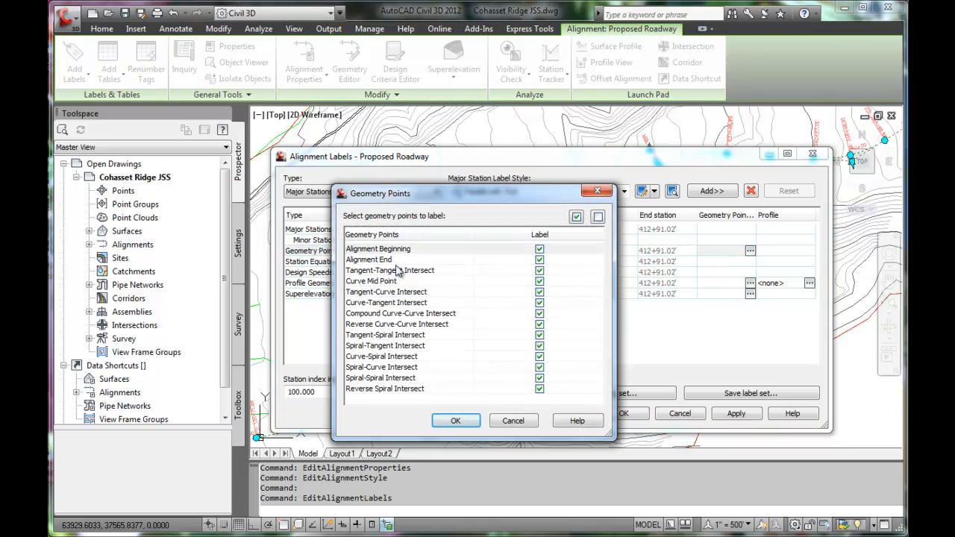
mouse_move(403, 328)
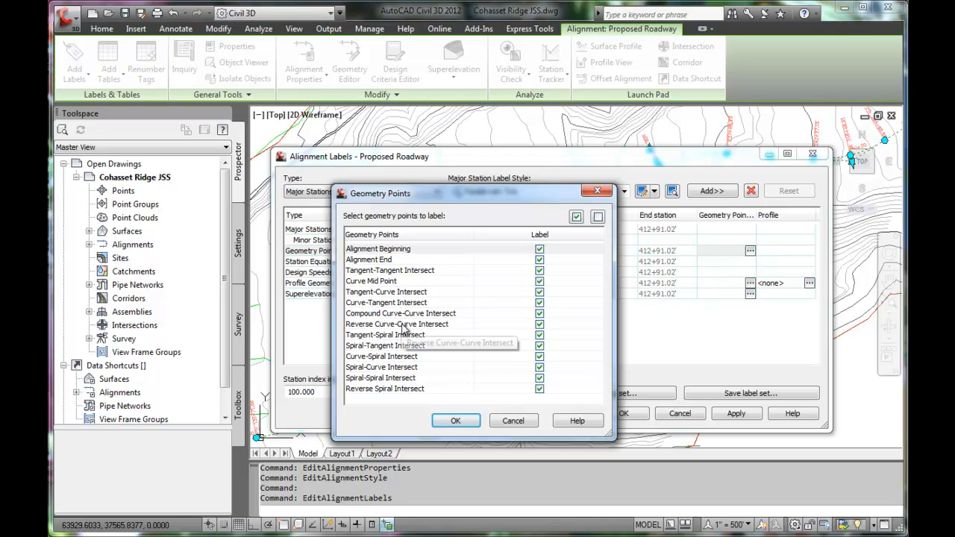
click(378, 249)
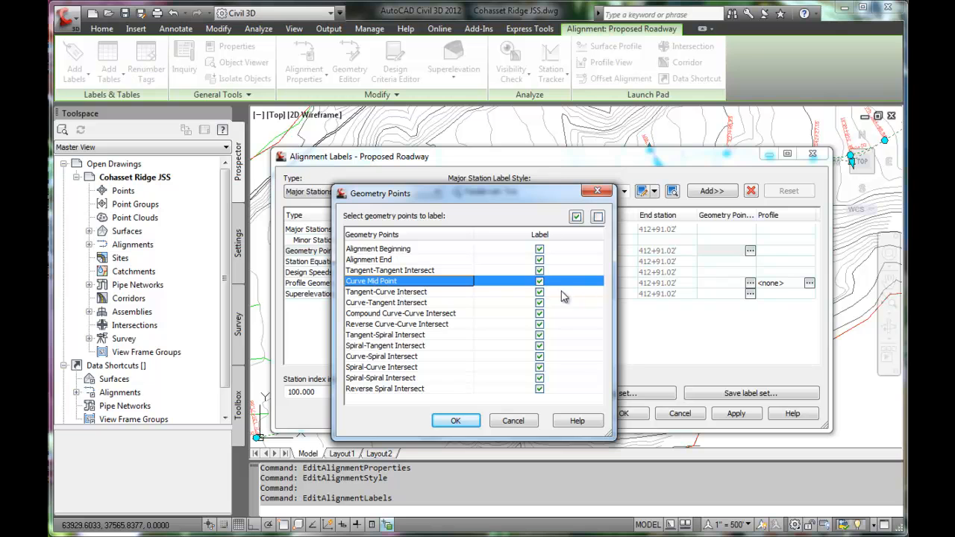
click(539, 281)
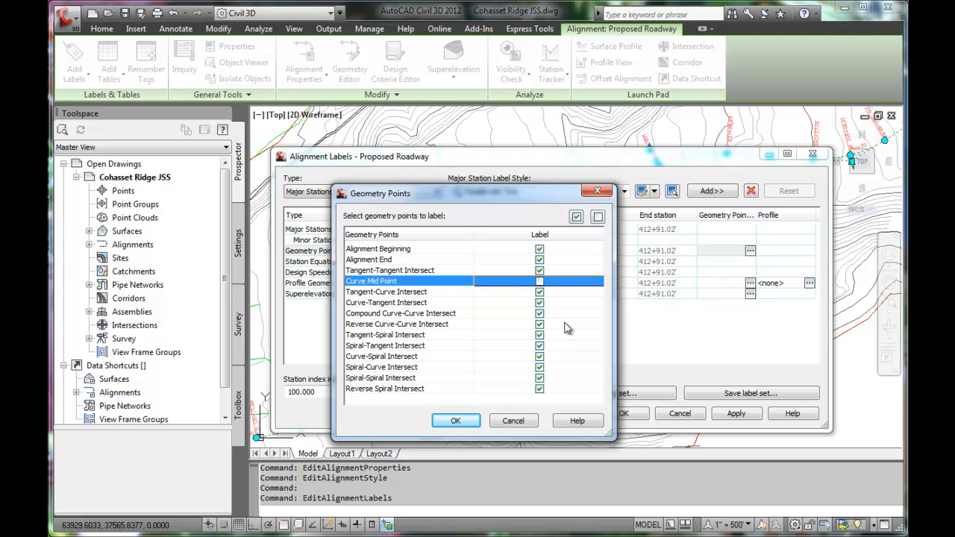
mouse_move(429, 350)
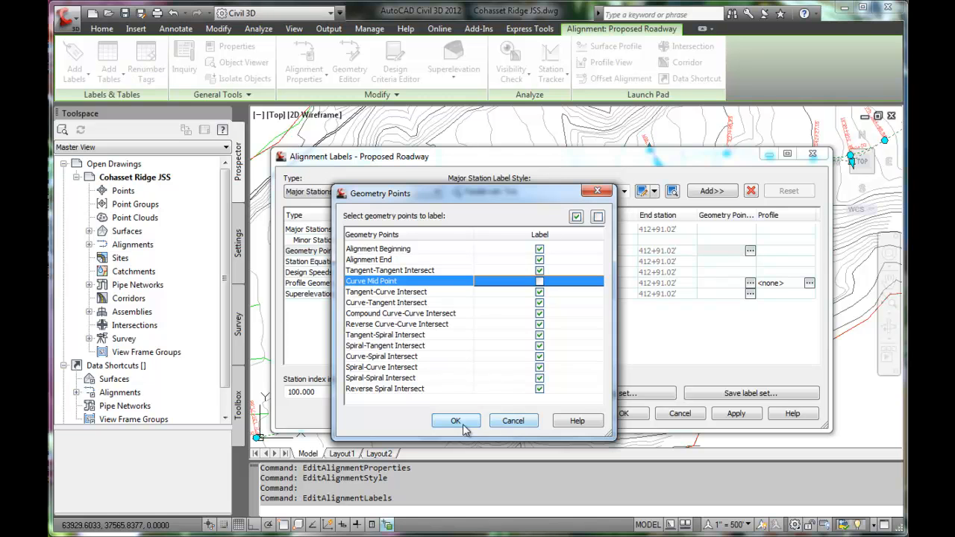
click(455, 420)
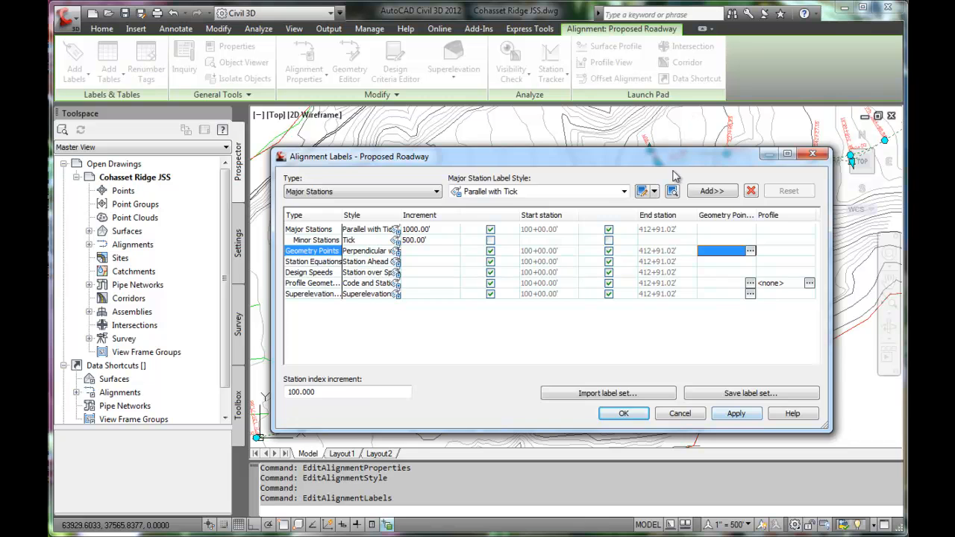
- Move the Alignment Labels dialog aside, apply the Proposed Roadway label set, and close it
drag(358, 156, 338, 253)
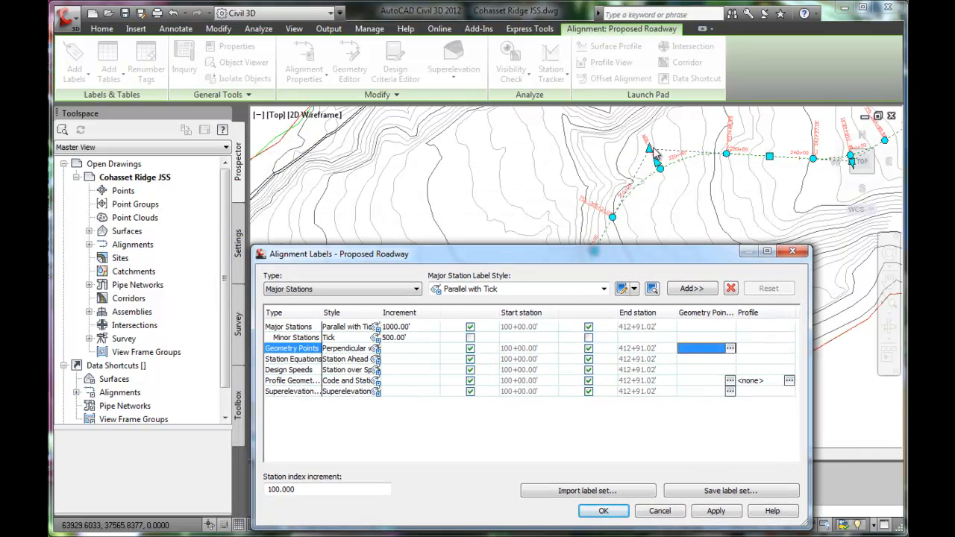
mouse_move(633, 258)
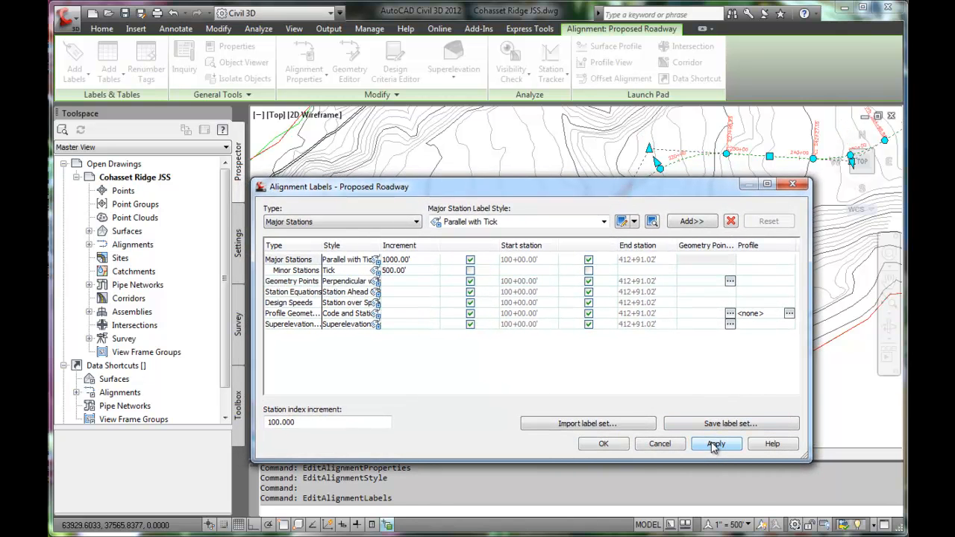
click(715, 443)
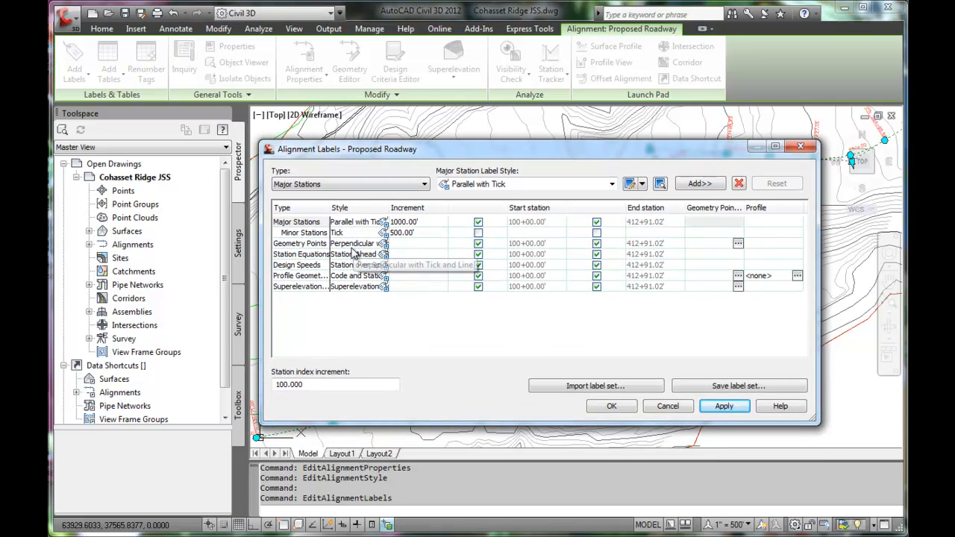
mouse_move(589, 157)
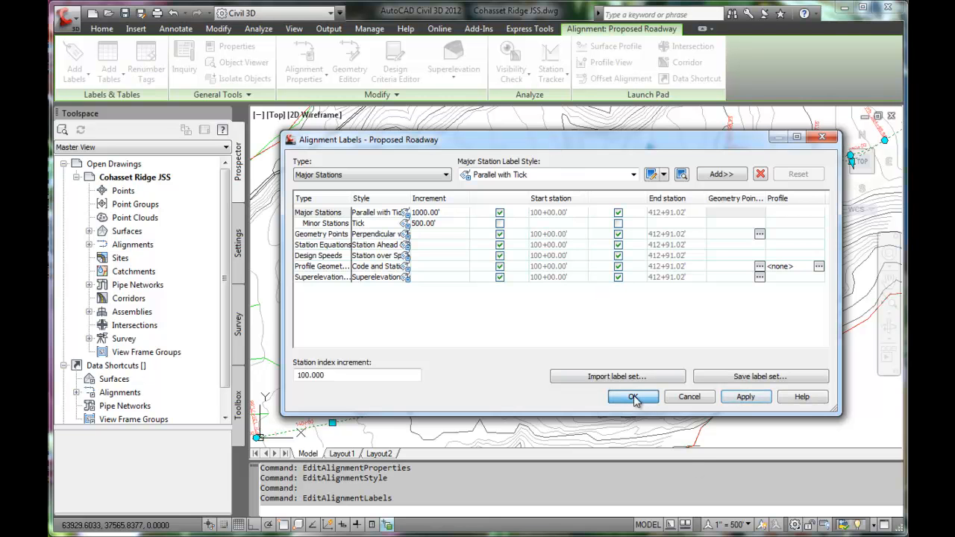
click(632, 396)
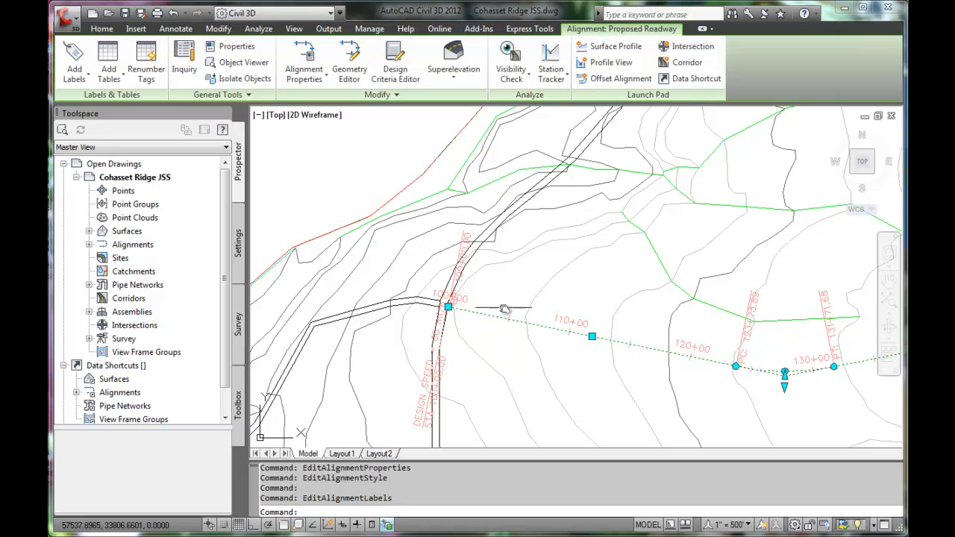
mouse_move(487, 316)
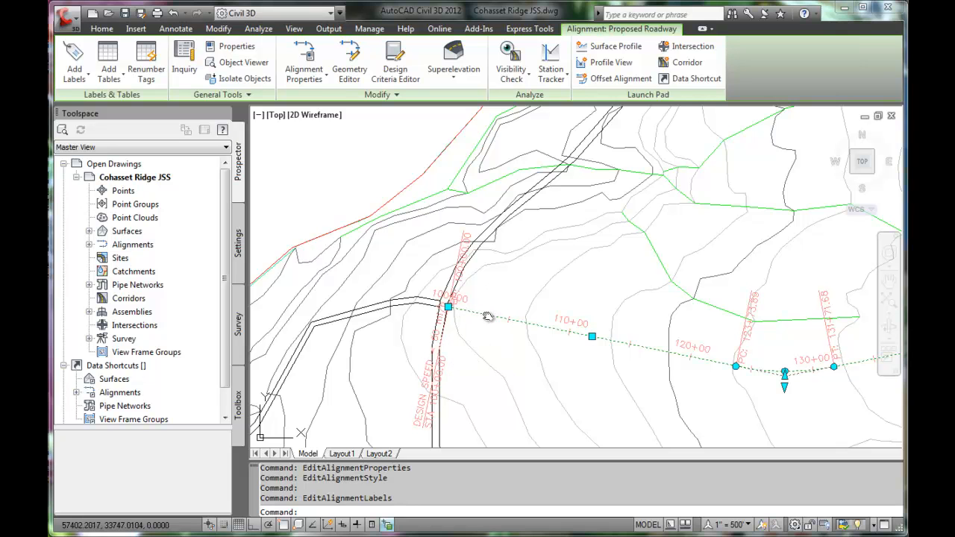
mouse_move(492, 313)
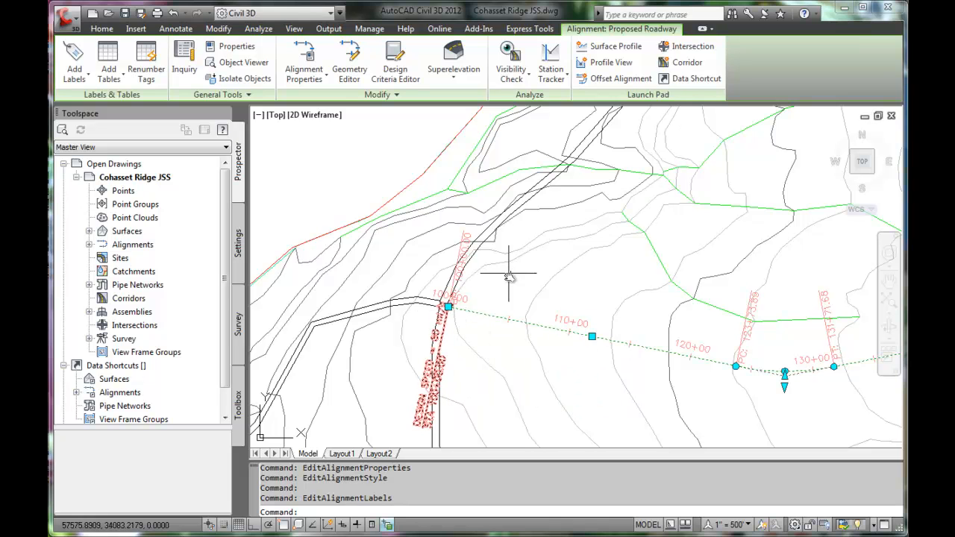
- Right-click the selected Proposed Roadway alignment near station 100+00 for its shortcut menu
right_click(511, 276)
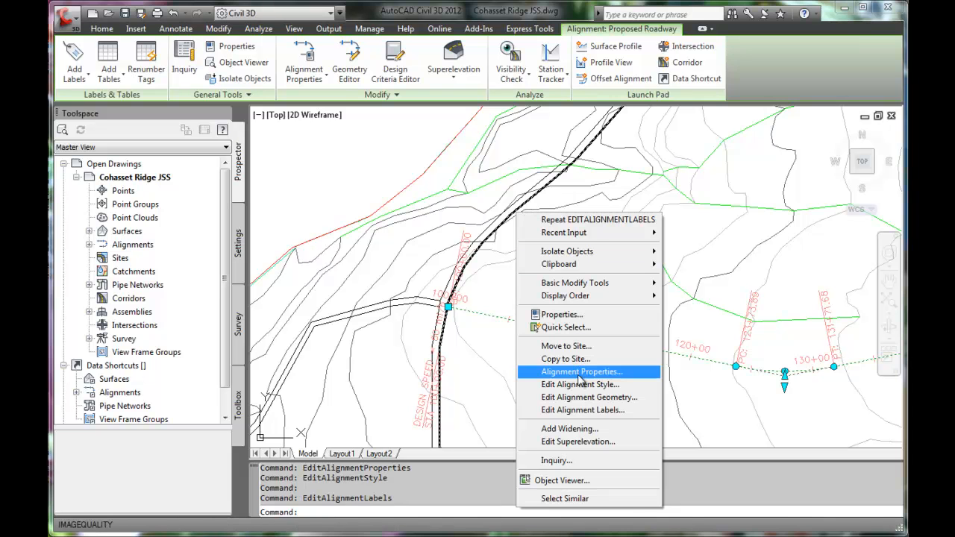
- Delete the Design Speeds entry from the alignment's label list and apply the change
click(583, 409)
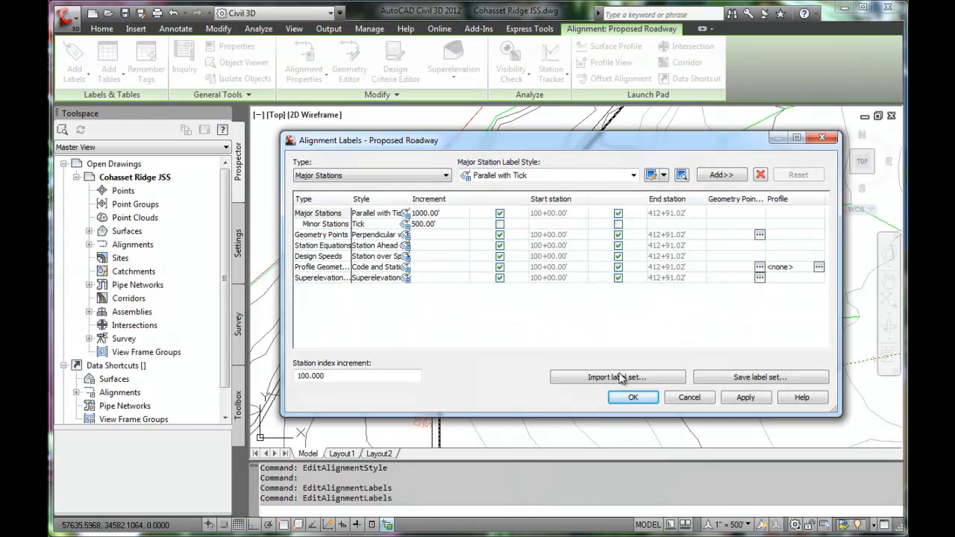
mouse_move(328, 267)
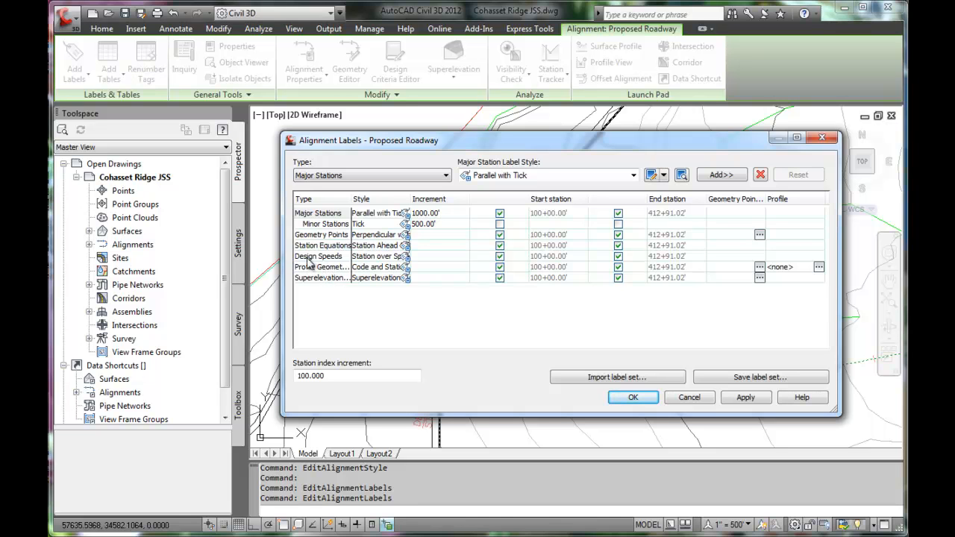
mouse_move(317, 256)
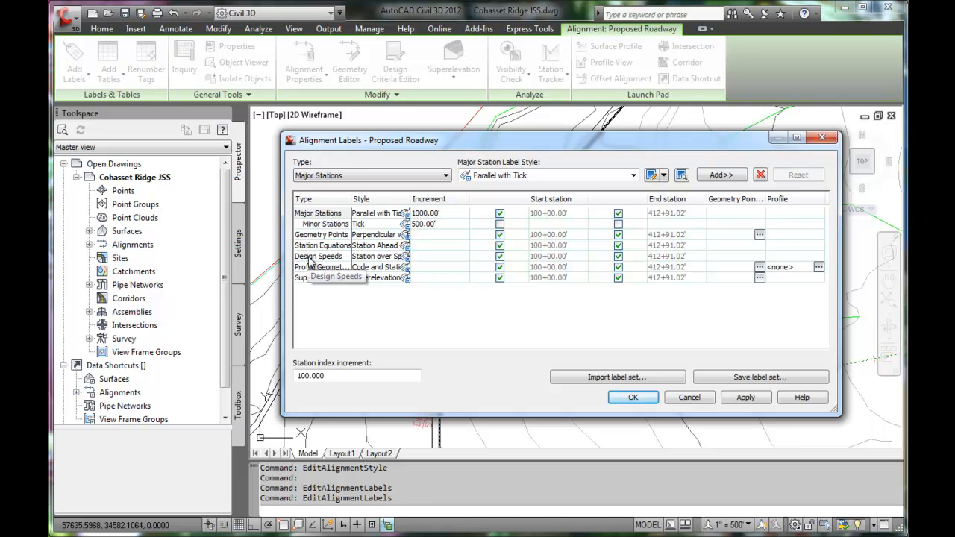
mouse_move(362, 261)
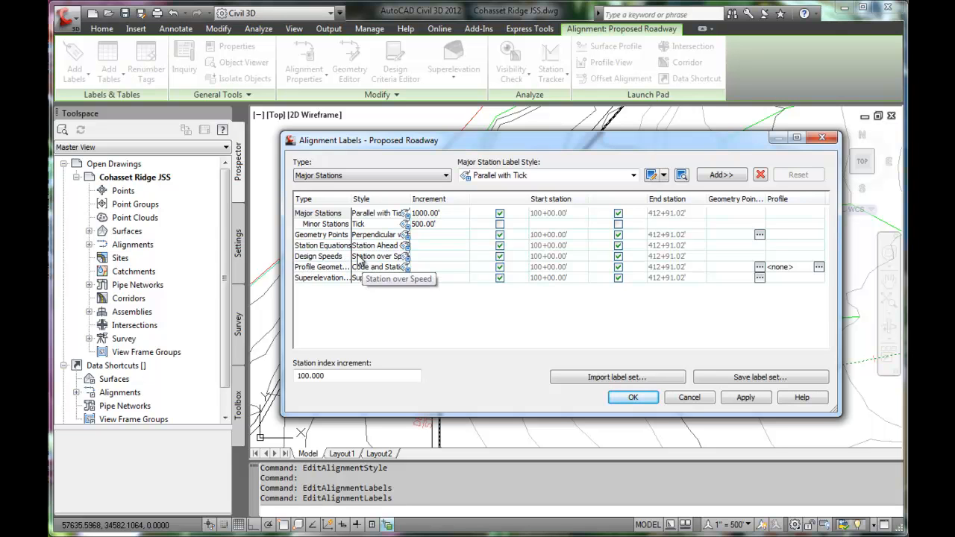
click(317, 255)
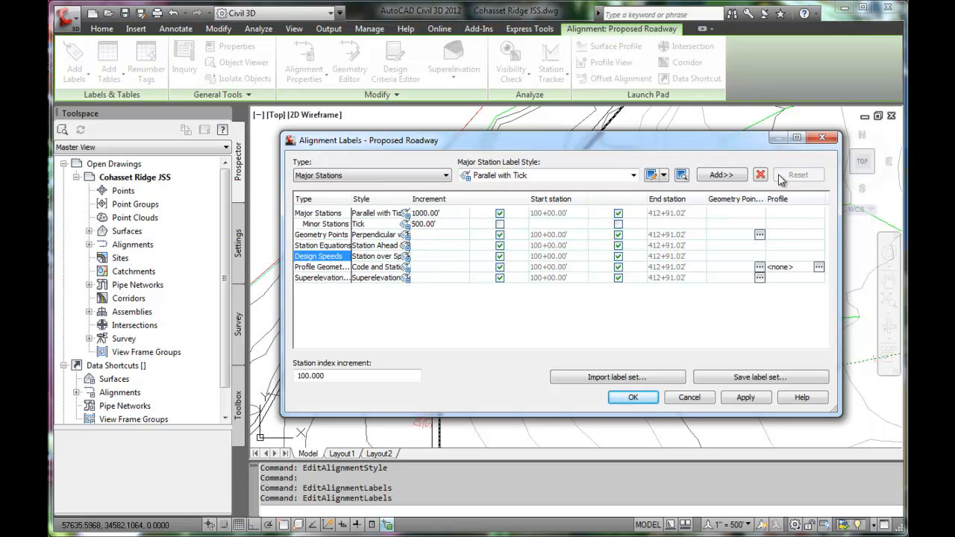
click(760, 175)
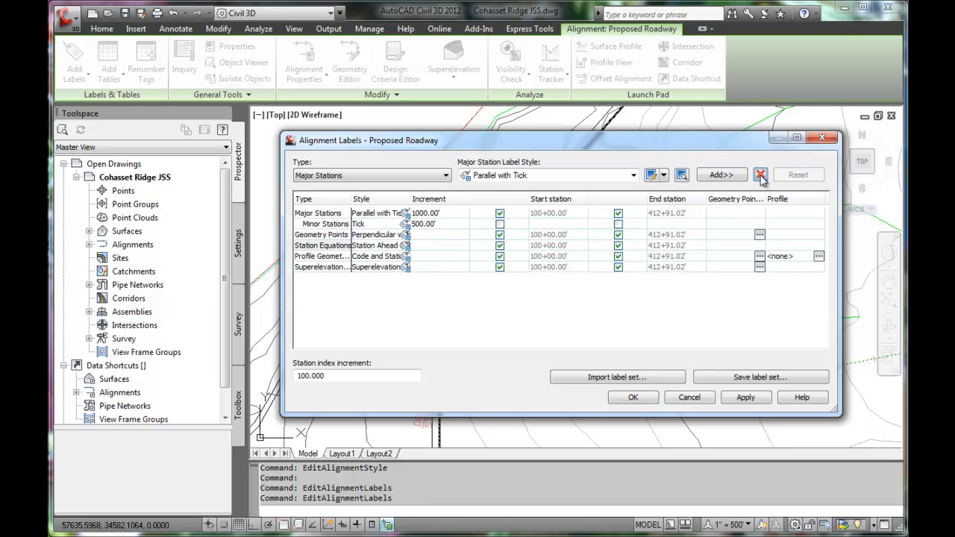
mouse_move(366, 252)
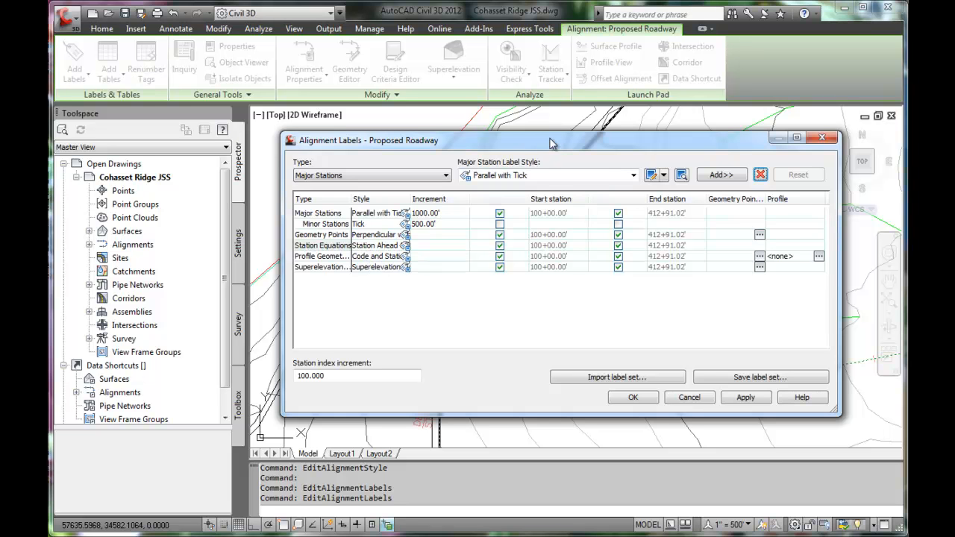
drag(552, 140, 776, 185)
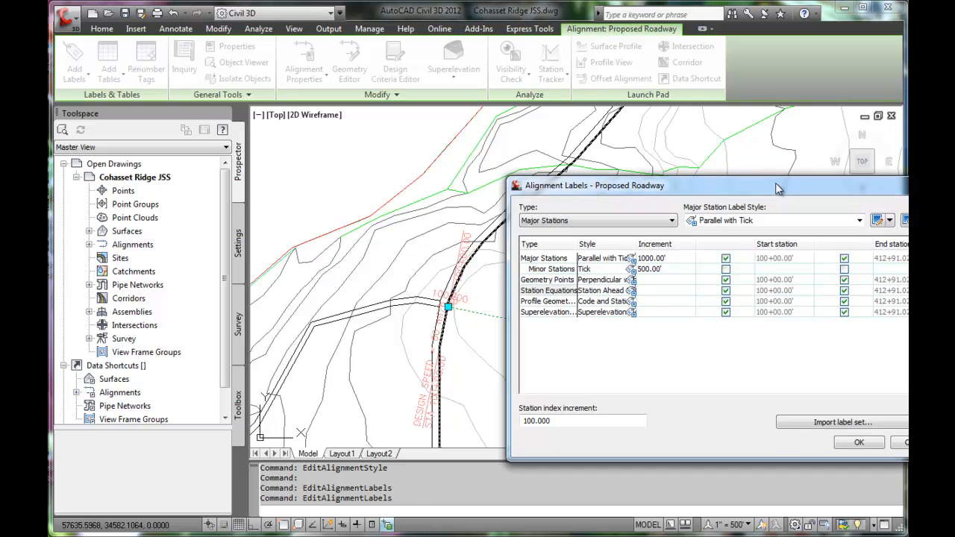
mouse_move(444, 371)
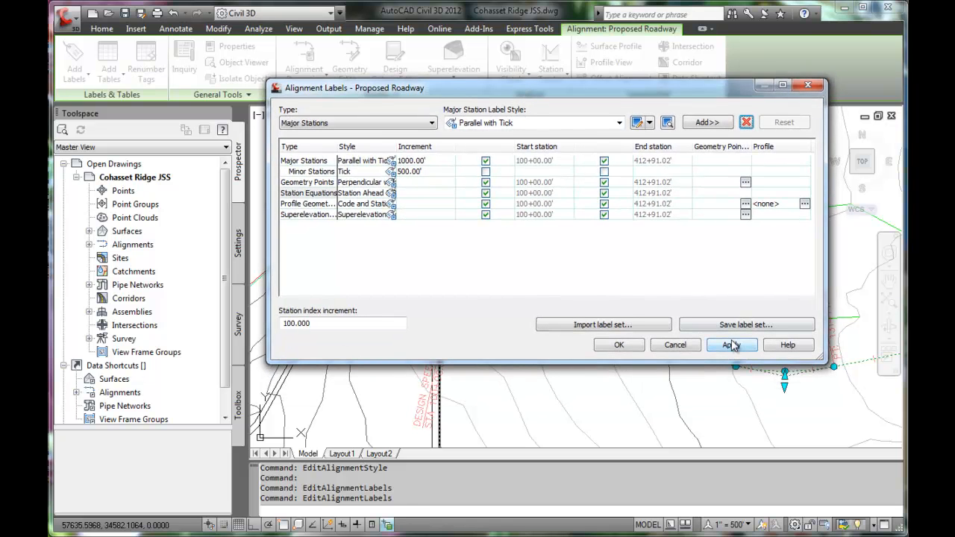
click(731, 345)
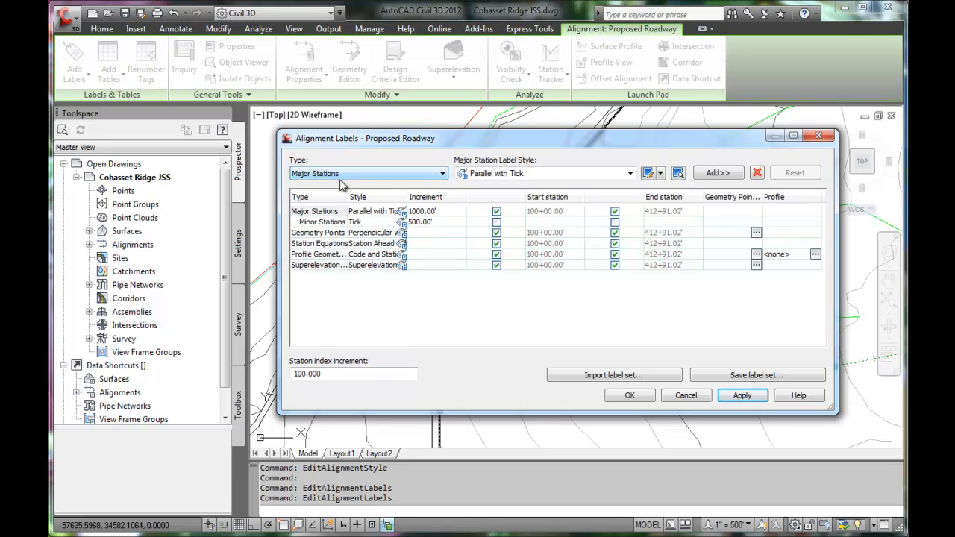
click(442, 174)
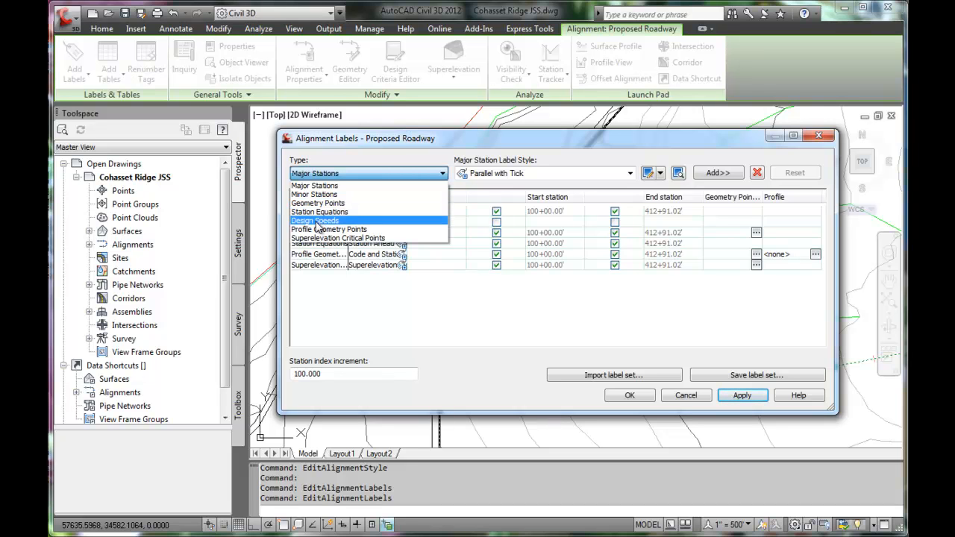
click(315, 220)
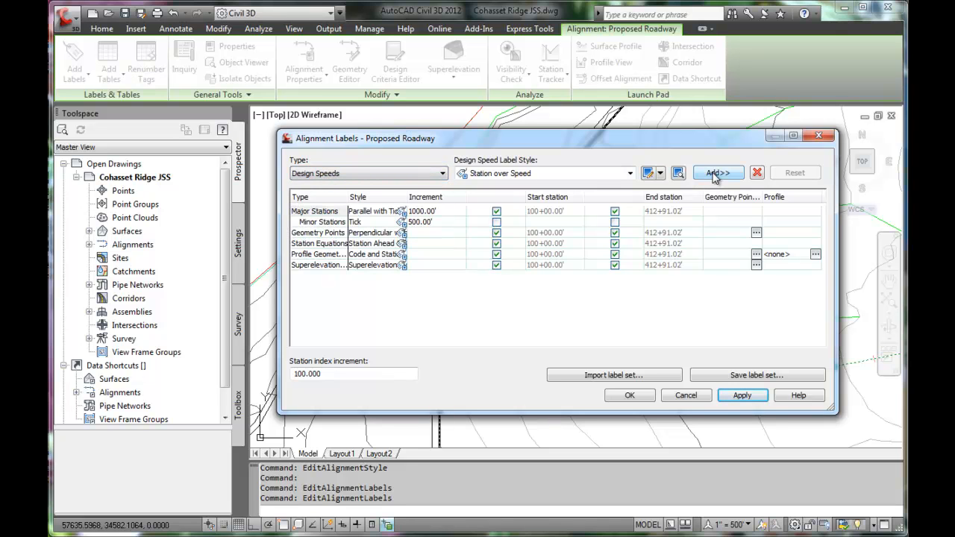
click(716, 172)
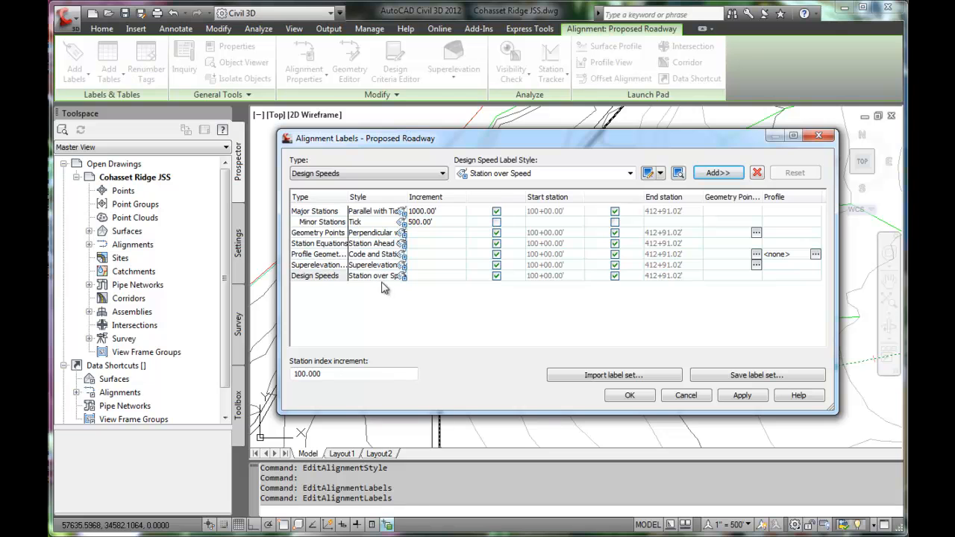
mouse_move(362, 288)
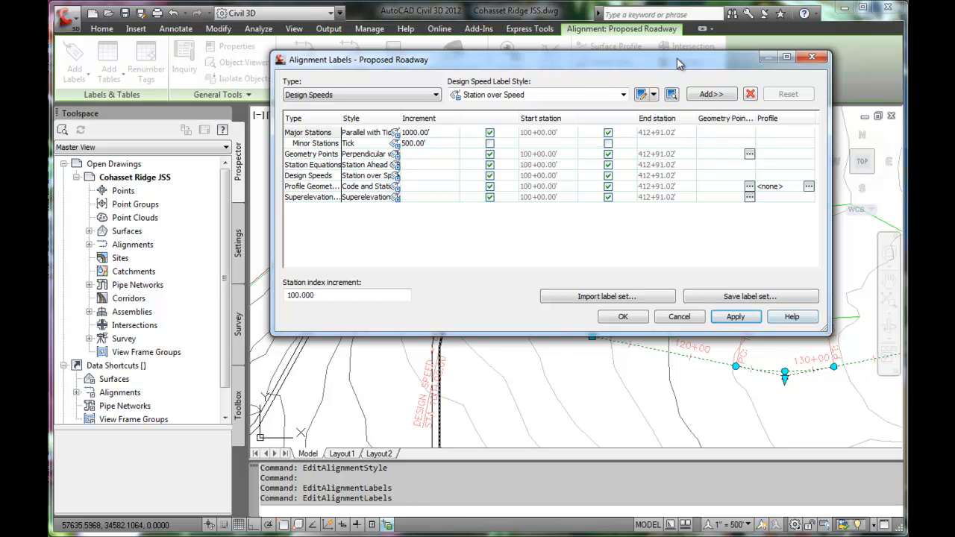
drag(358, 59, 373, 125)
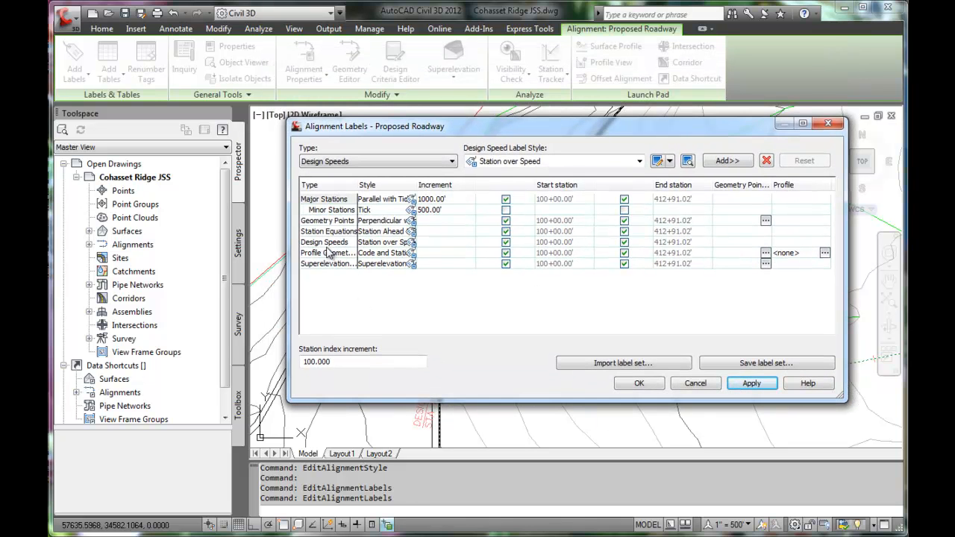
click(325, 242)
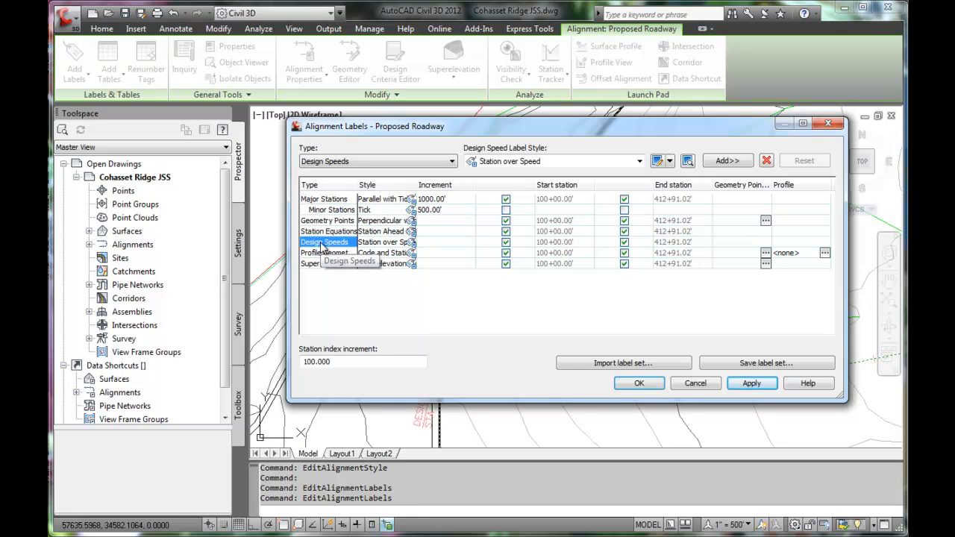
click(766, 160)
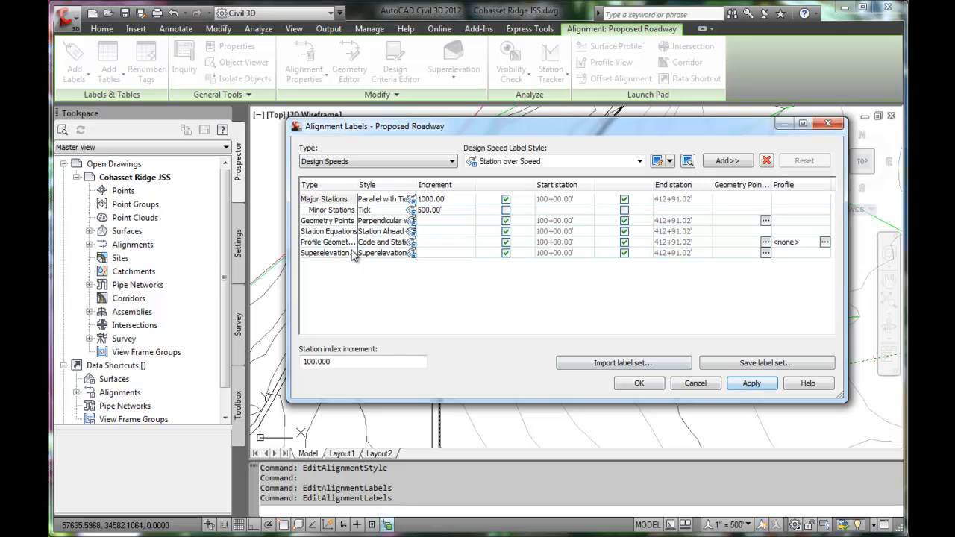
mouse_move(345, 246)
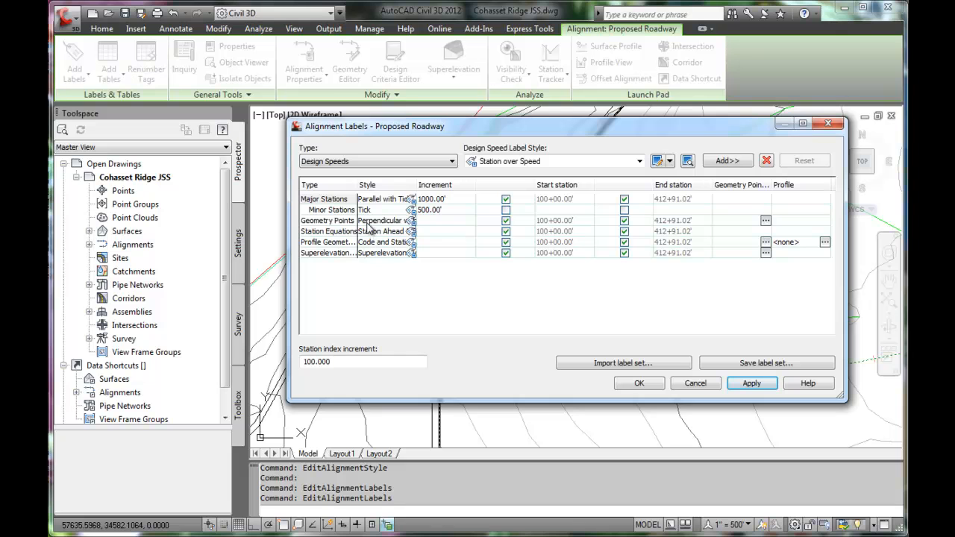
mouse_move(381, 250)
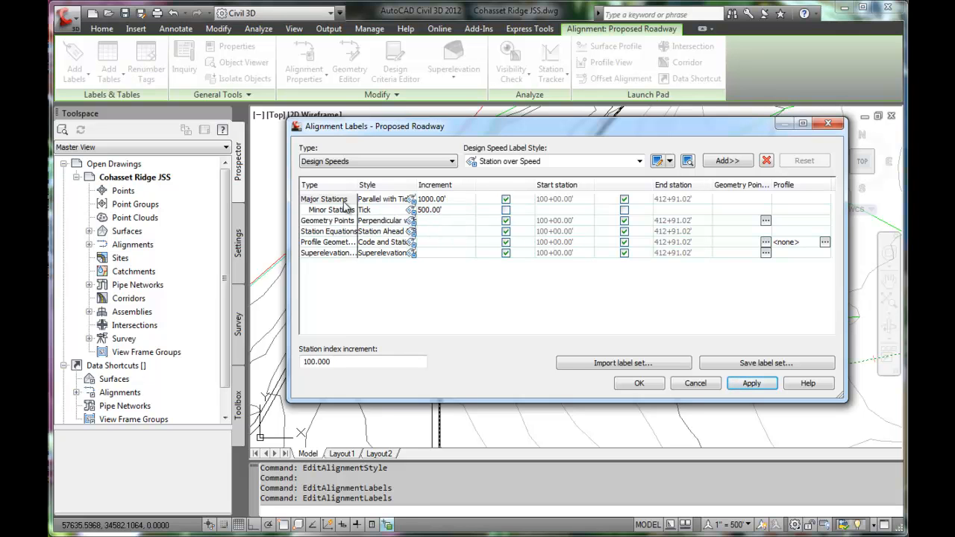
mouse_move(515, 136)
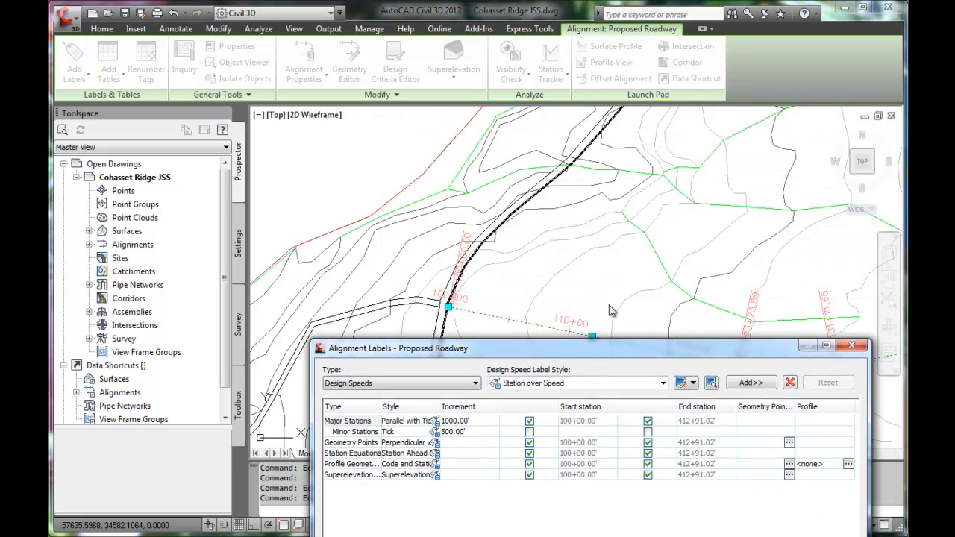
mouse_move(571, 355)
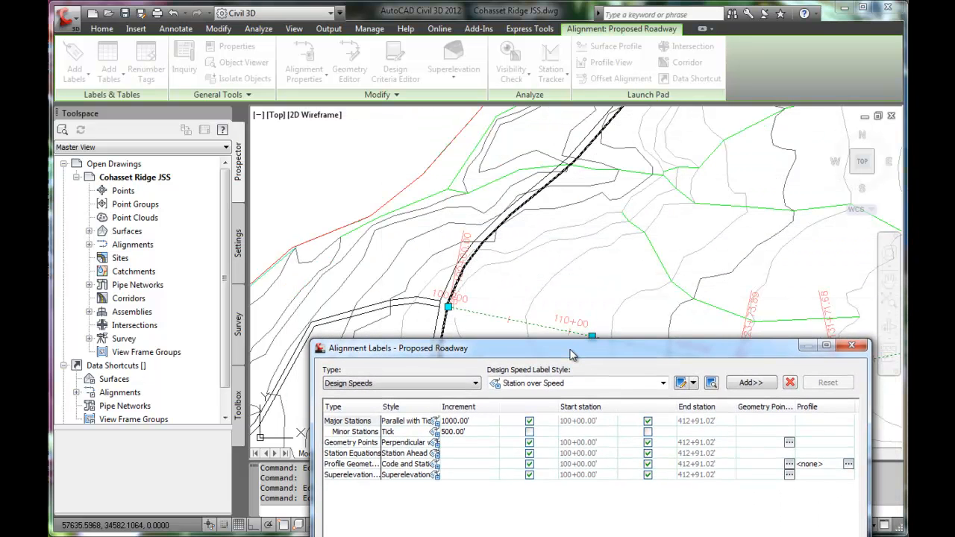
- Set the Major Stations label style to Perpendicular with Tick and apply it
drag(571, 348, 530, 144)
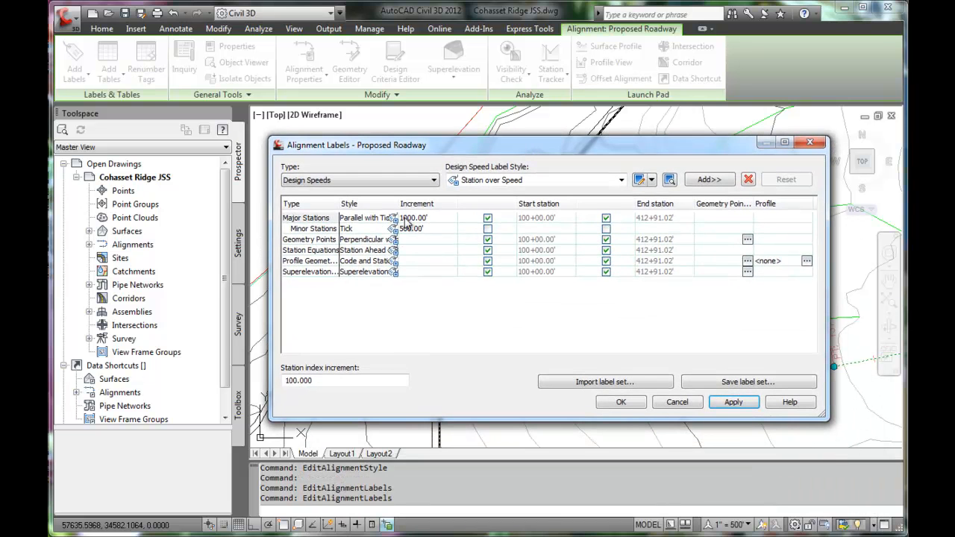
mouse_move(336, 229)
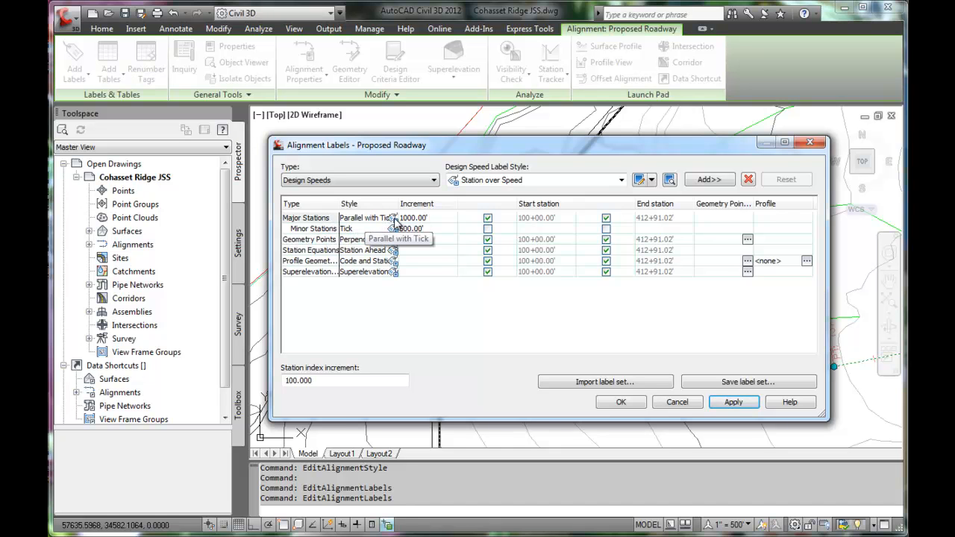
click(392, 217)
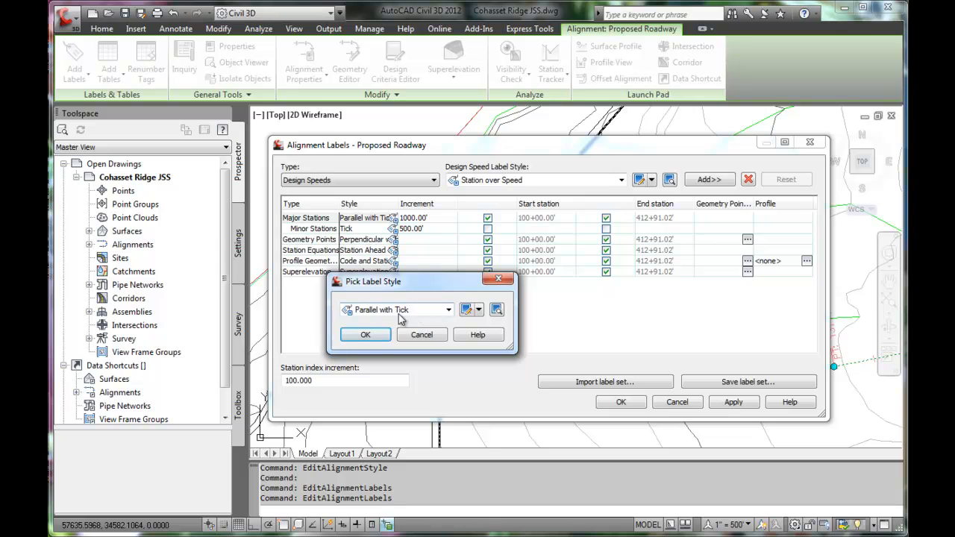
mouse_move(431, 320)
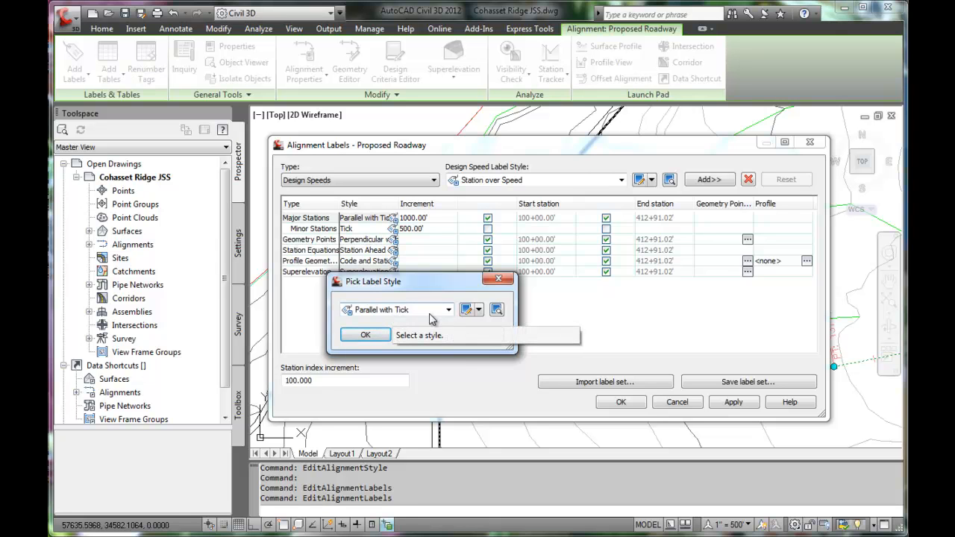
click(447, 309)
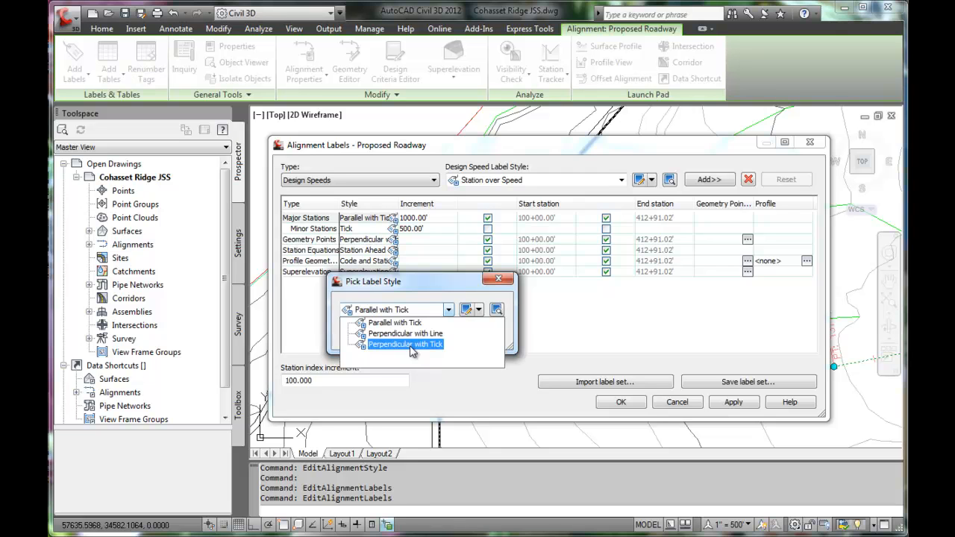
click(405, 344)
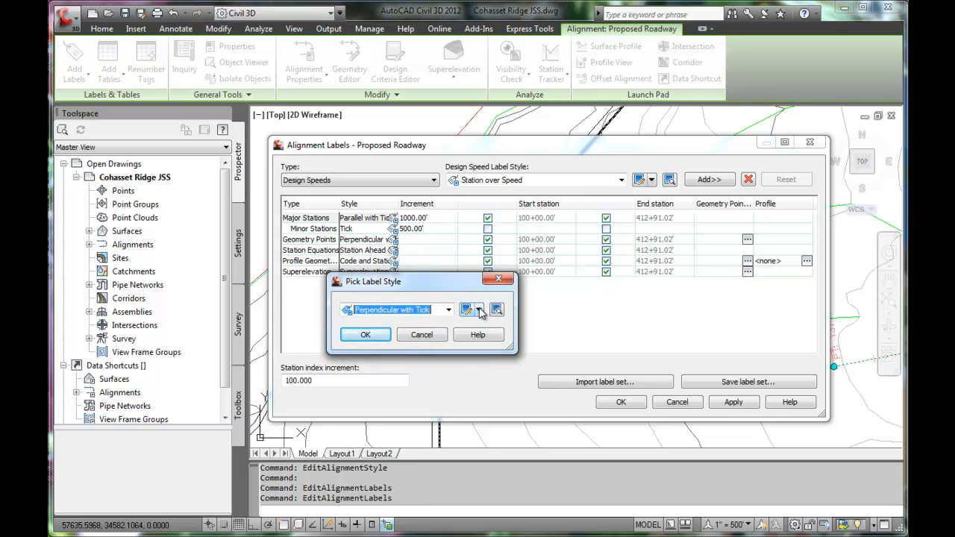
click(364, 334)
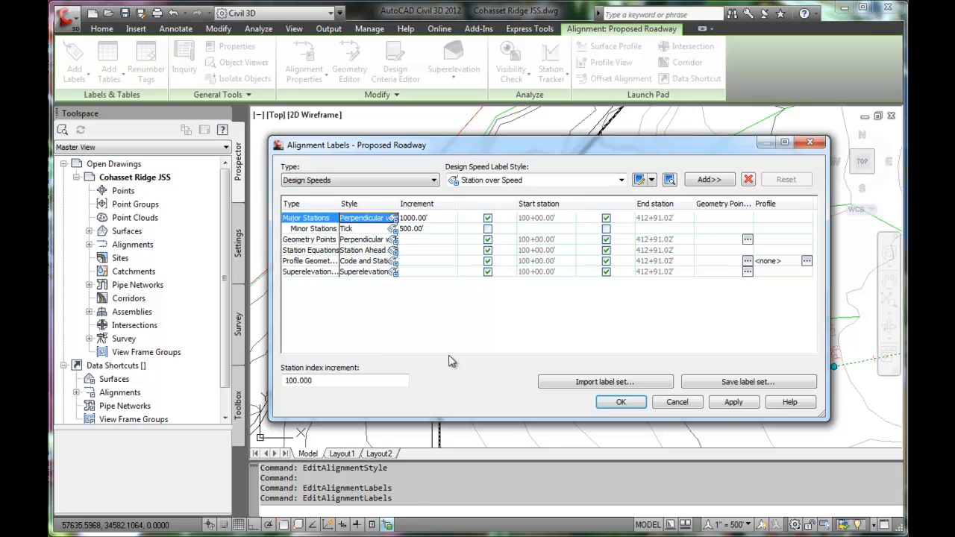
mouse_move(713, 153)
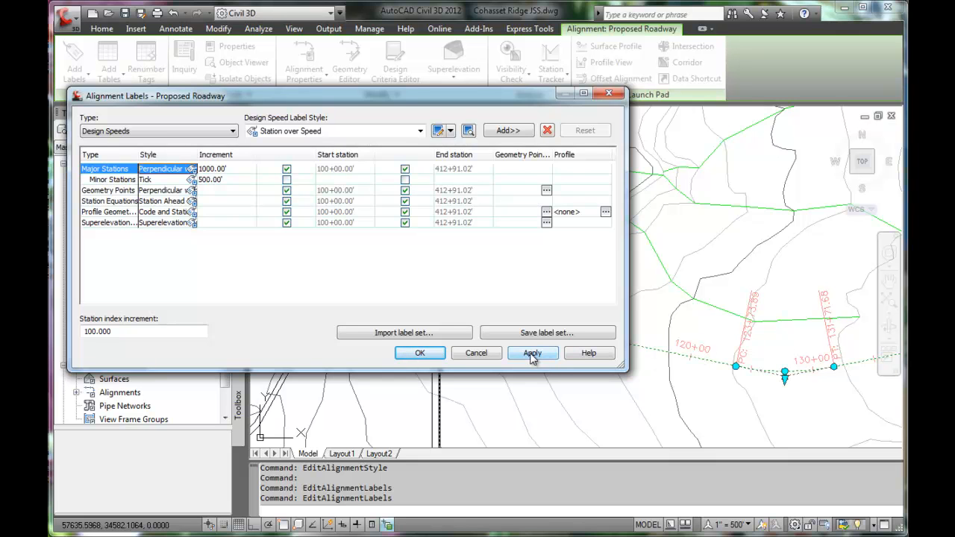
click(531, 353)
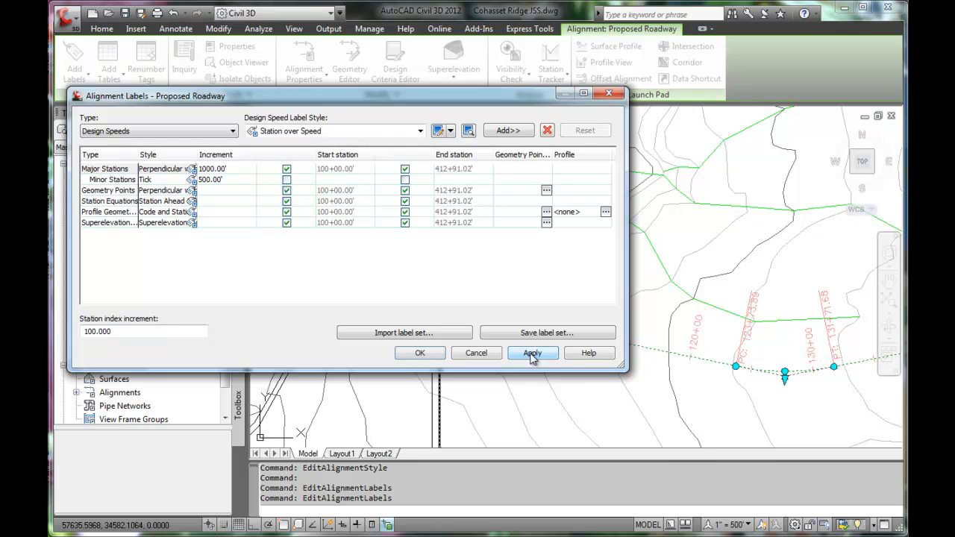
click(532, 353)
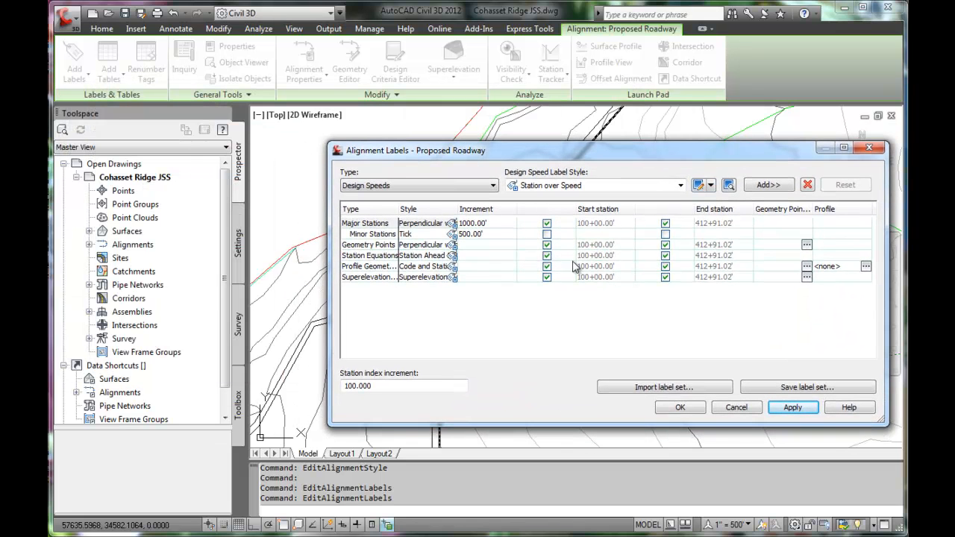
- Reopen Pick Label Style for Major Stations and show its style editing options
click(451, 223)
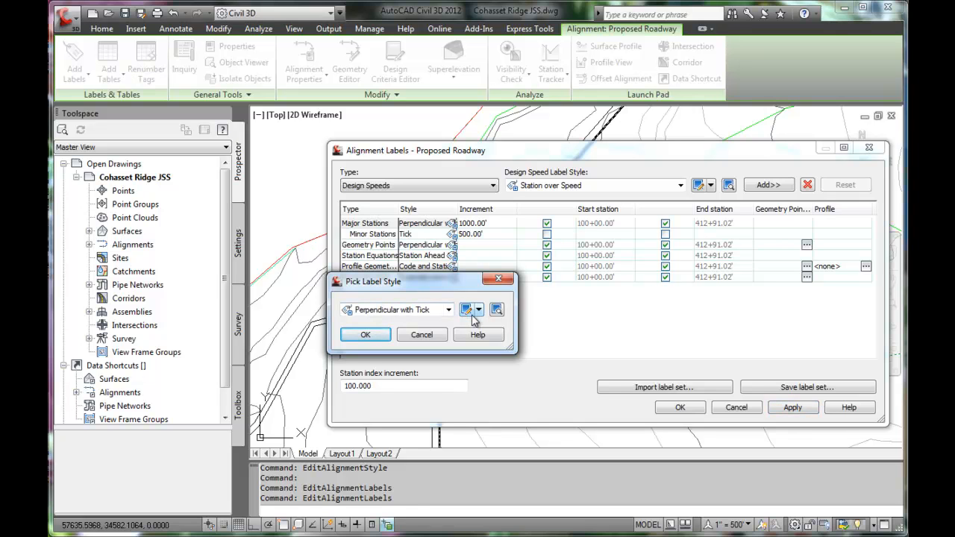
mouse_move(466, 309)
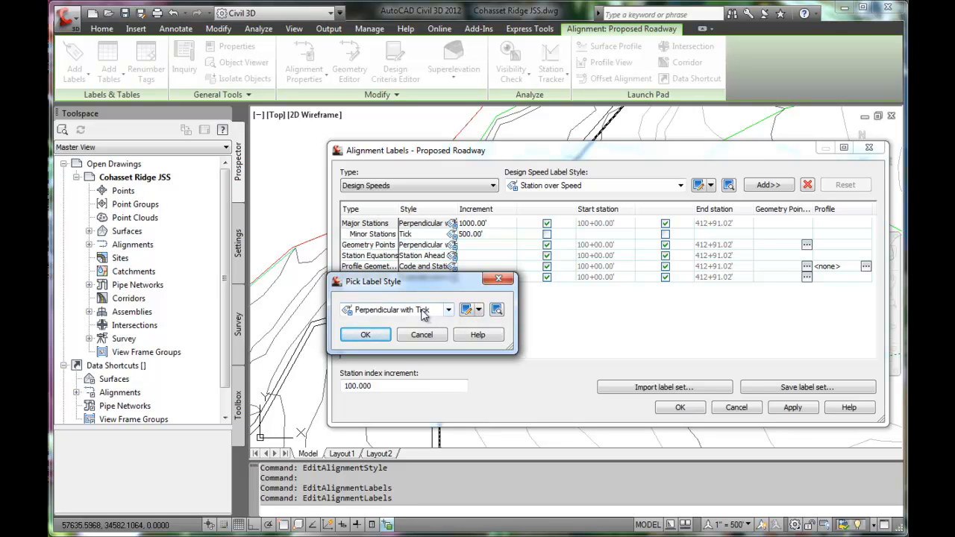
mouse_move(434, 322)
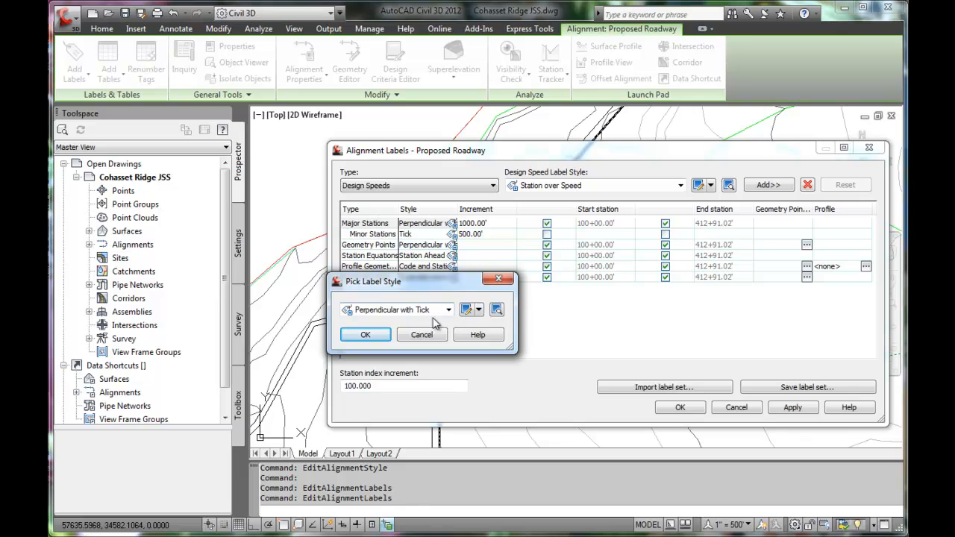
mouse_move(410, 314)
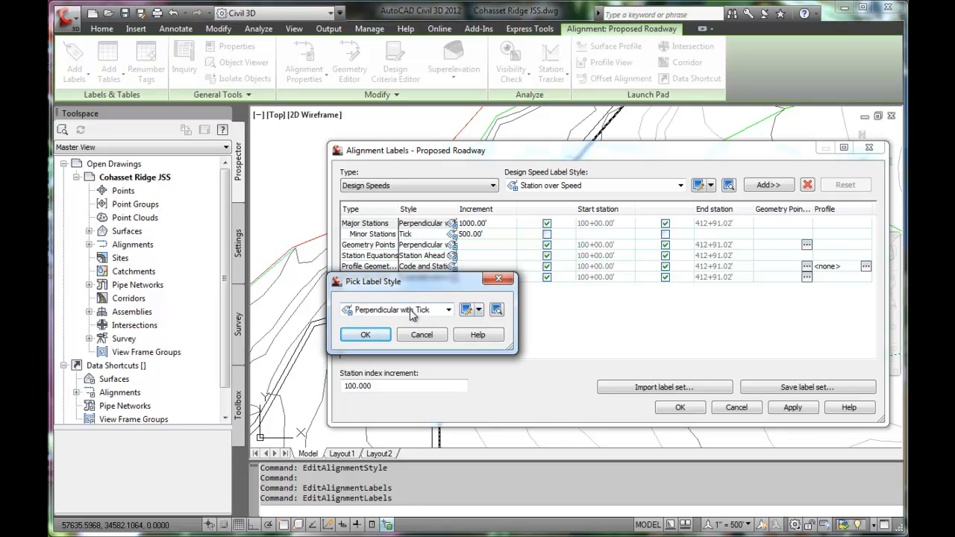
click(470, 310)
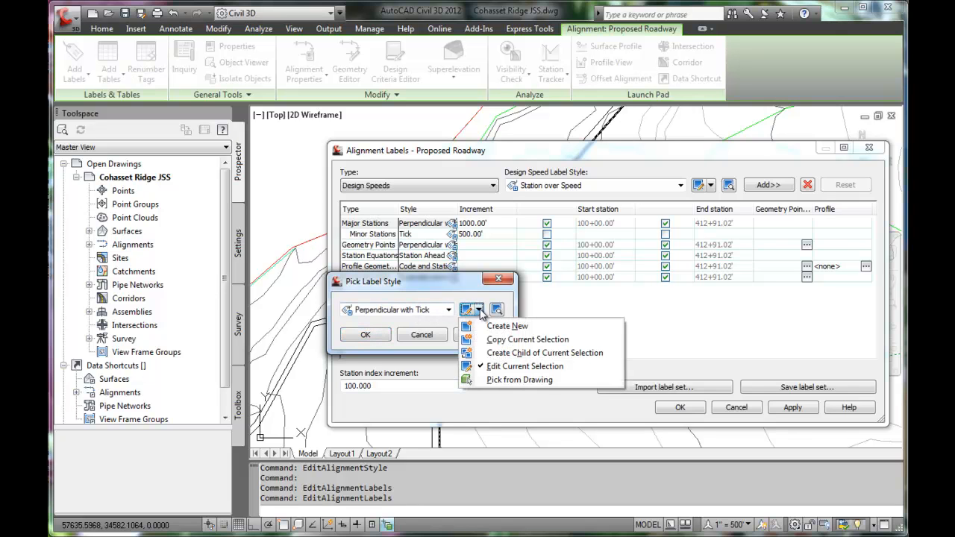
mouse_move(524, 366)
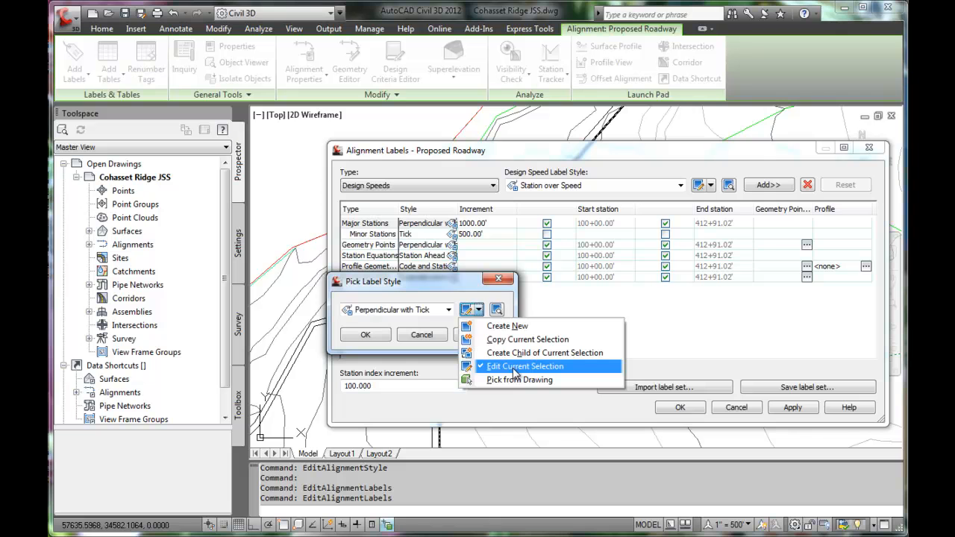
- Edit Perpendicular with Tick in the Label Style Composer and review the Station component's Layout properties
click(524, 366)
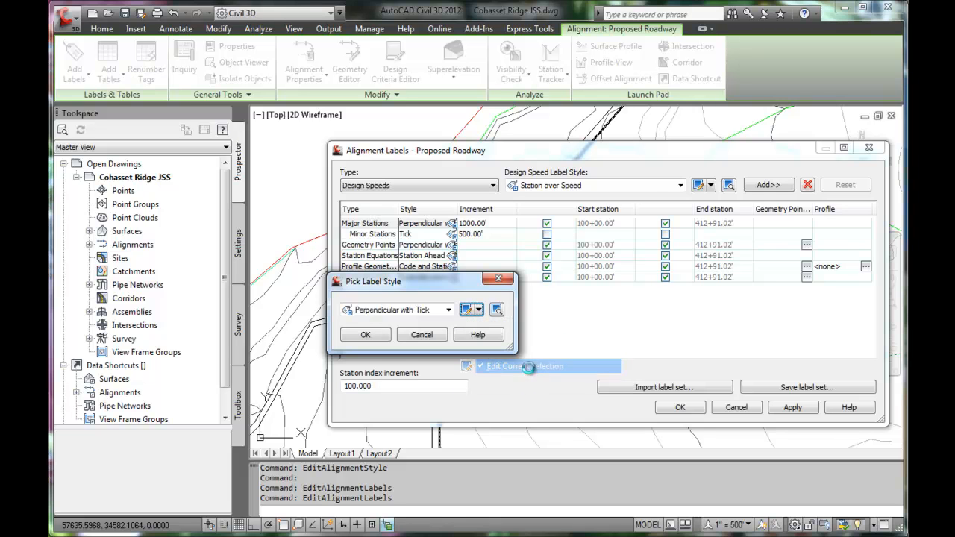
click(496, 309)
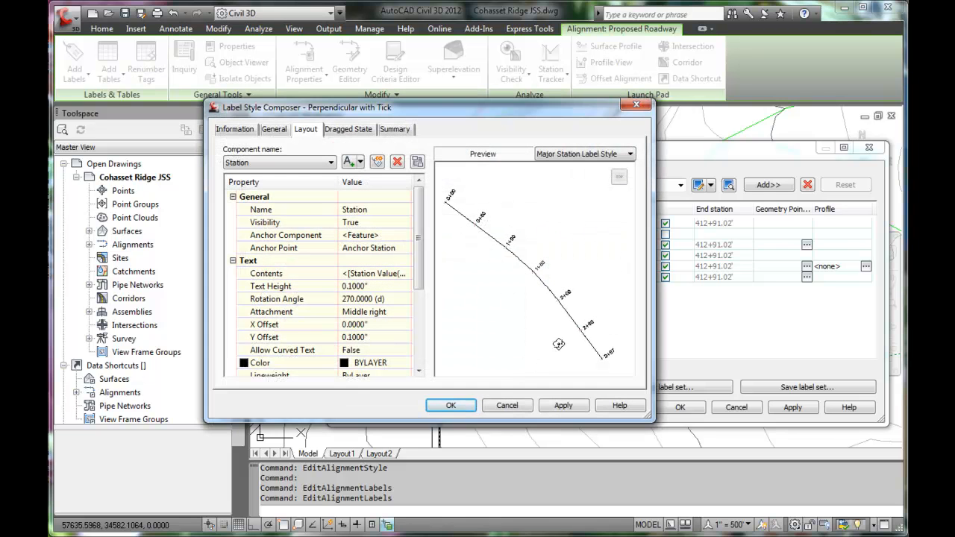
mouse_move(564, 247)
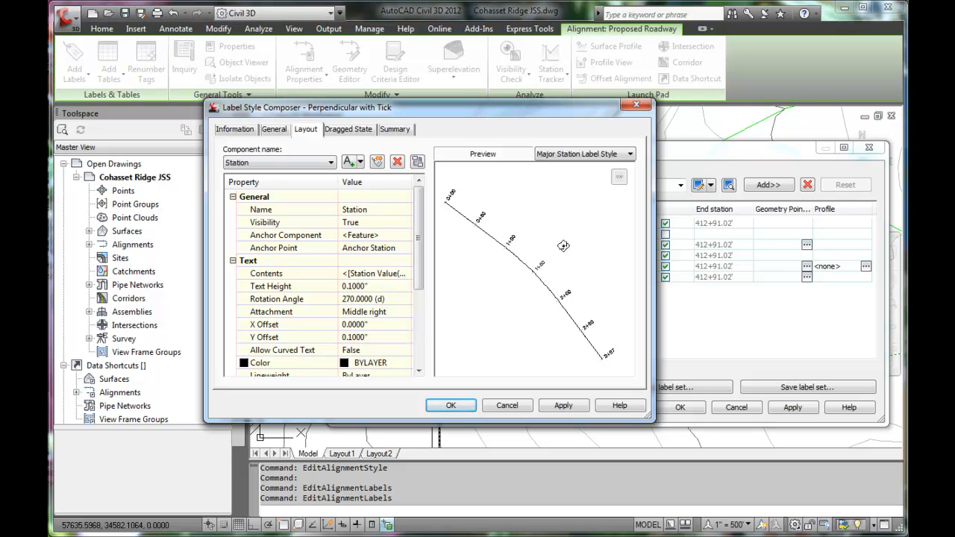
mouse_move(450, 201)
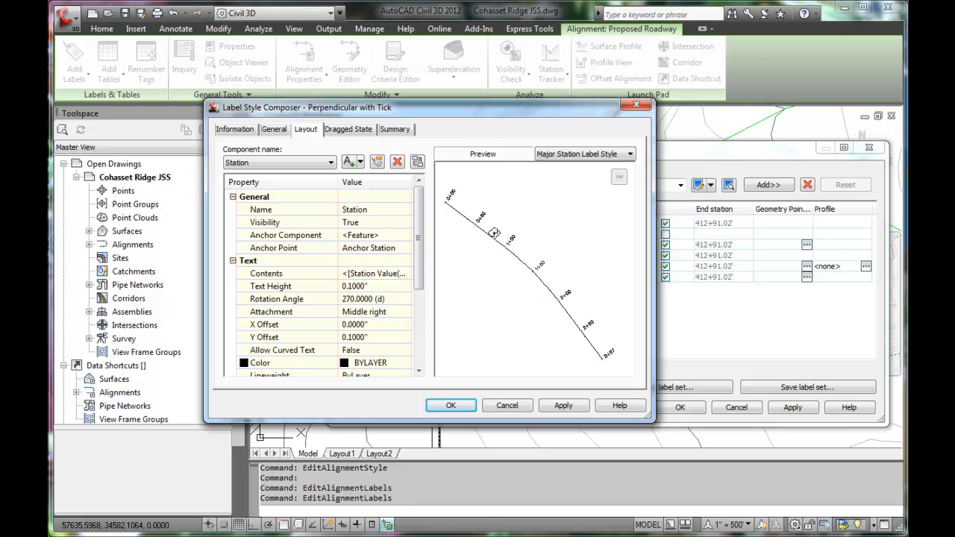
mouse_move(500, 230)
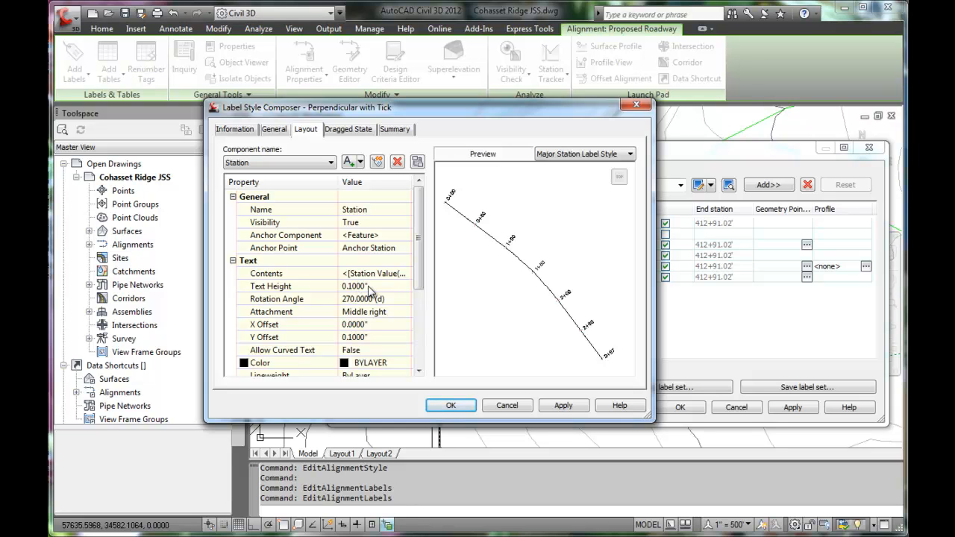
mouse_move(306, 306)
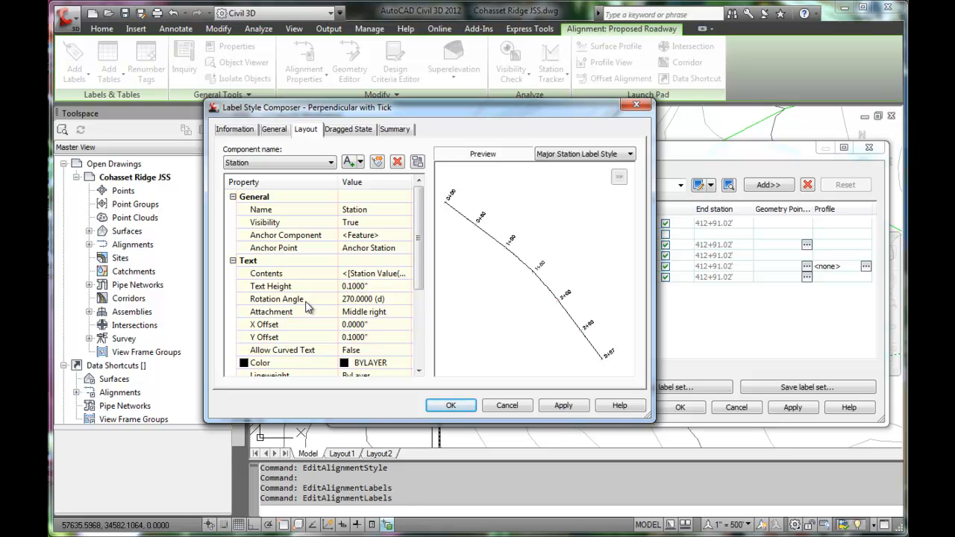
mouse_move(344, 344)
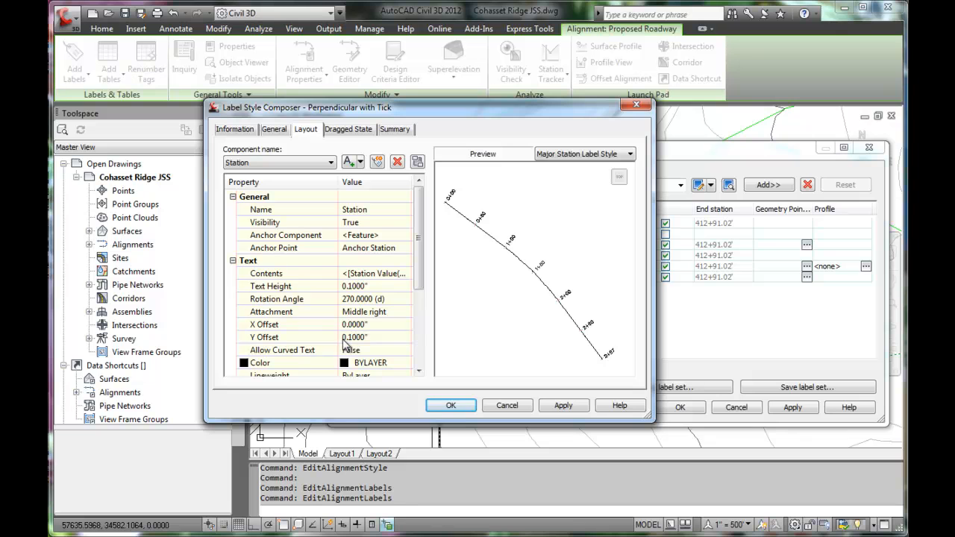
mouse_move(332, 315)
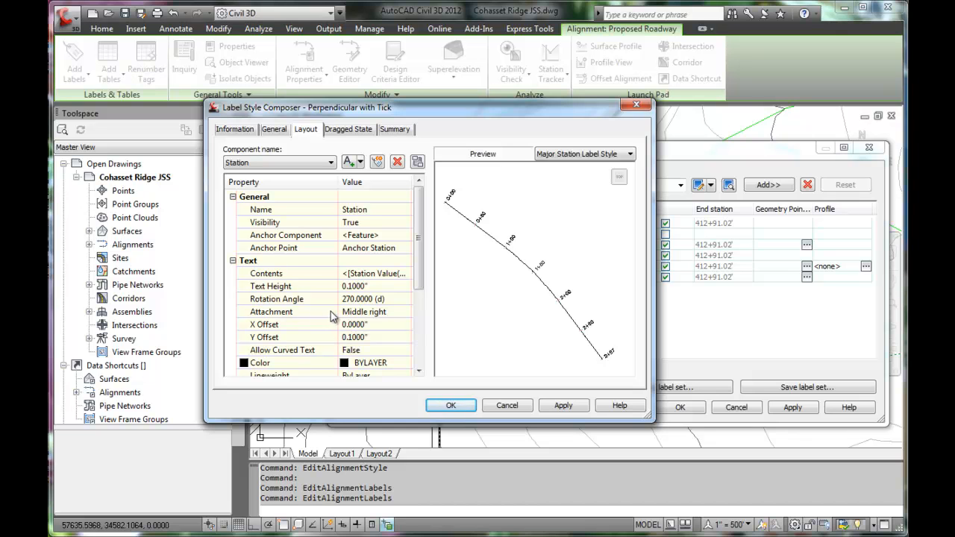
mouse_move(362, 269)
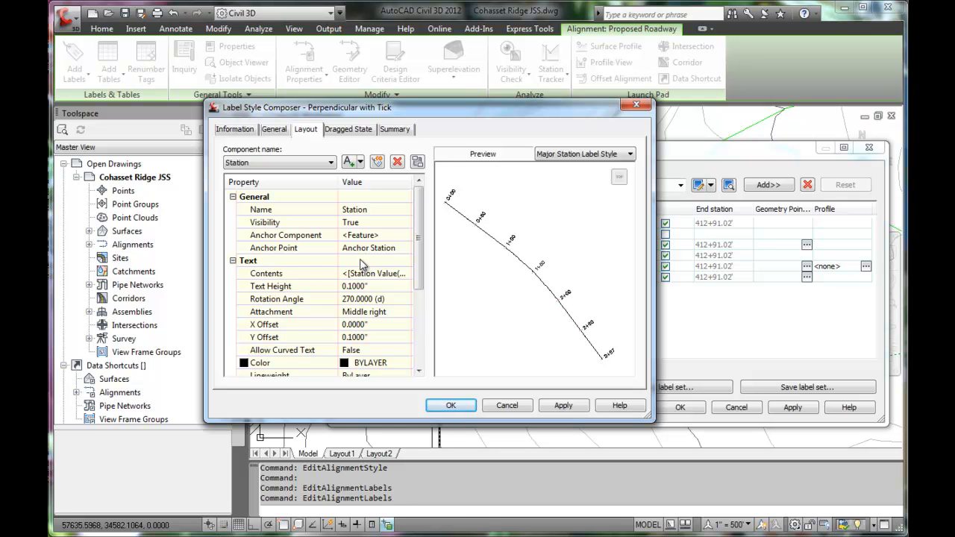
scroll(down, 3)
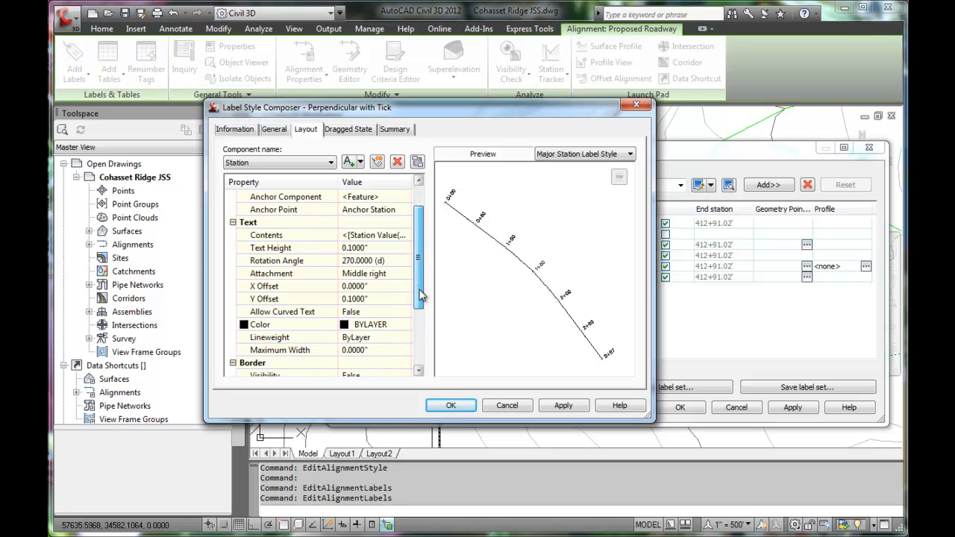
scroll(down, 3)
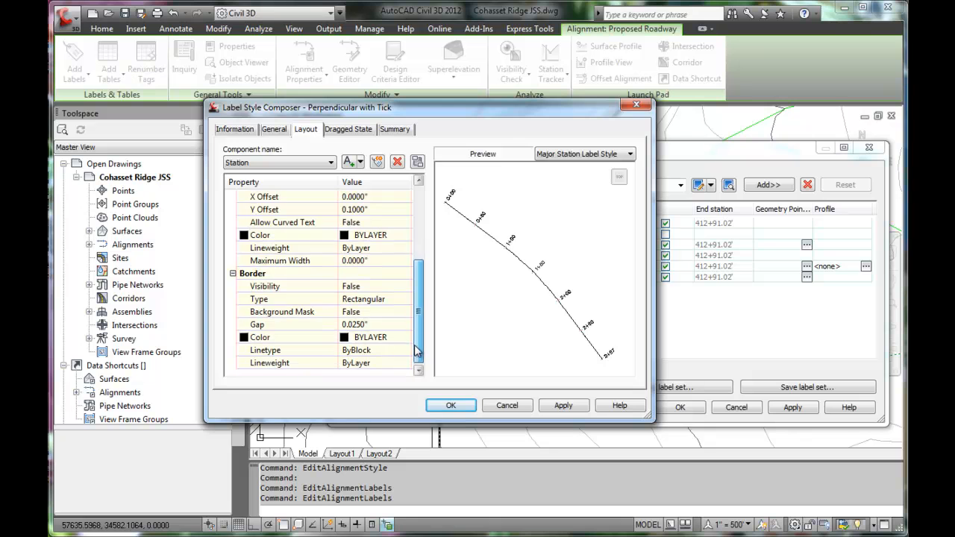
scroll(up, 3)
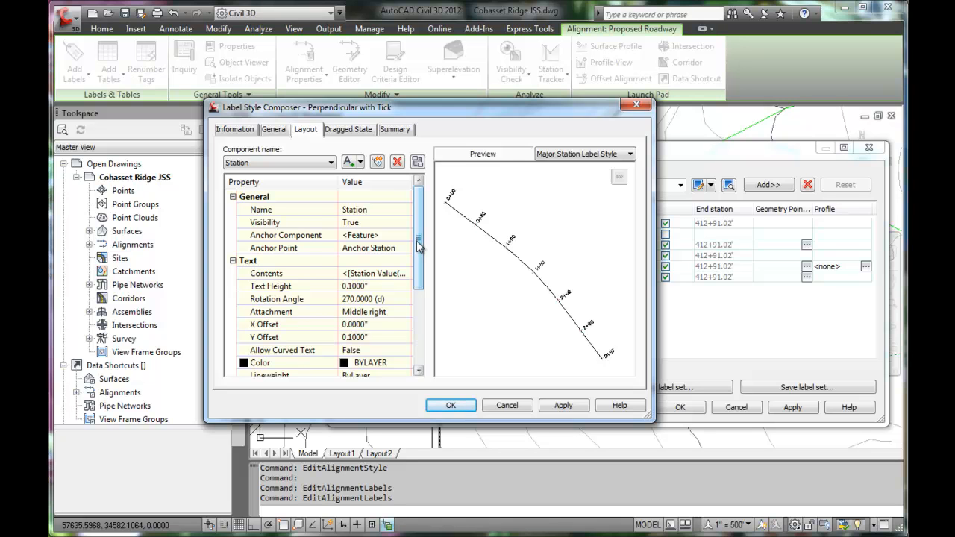
scroll(down, 3)
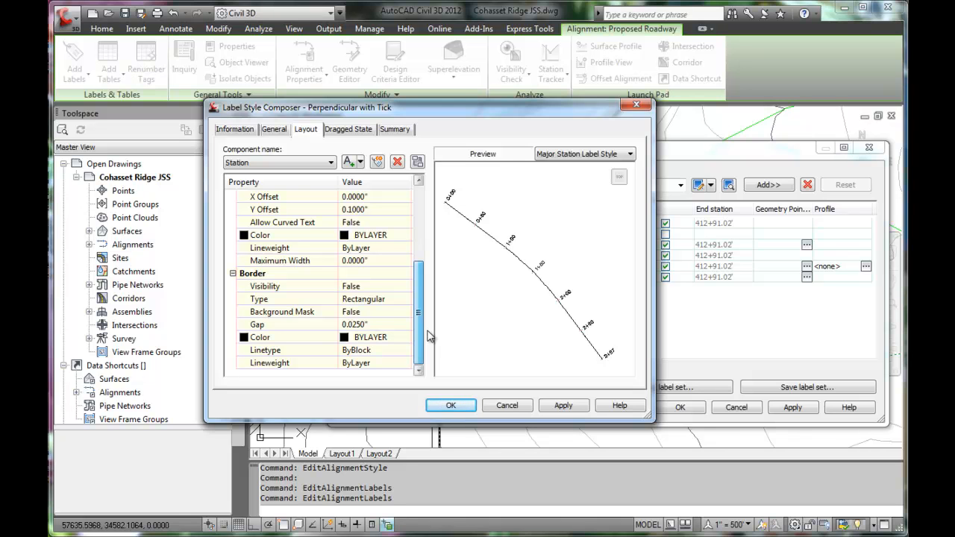
scroll(up, 3)
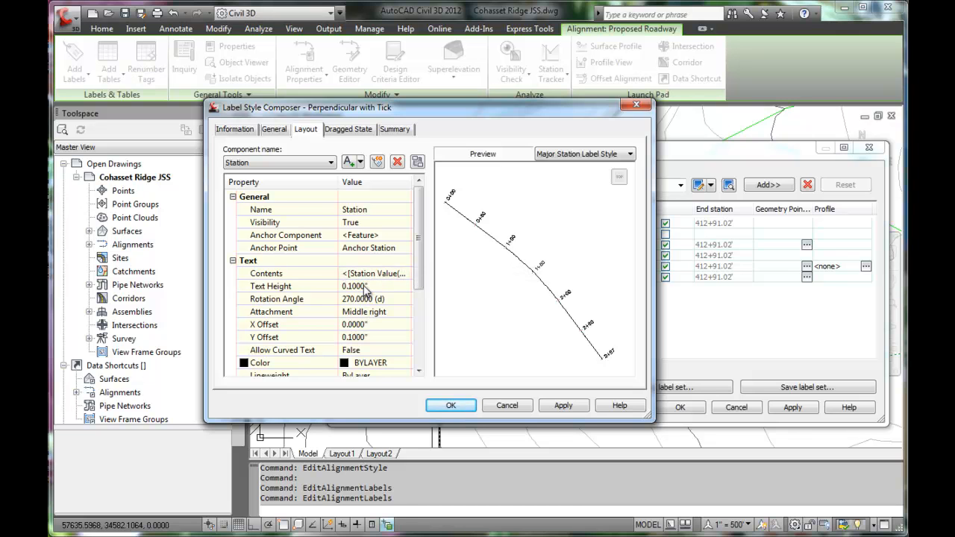
mouse_move(318, 289)
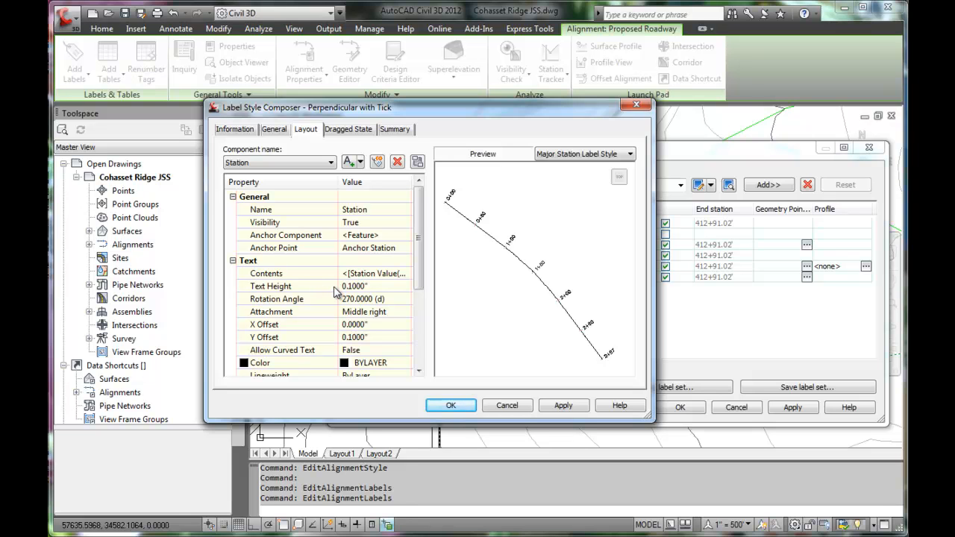
mouse_move(330, 289)
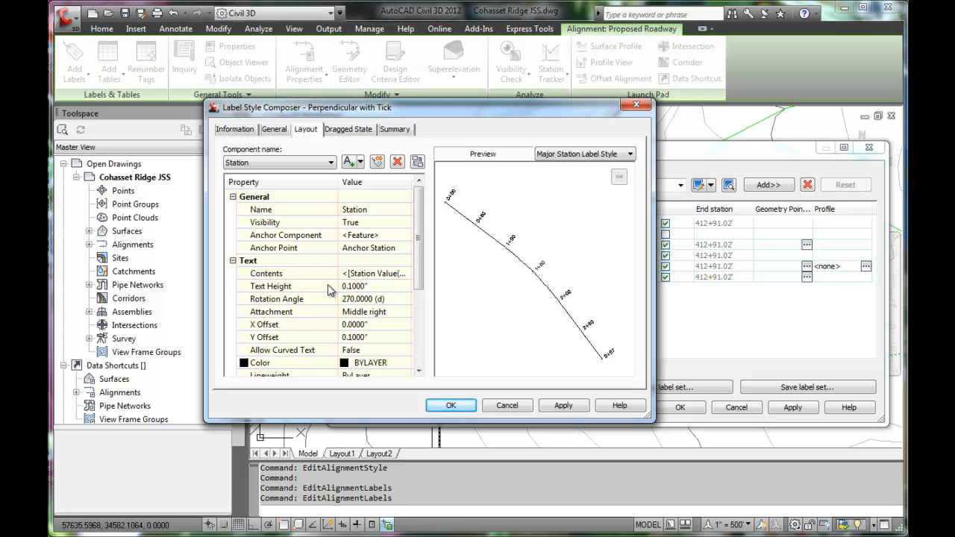
mouse_move(506, 405)
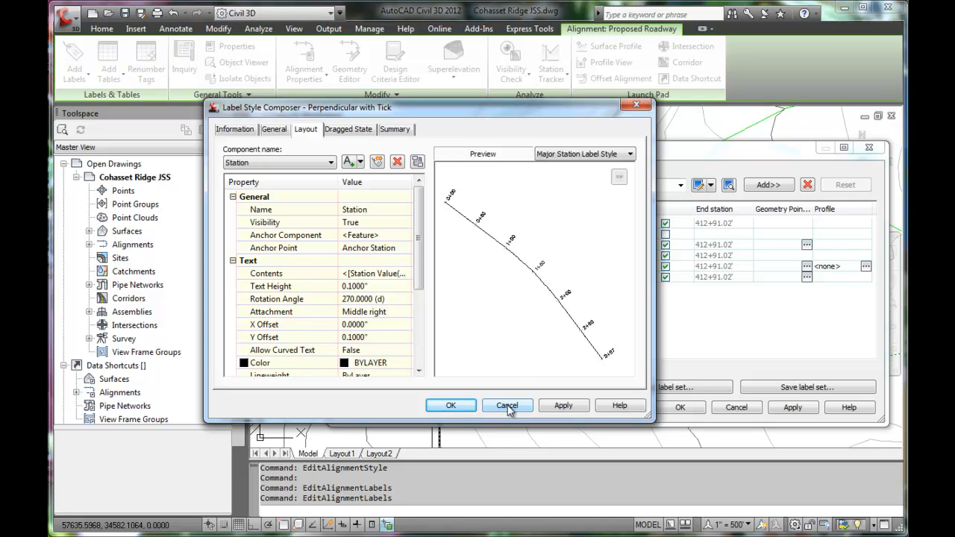
- Dismiss the Major Stations style choice unchanged, returning to the Alignment Labels dialog
click(507, 405)
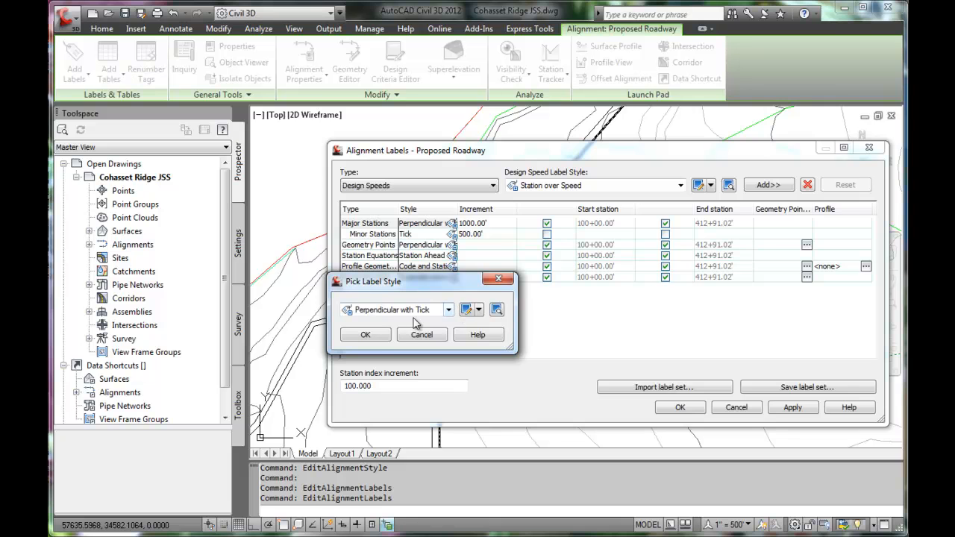
click(365, 335)
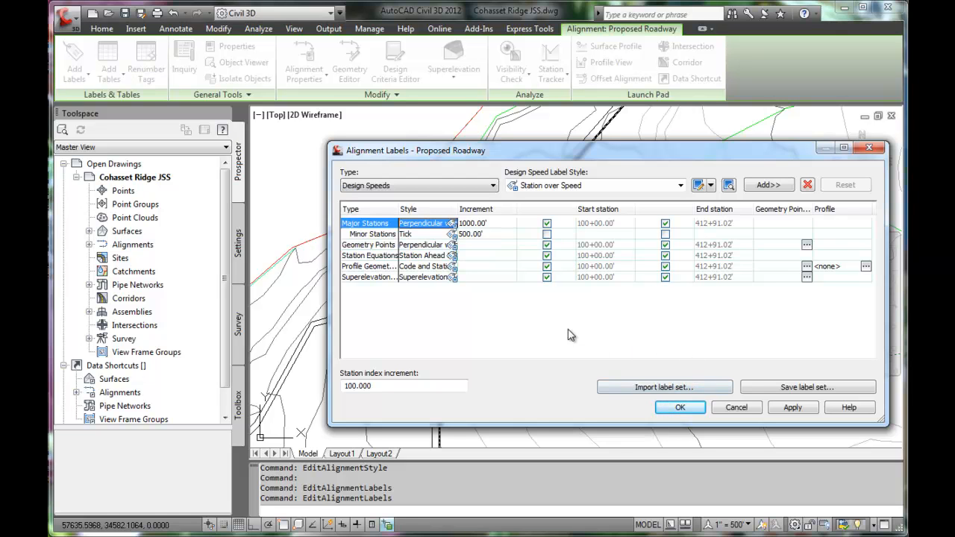
mouse_move(577, 323)
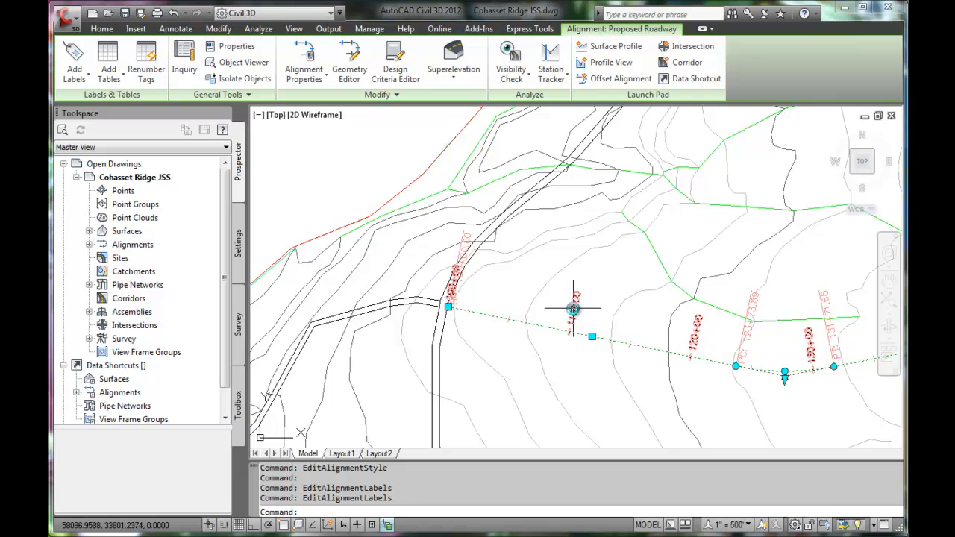
mouse_move(574, 309)
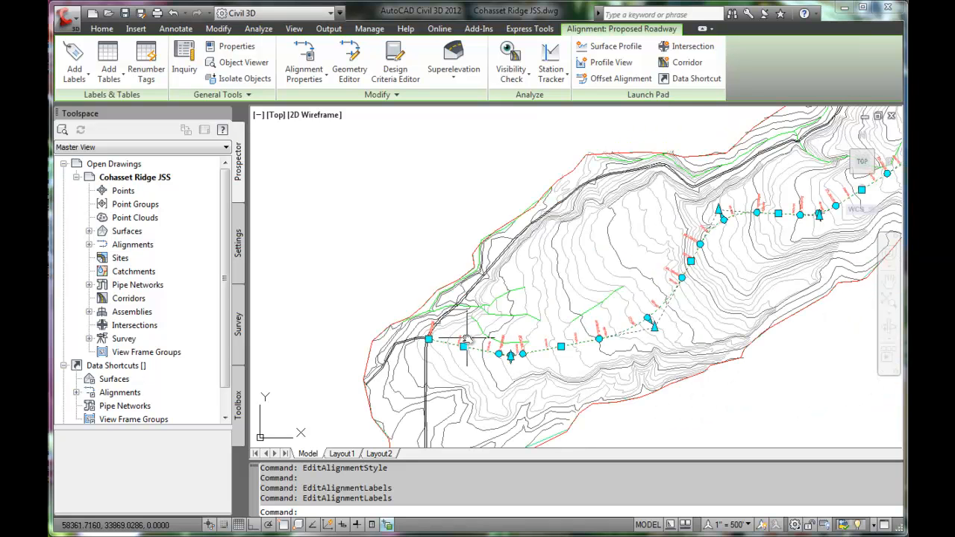
- Switch to the View tab to zoom in on the beginning-station labels
click(293, 28)
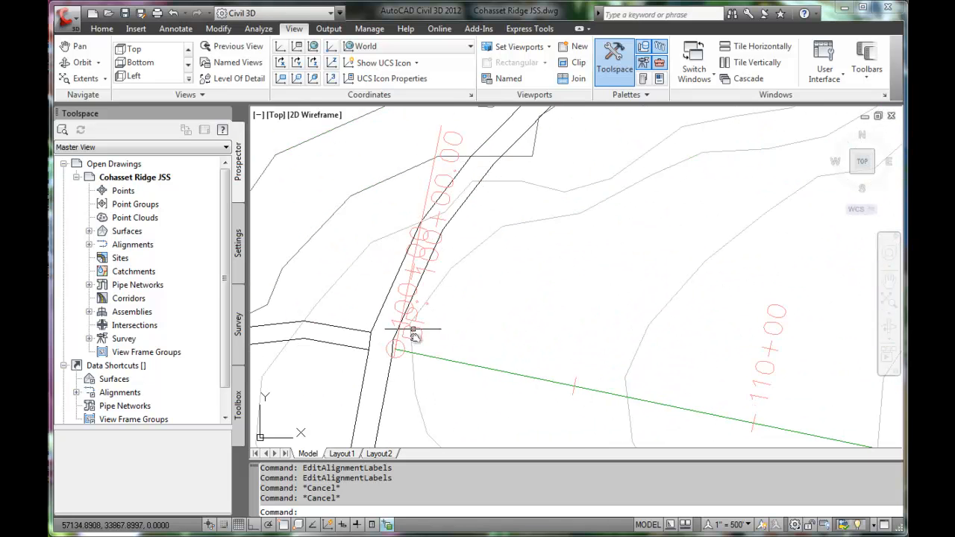
mouse_move(444, 327)
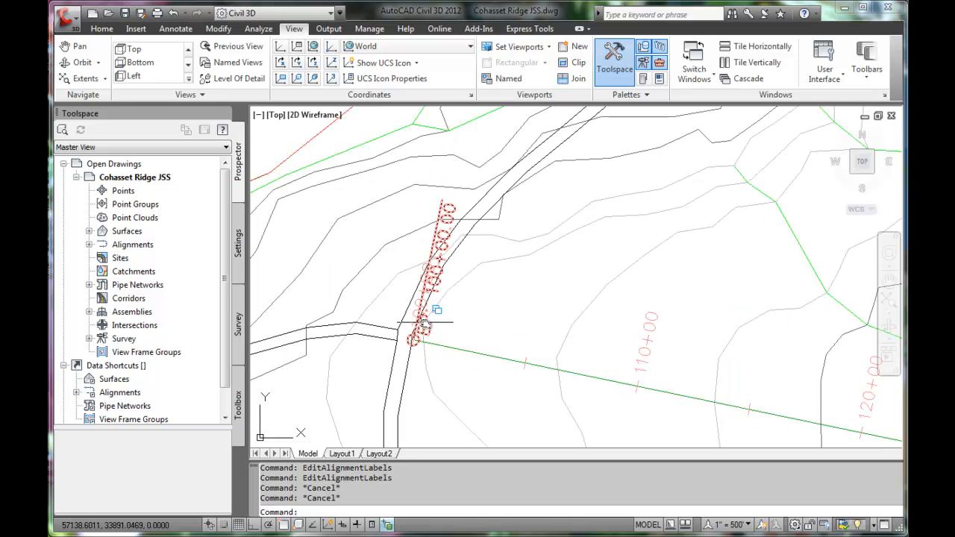
mouse_move(418, 340)
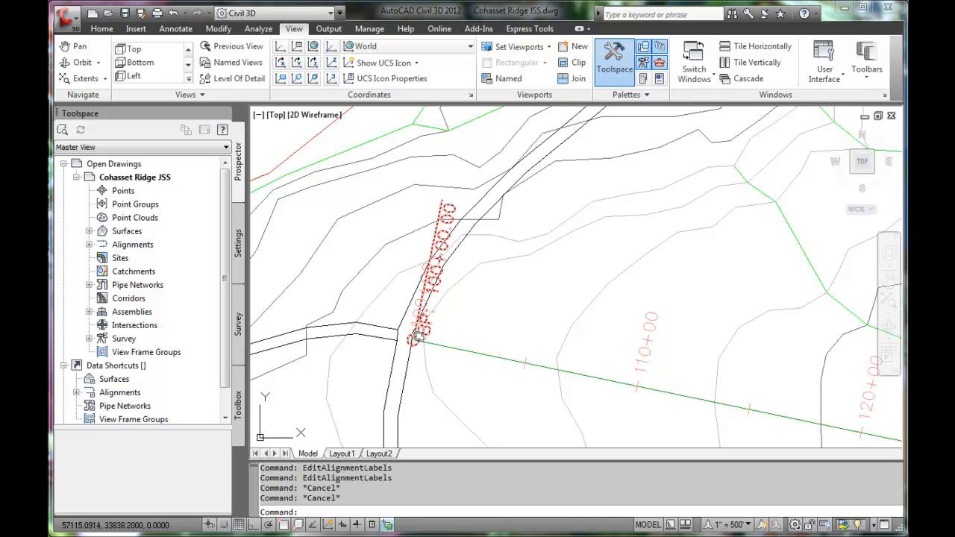
mouse_move(433, 289)
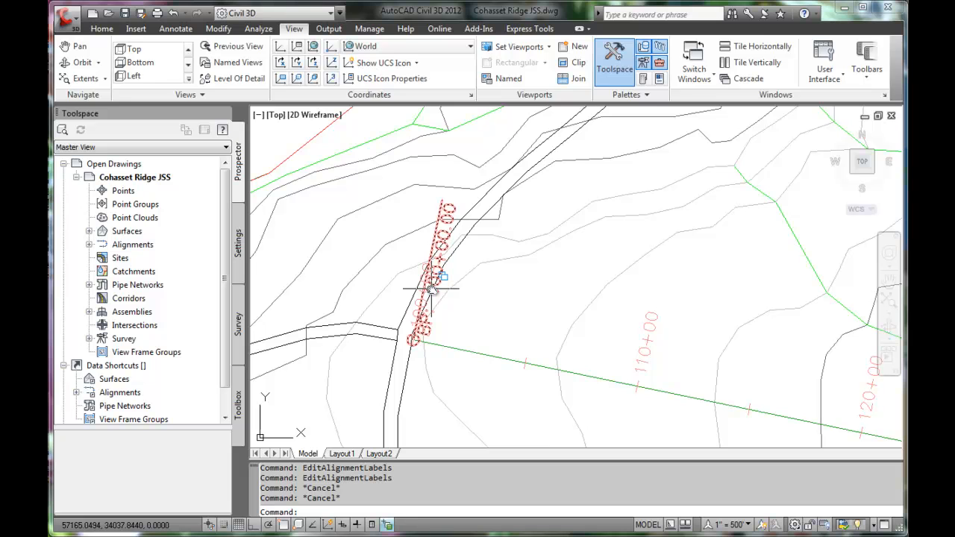
- Drag the BP: 100+00.00 geometry point label below-left of the alignment start, adding a leader
click(431, 291)
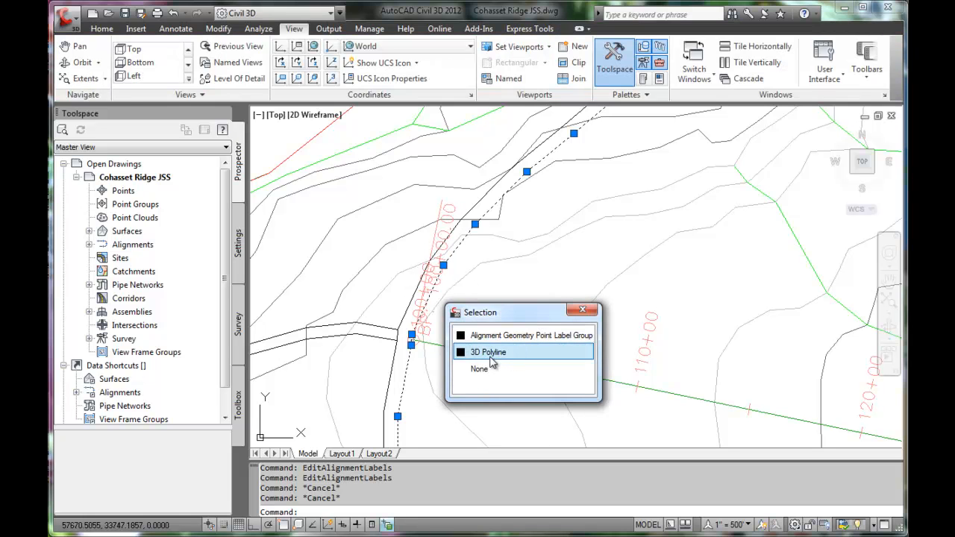
click(531, 335)
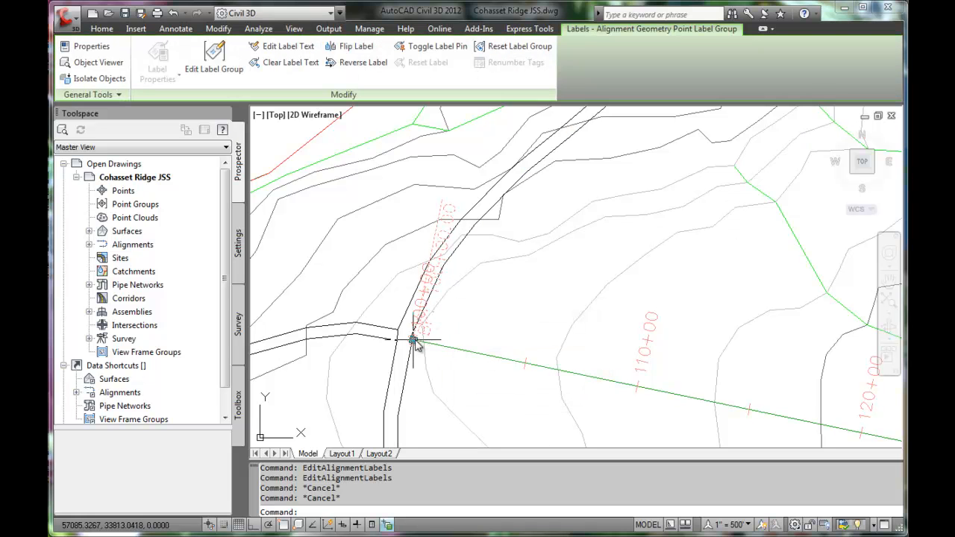
mouse_move(415, 341)
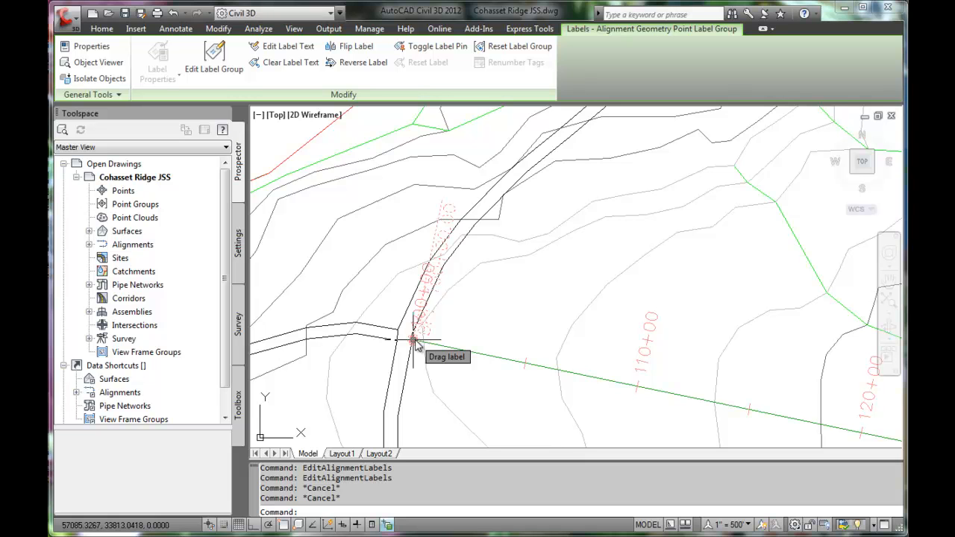
click(414, 340)
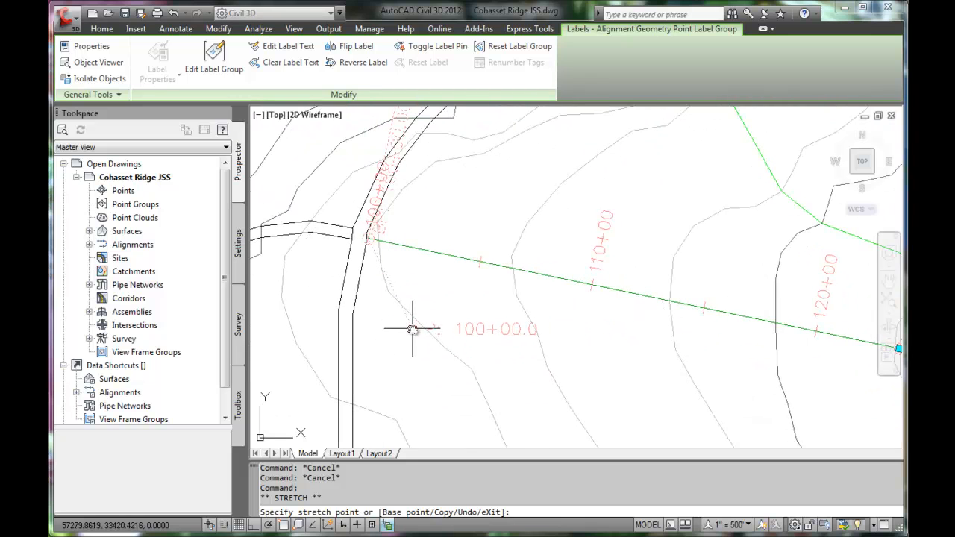
mouse_move(409, 339)
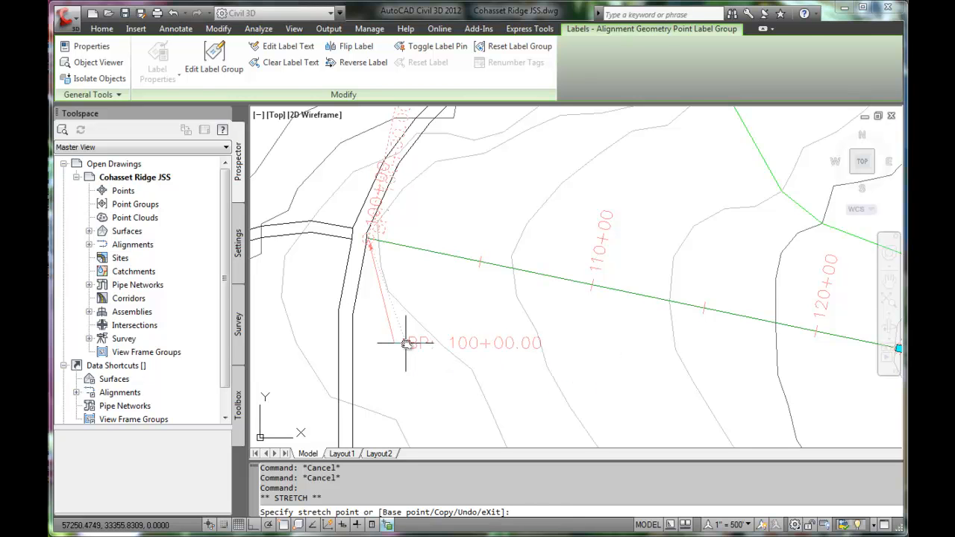
click(293, 28)
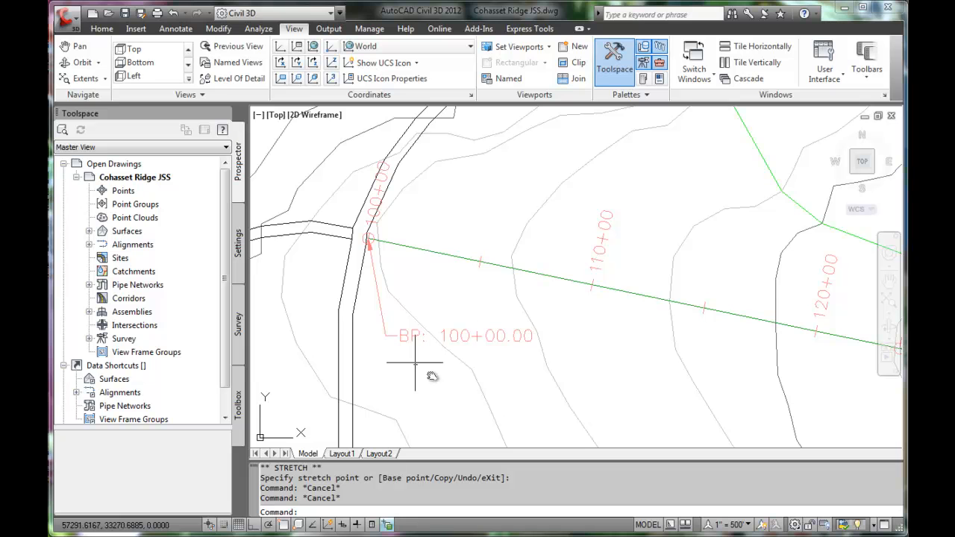
mouse_move(487, 352)
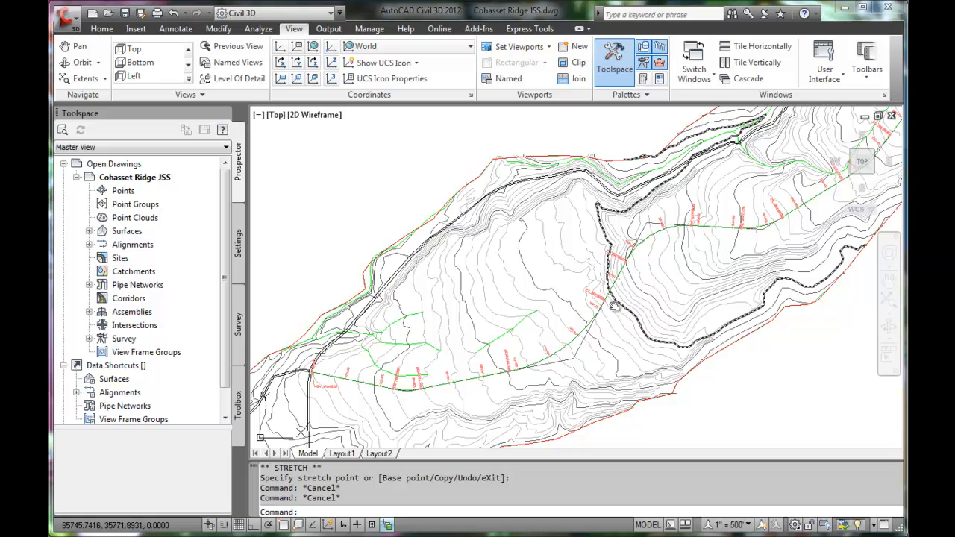
mouse_move(571, 343)
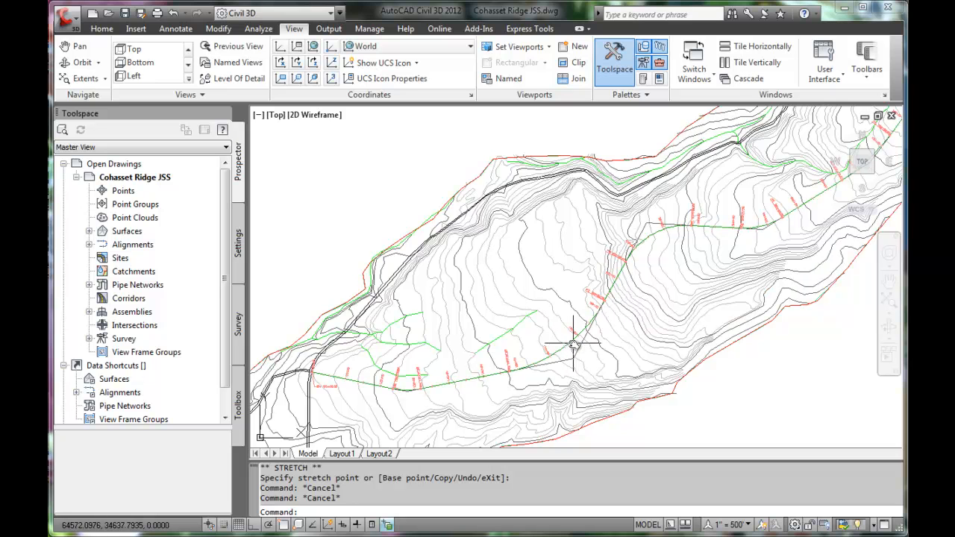
mouse_move(571, 343)
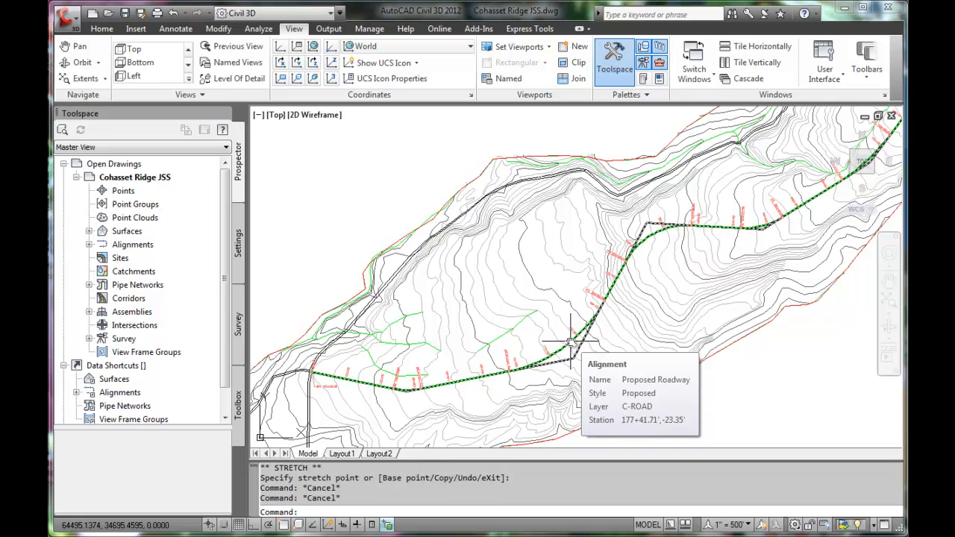
- Select the Proposed Roadway alignment and right-click for its shortcut menu
click(567, 343)
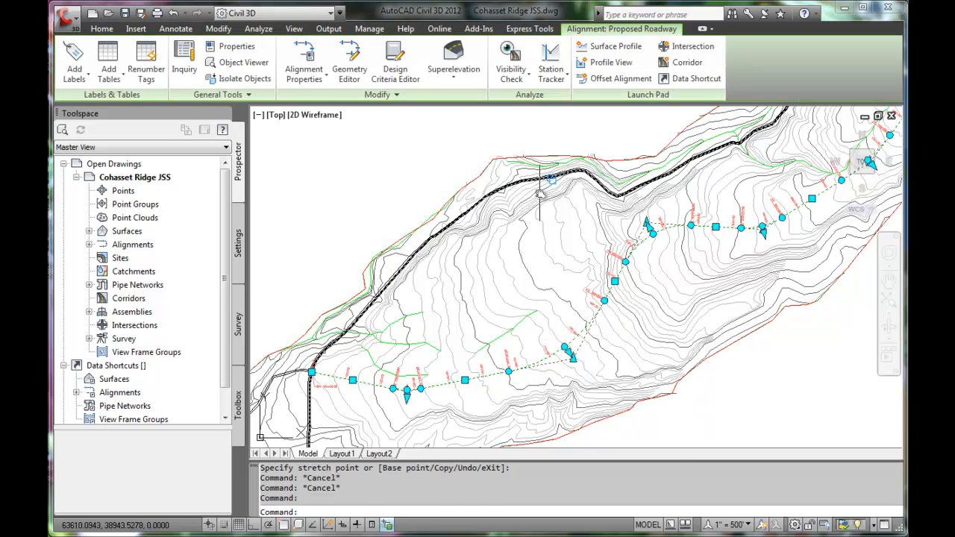
right_click(537, 194)
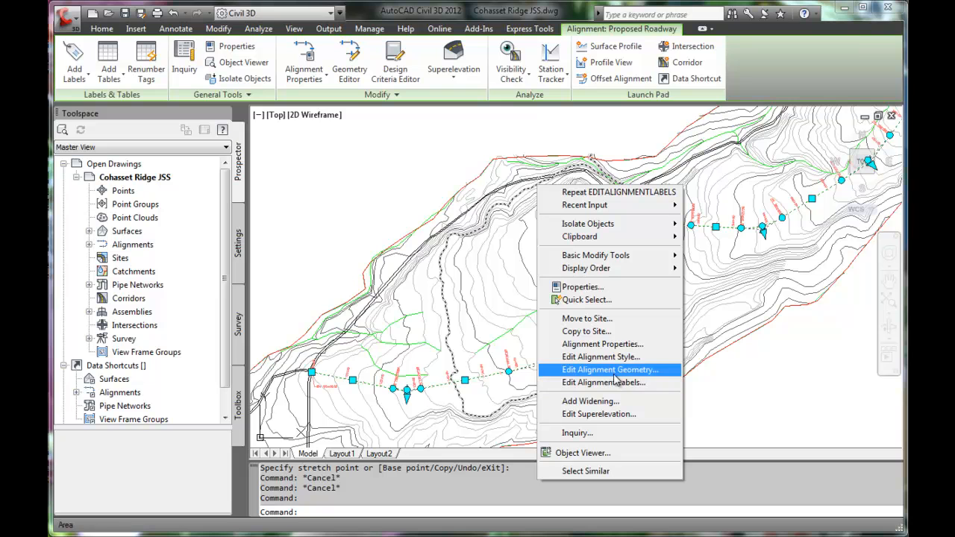
mouse_move(602, 344)
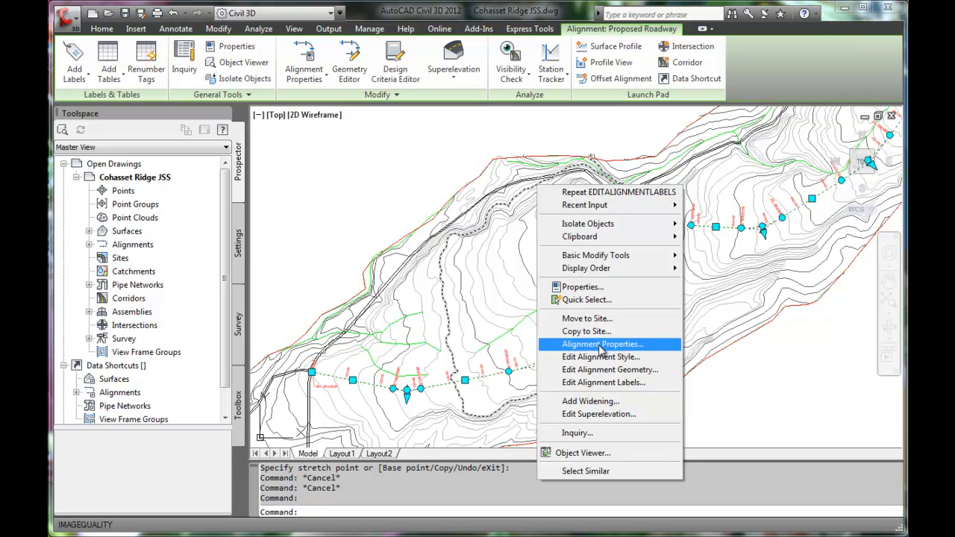
mouse_move(601, 356)
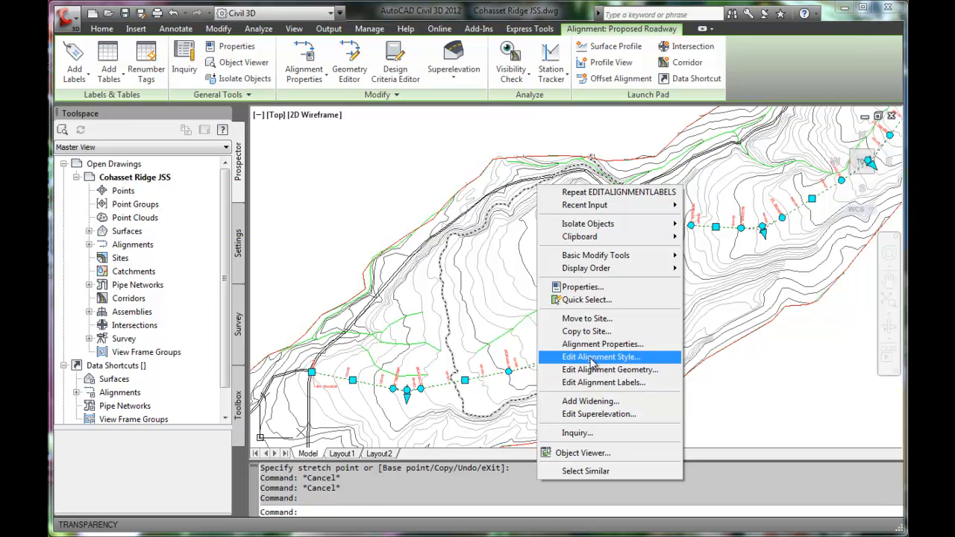
mouse_move(610, 369)
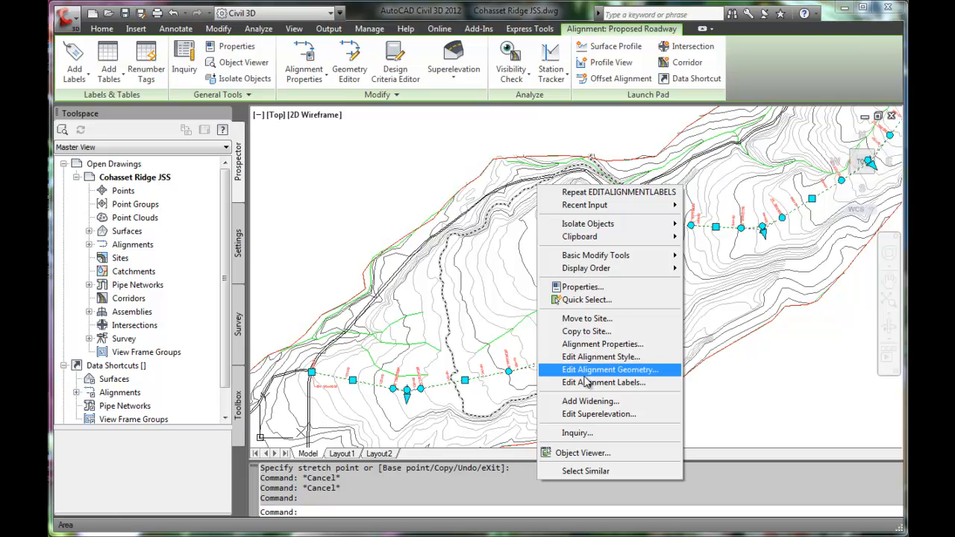
mouse_move(604, 373)
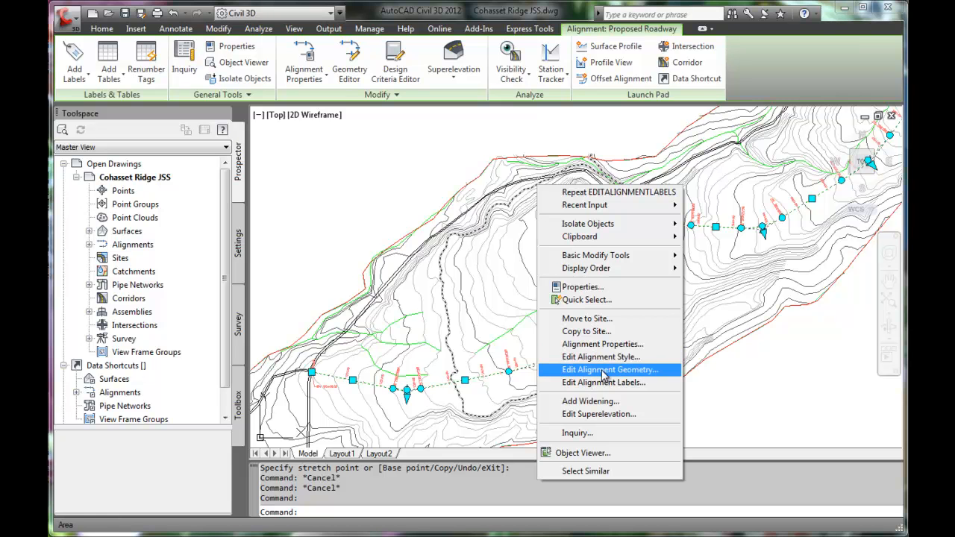
click(610, 369)
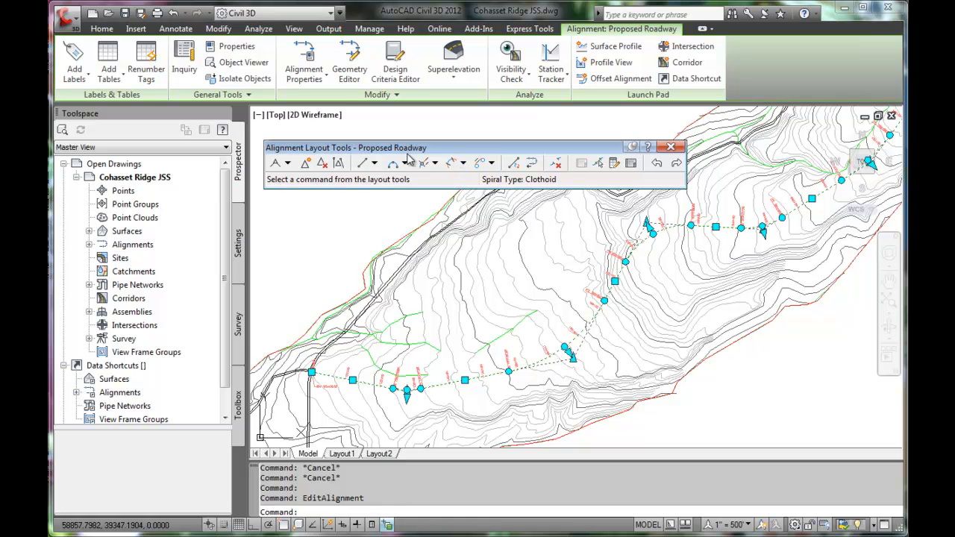
mouse_move(654, 158)
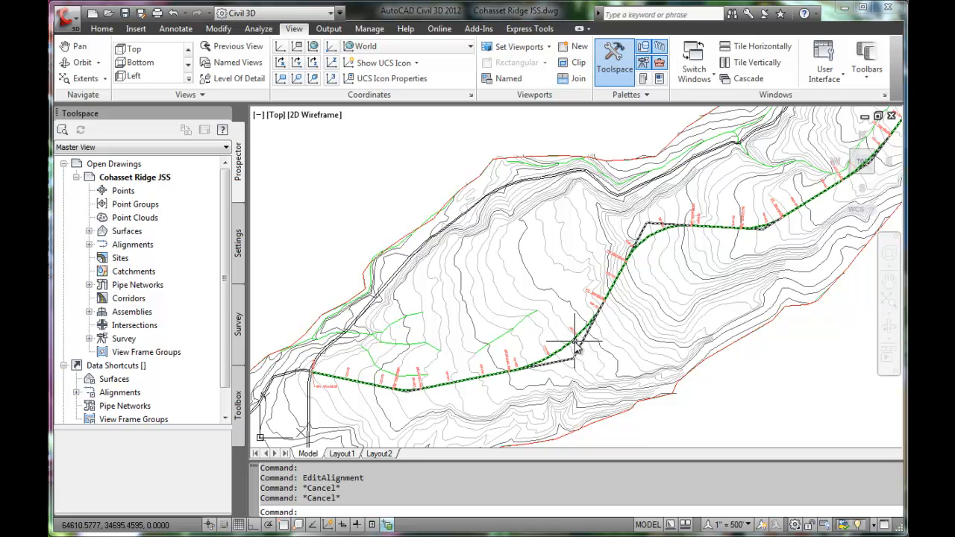
right_click(578, 343)
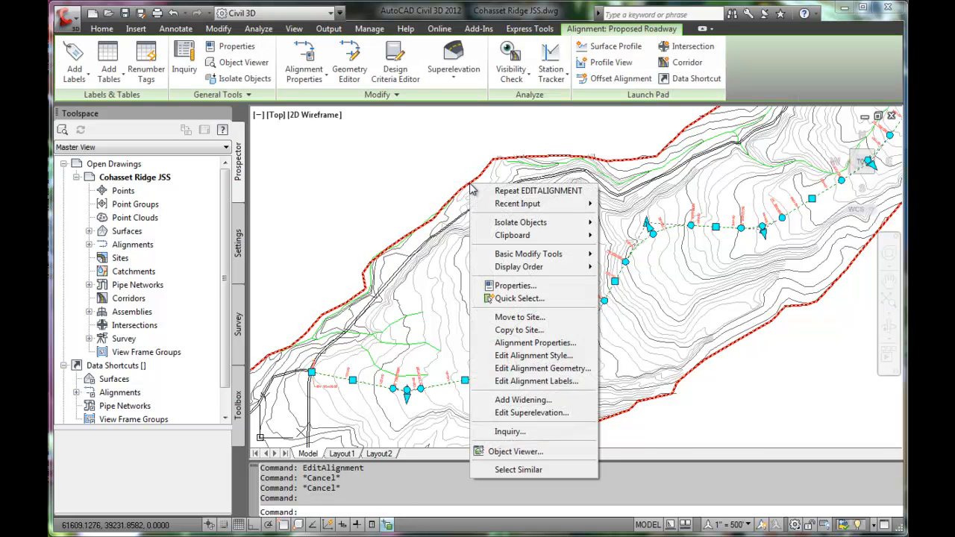